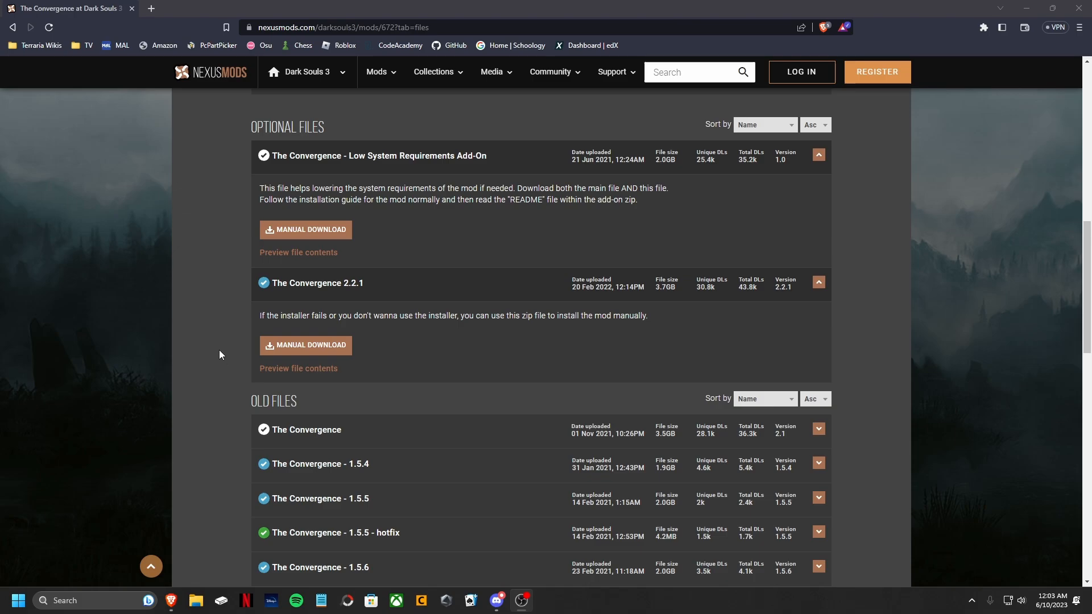
pyautogui.moveTo(201, 339)
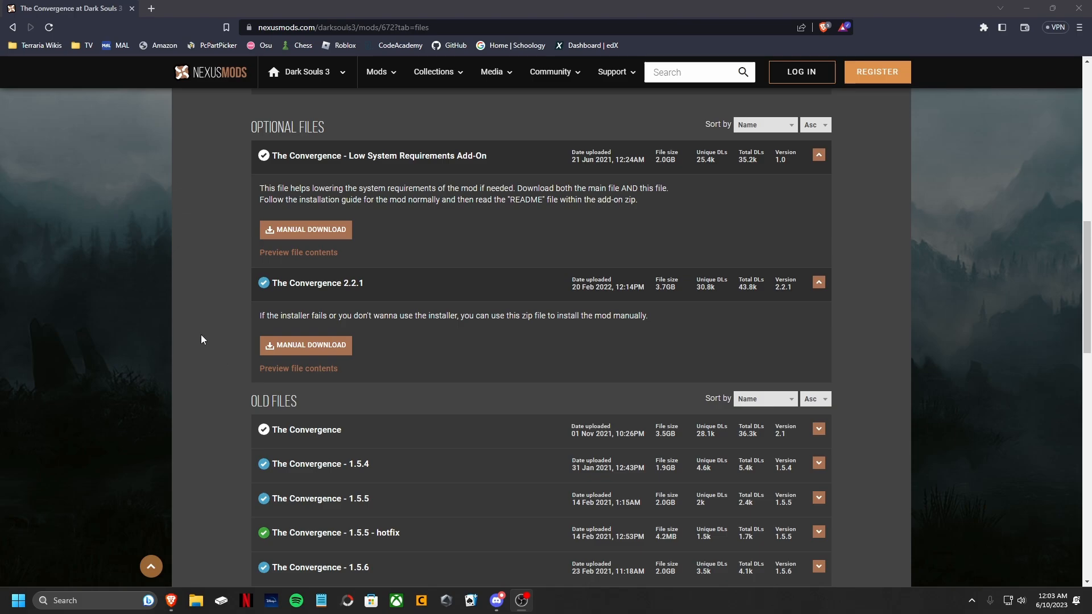
pyautogui.moveTo(419, 372)
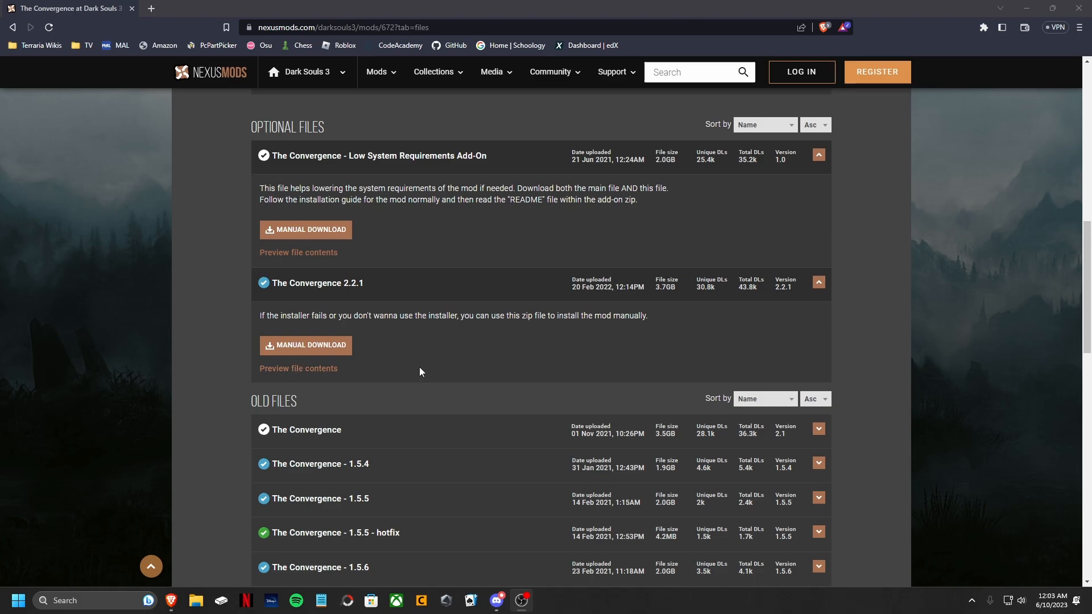
# - Browse The Convergence's description on Nexus Mods and return to its files list
pyautogui.scroll(3)
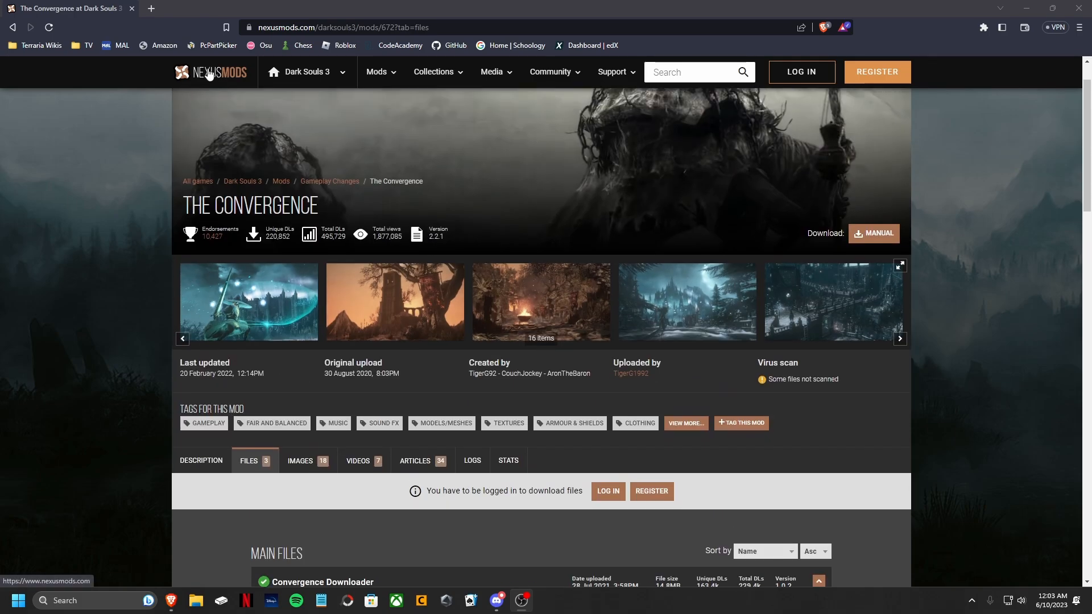
pyautogui.click(696, 72)
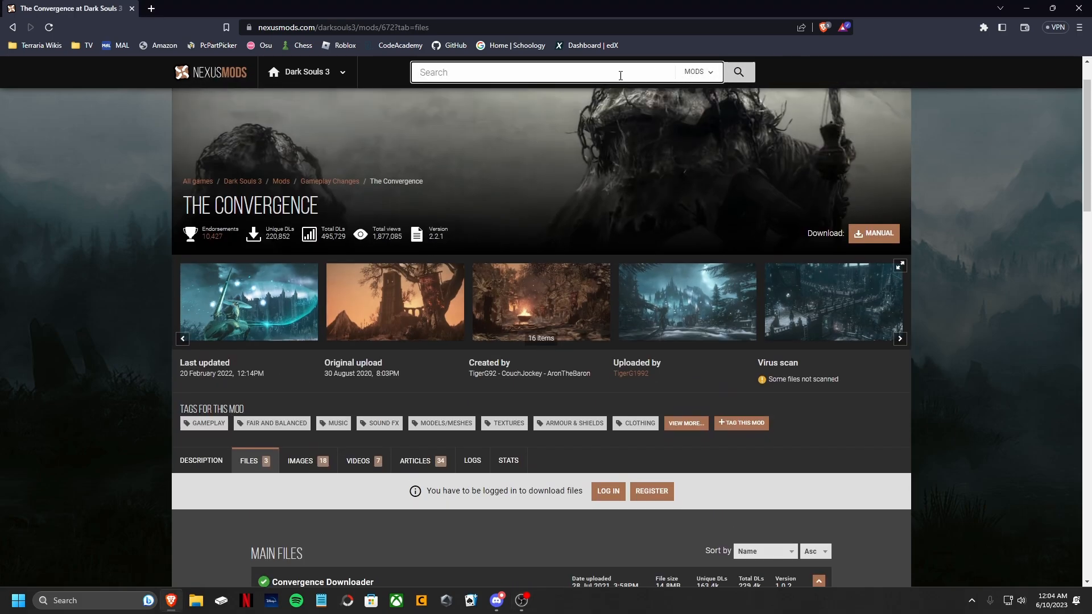
pyautogui.click(201, 459)
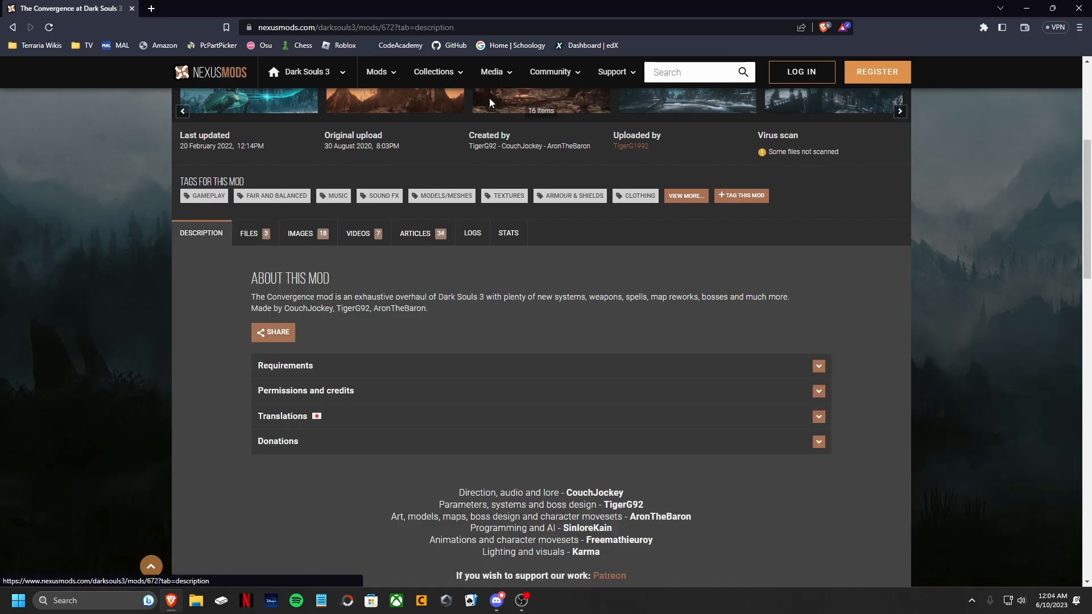
pyautogui.scroll(-3)
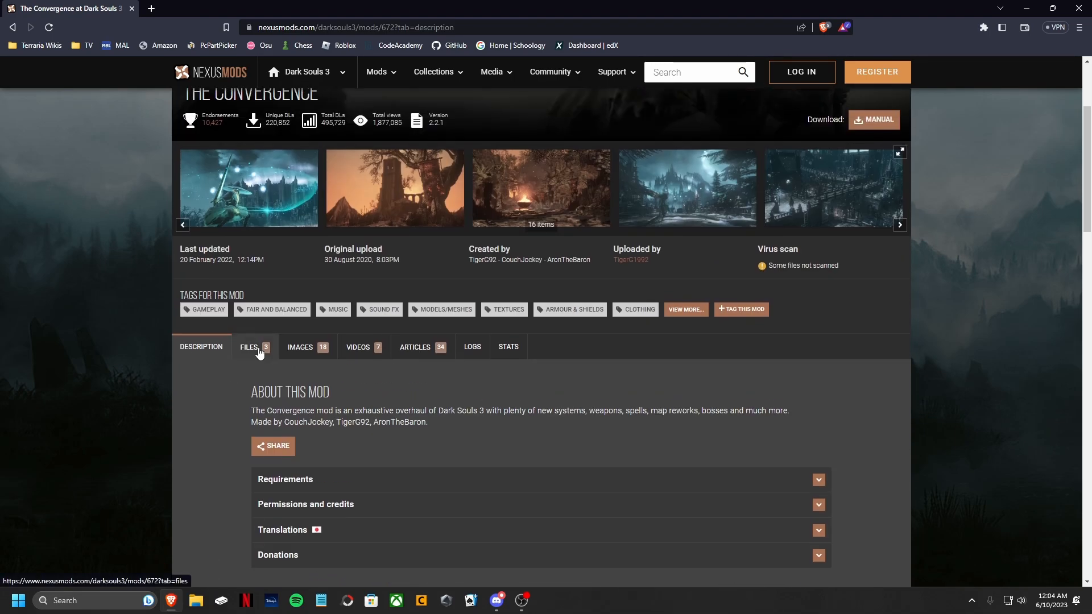
pyautogui.click(253, 347)
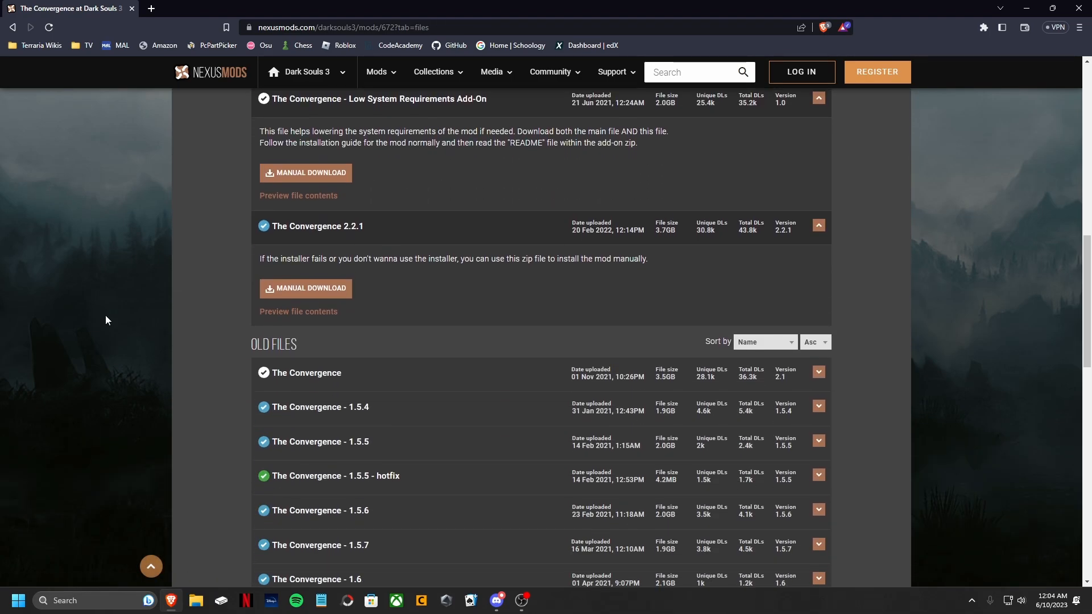
pyautogui.moveTo(498, 254)
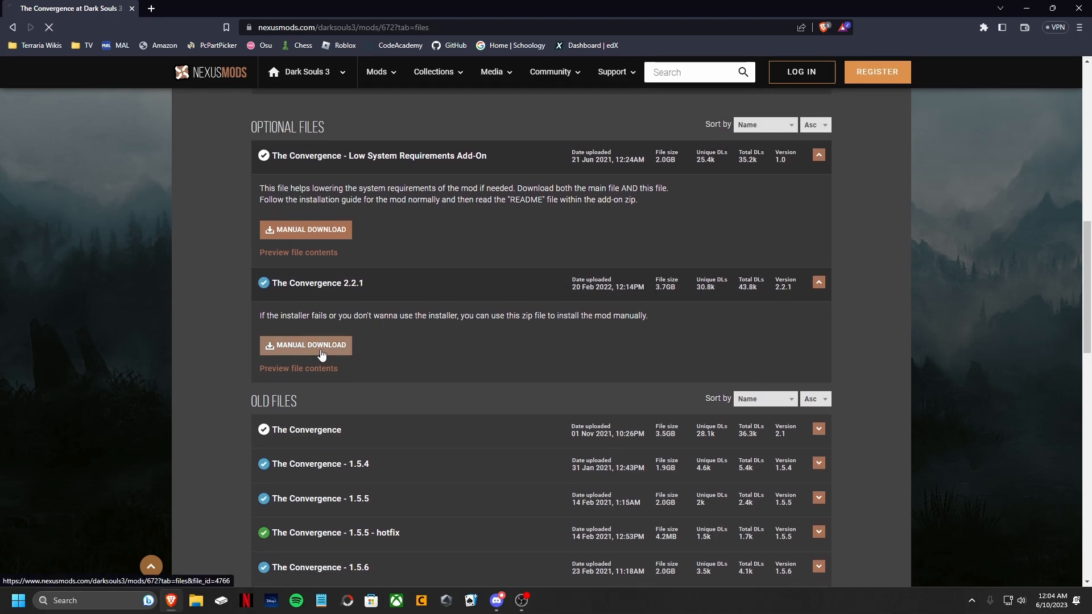
# - Log in and start the slow download of The Convergence 2.2.1 zip
pyautogui.click(305, 344)
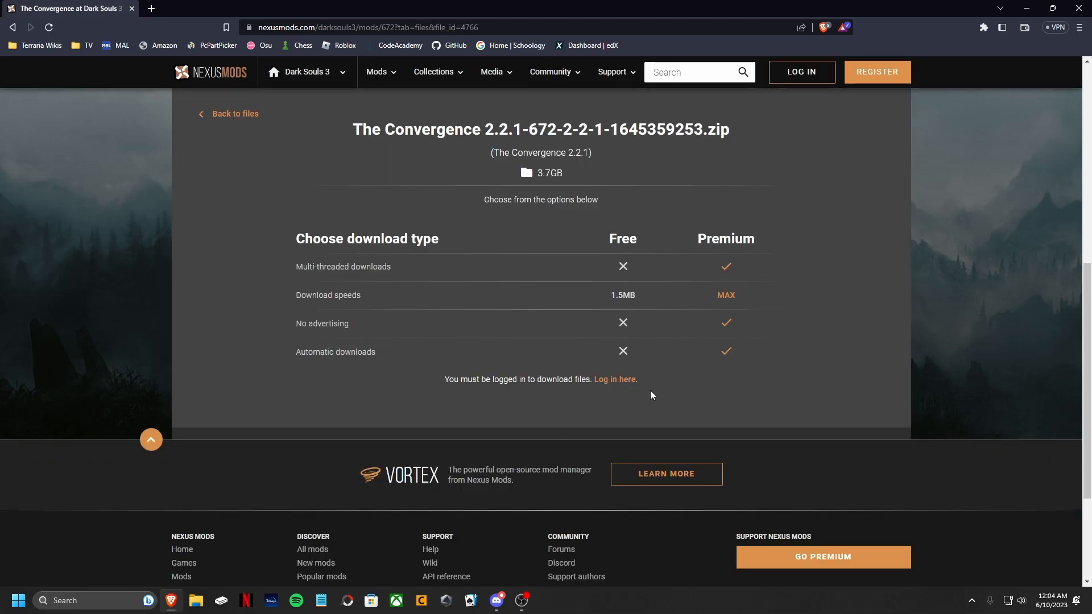
pyautogui.moveTo(615, 378)
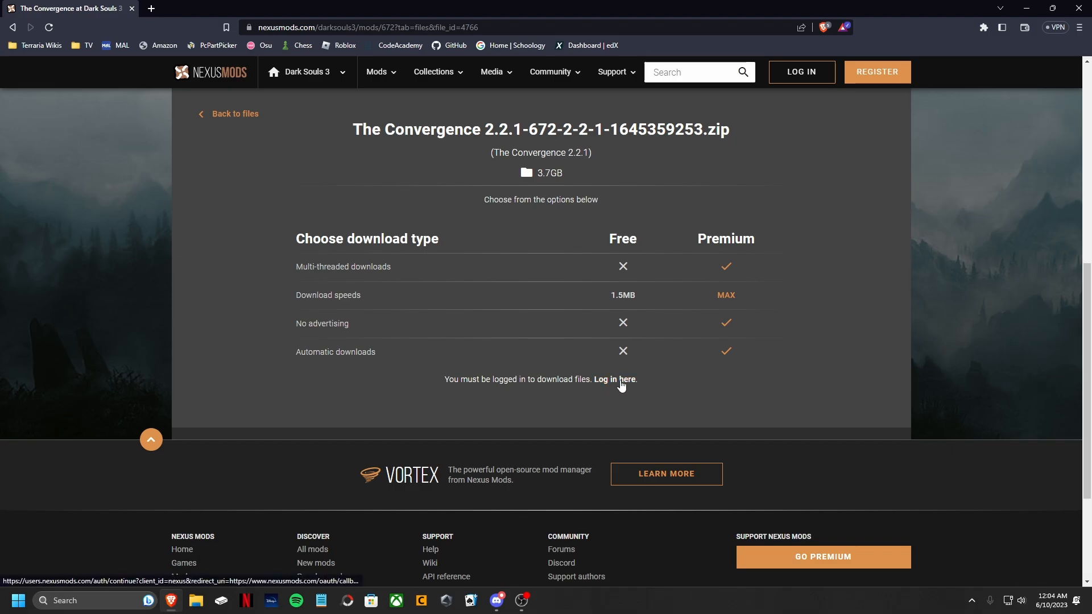
pyautogui.click(618, 379)
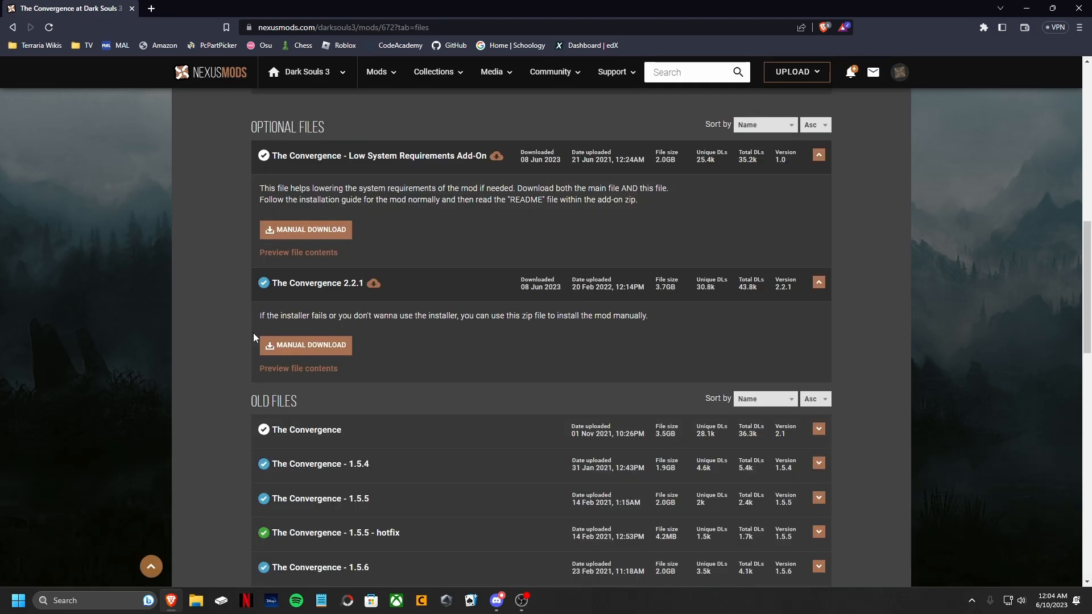
pyautogui.click(304, 345)
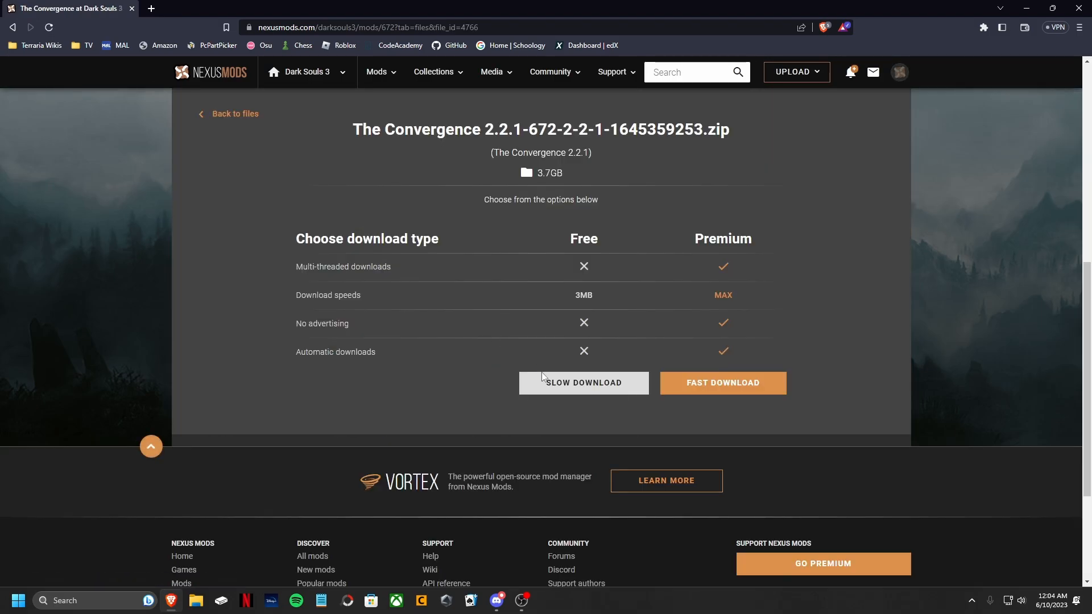
pyautogui.click(582, 382)
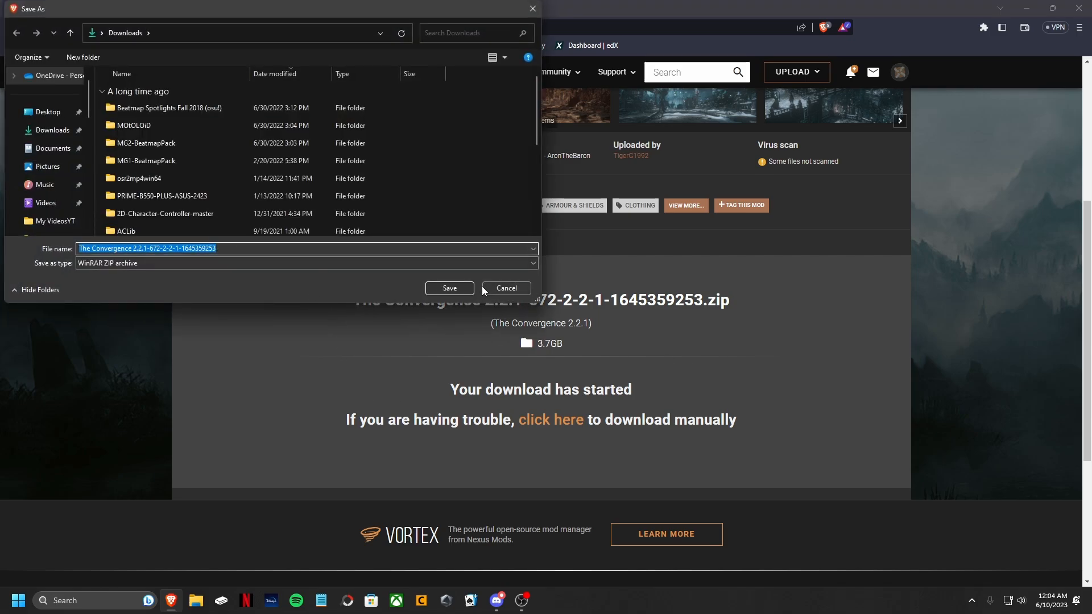
# - Save The Convergence 2.2.1 zip to Downloads and scroll to Optional Files
pyautogui.click(449, 288)
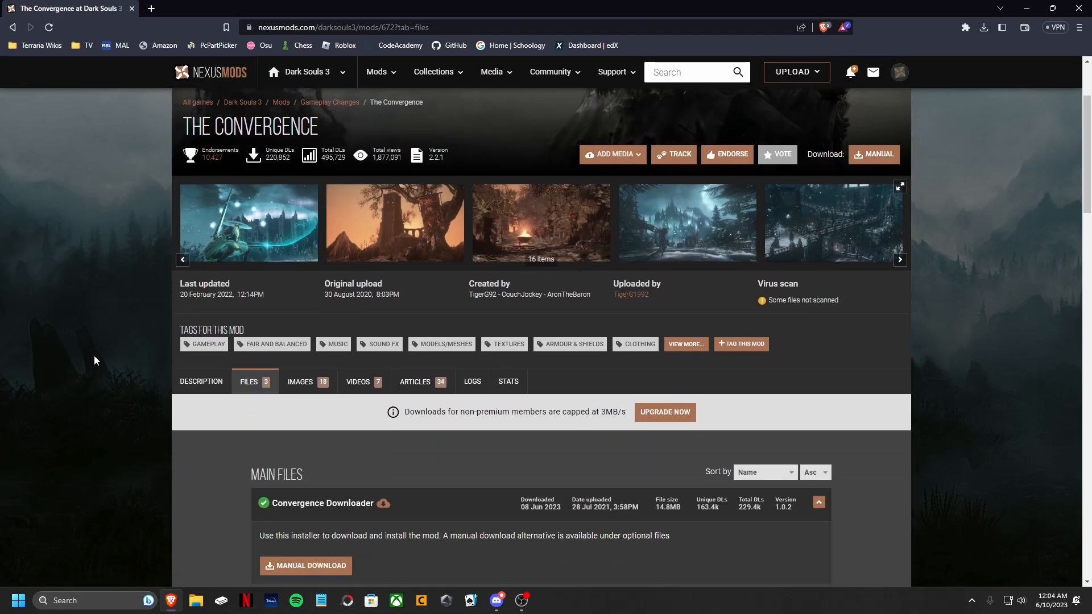
pyautogui.scroll(-3)
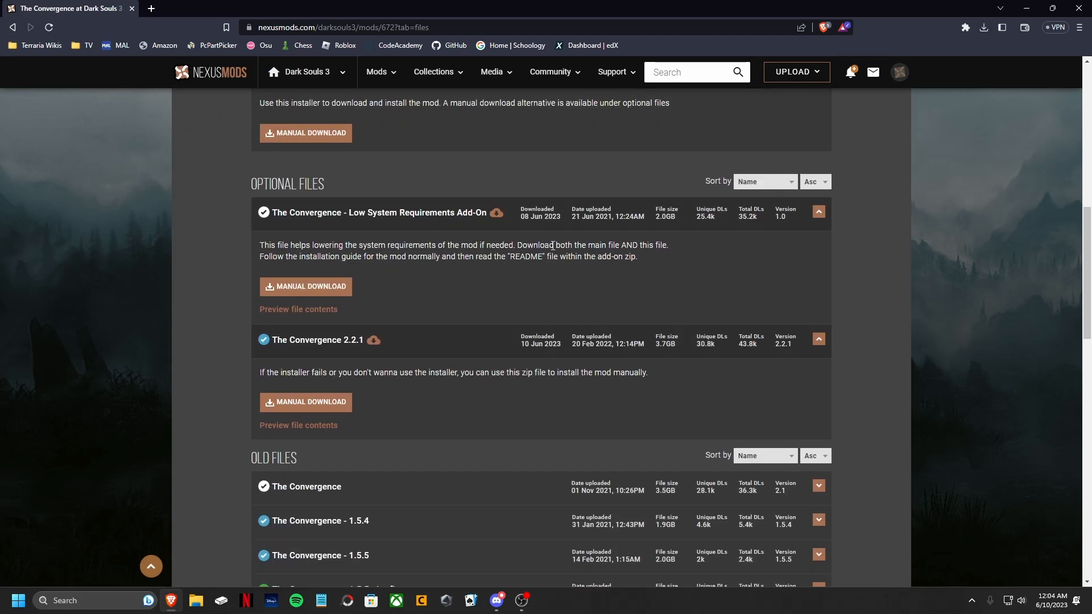
pyautogui.moveTo(184, 260)
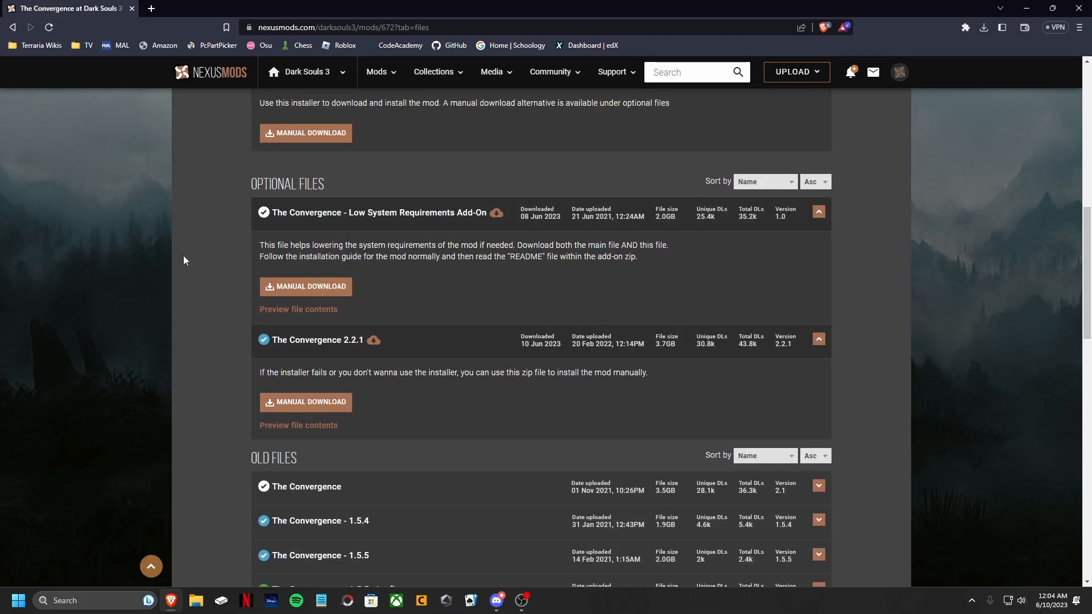
pyautogui.moveTo(206, 250)
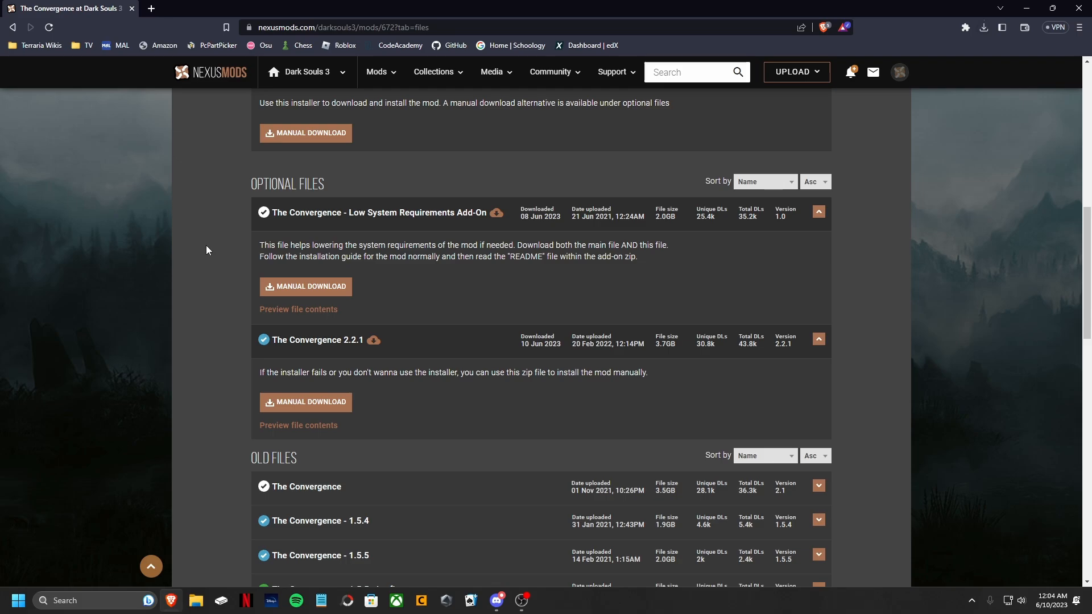
pyautogui.moveTo(309, 290)
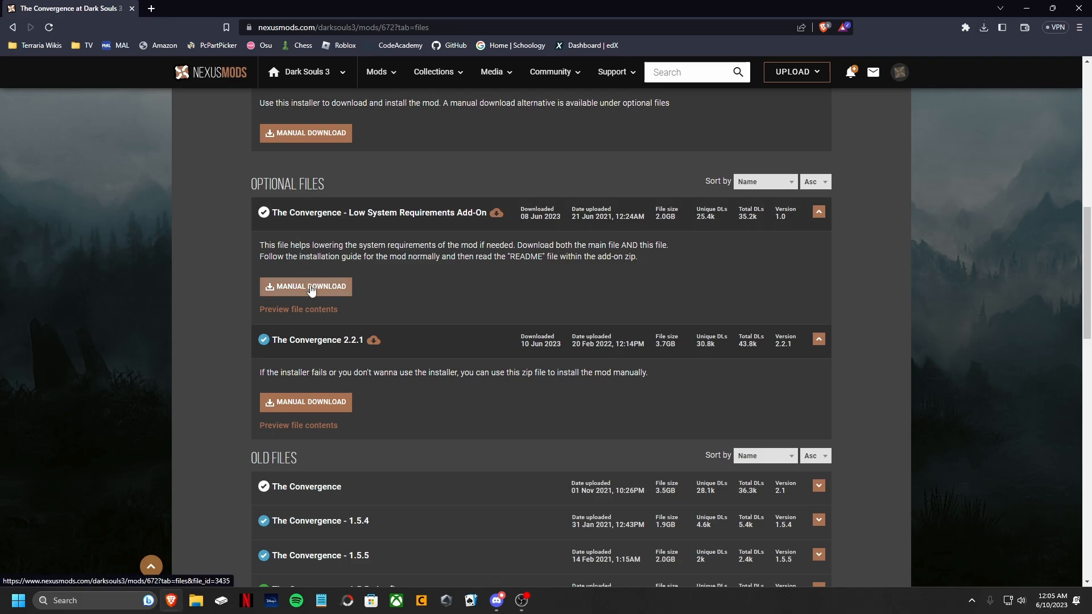
# - Slow-download the Low System Requirements Add-On zip and save it to Downloads
pyautogui.click(309, 286)
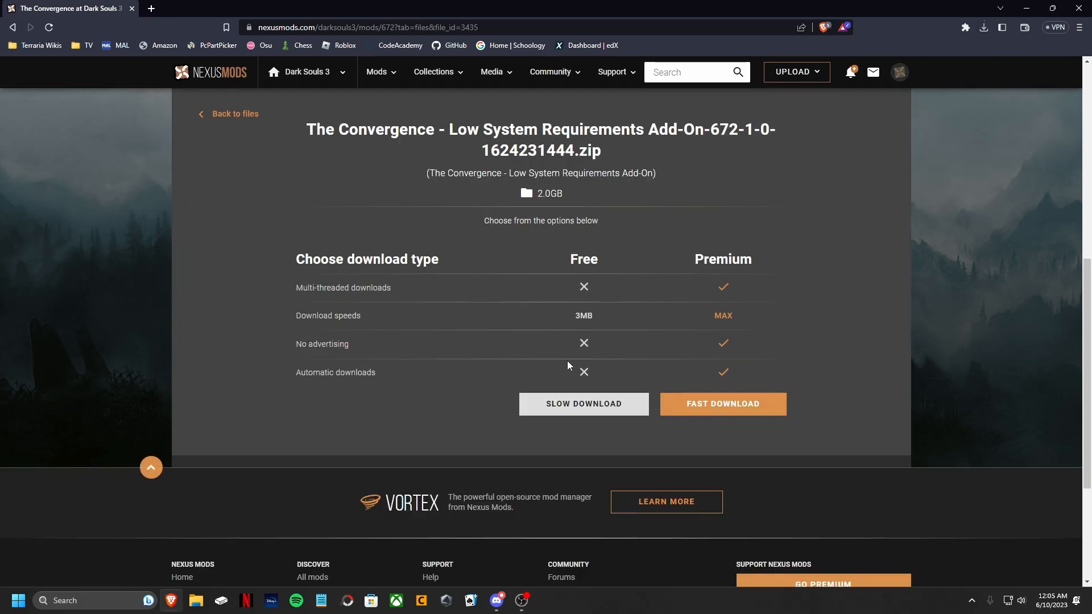
pyautogui.click(583, 403)
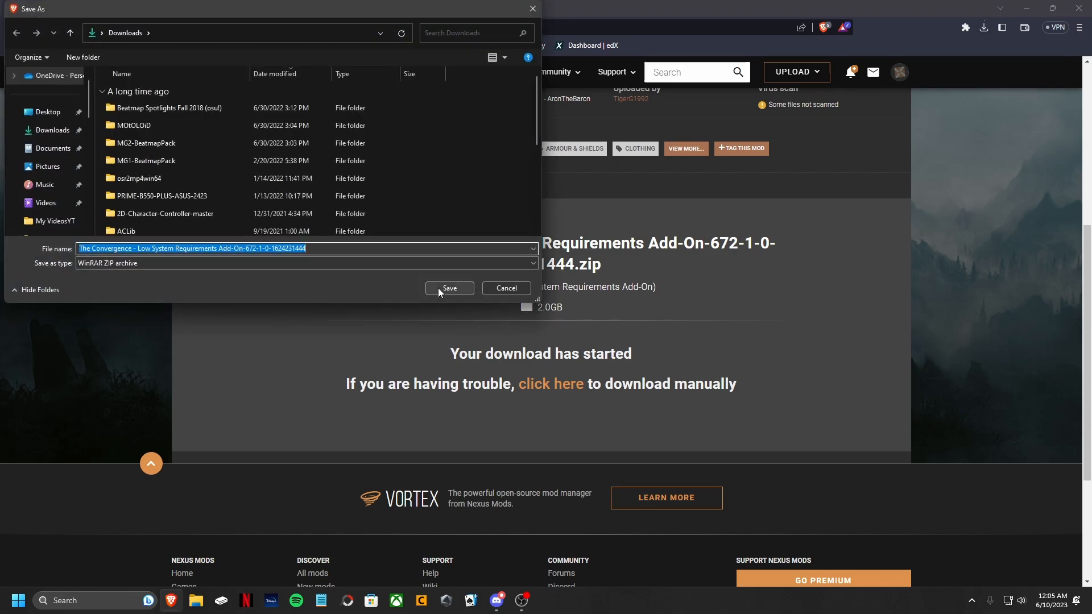
pyautogui.click(450, 289)
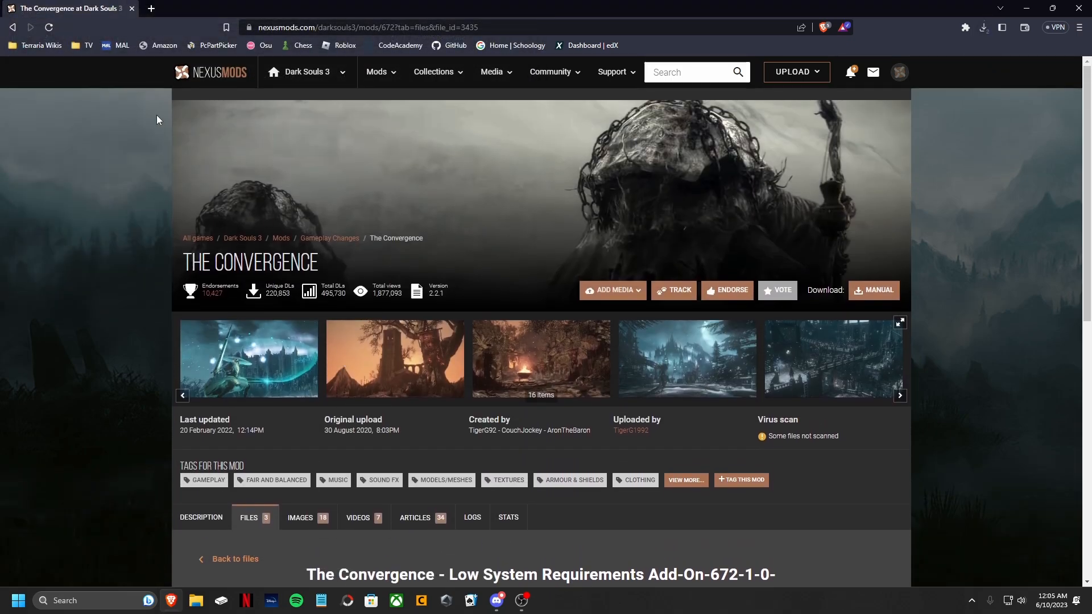
pyautogui.scroll(-3)
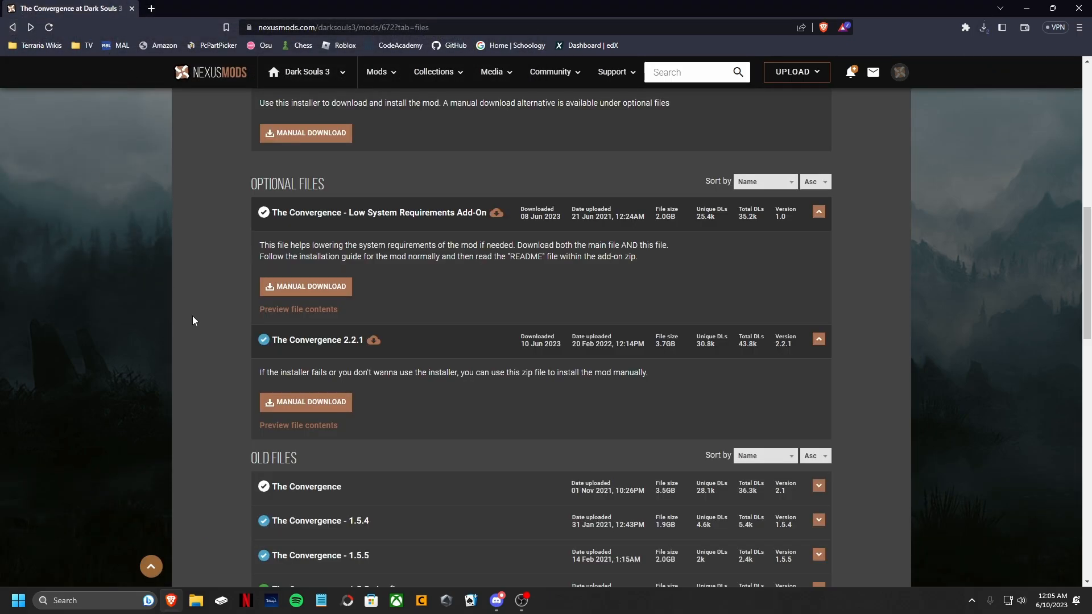
pyautogui.moveTo(982, 28)
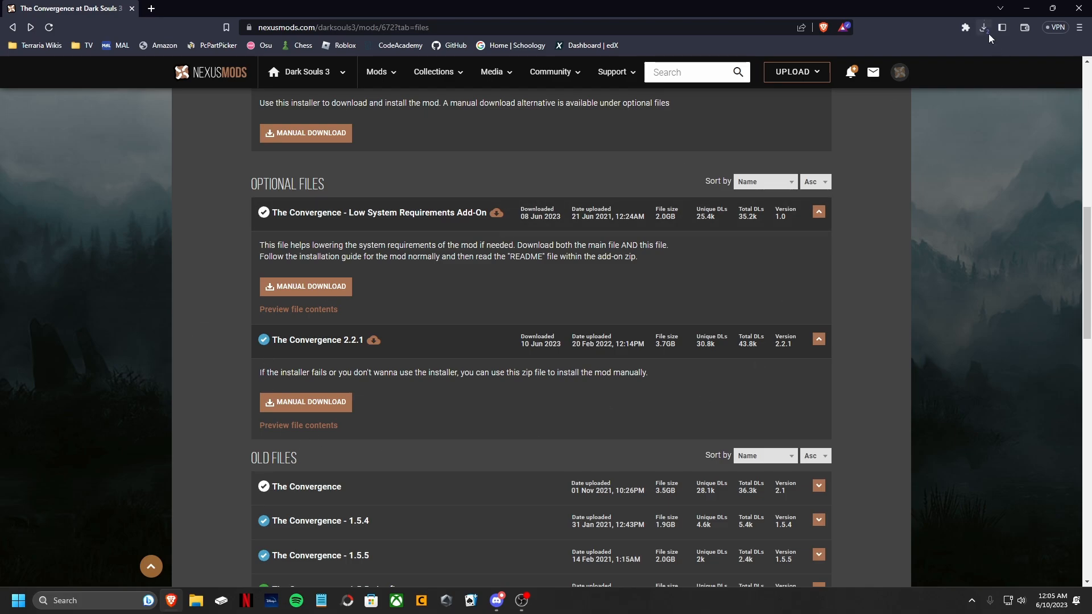
# - Open the Description tab and scroll to The Convergence's installation instructions
pyautogui.scroll(3)
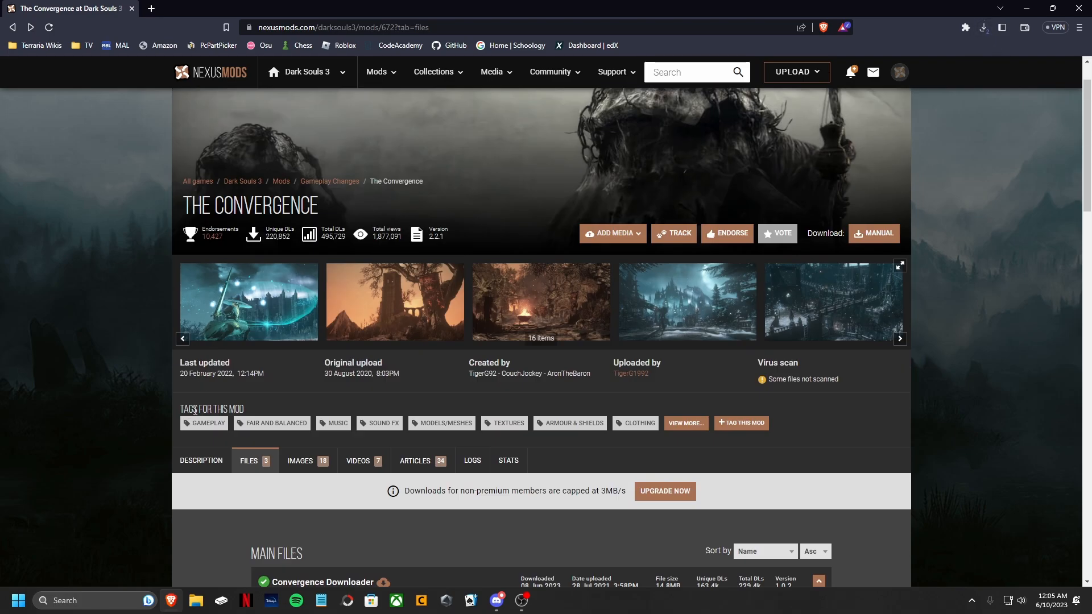
pyautogui.click(201, 460)
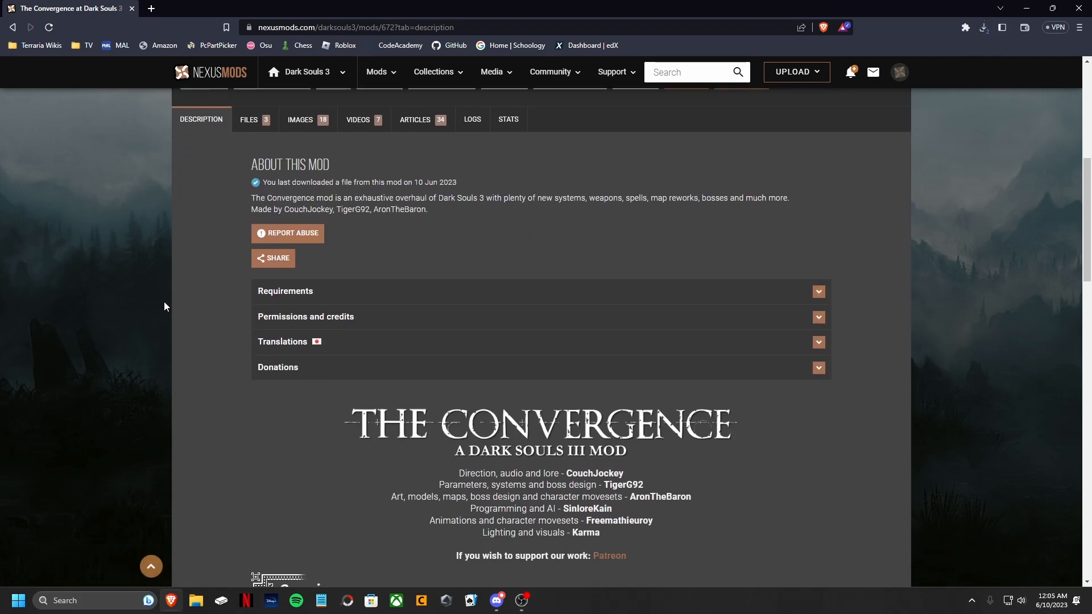
pyautogui.scroll(-3)
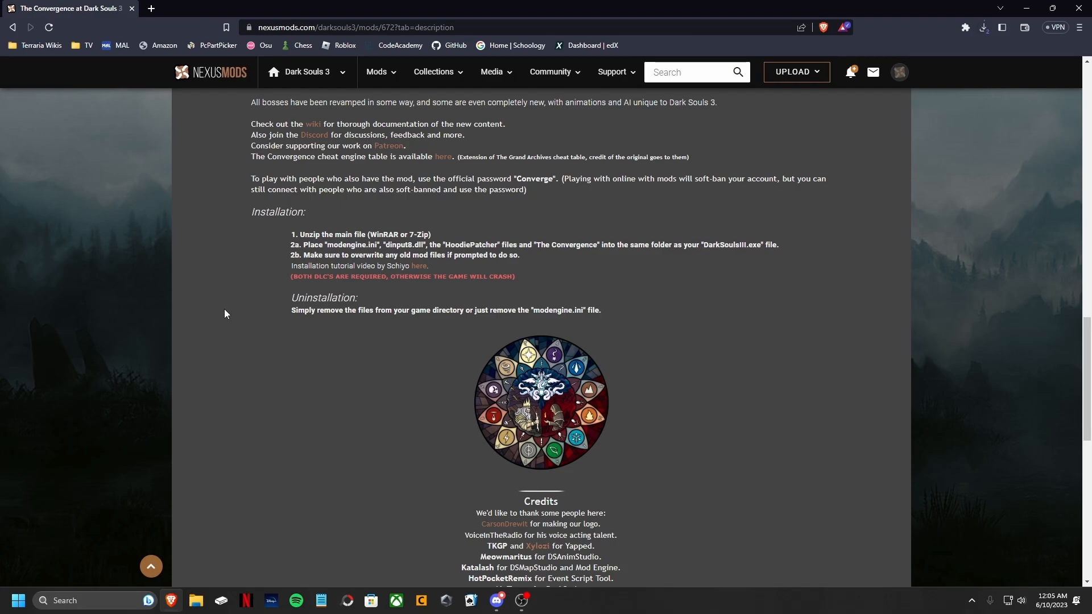
pyautogui.moveTo(256, 292)
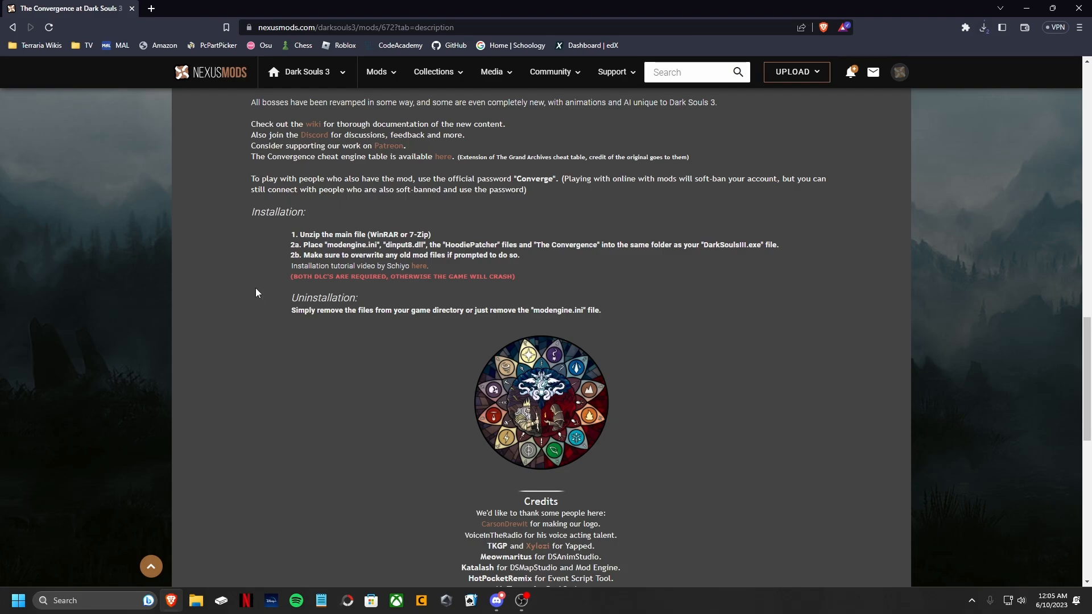
# - Search Google for '7zip' and open the official 7-zip.org download page
pyautogui.click(286, 9)
pyautogui.write('winrar')
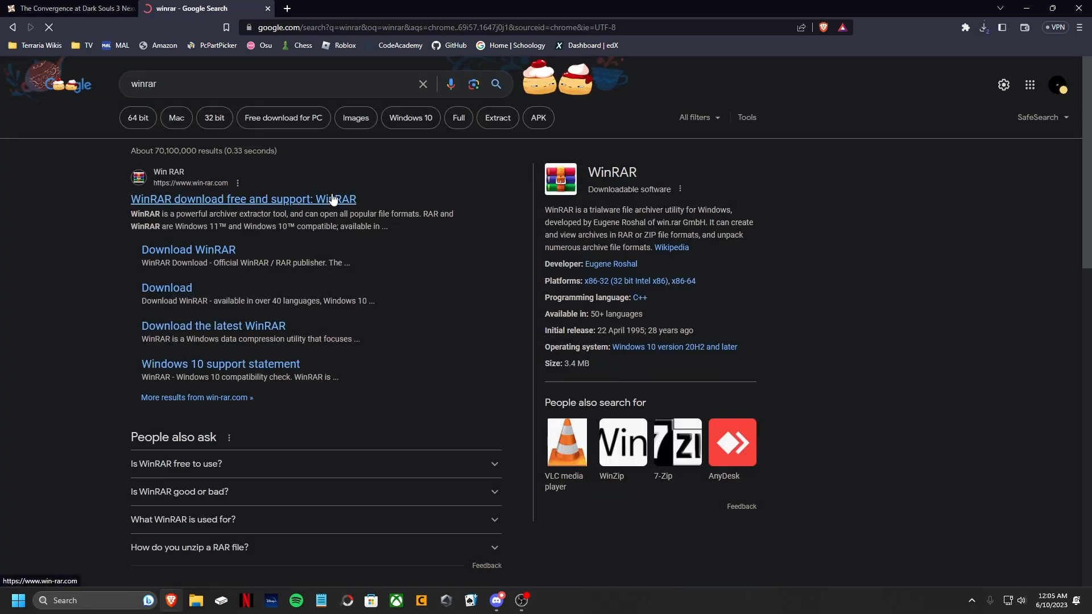
pyautogui.click(242, 199)
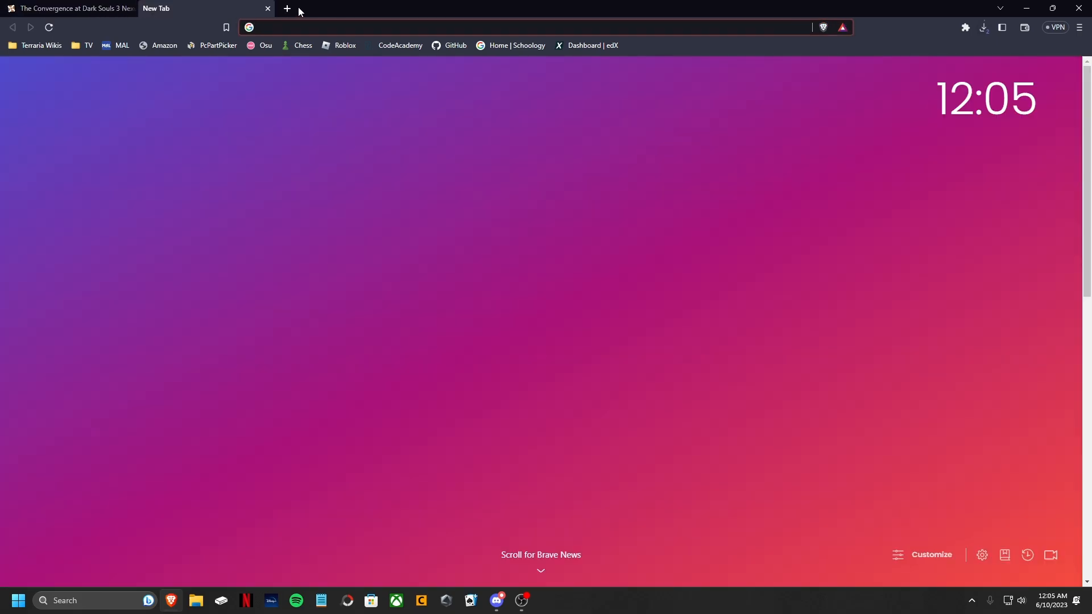
pyautogui.write('7zip&oq=7zip&aqs=chrome..69i57.1264j0j1&sourceid=chrome&ie=UTF-8')
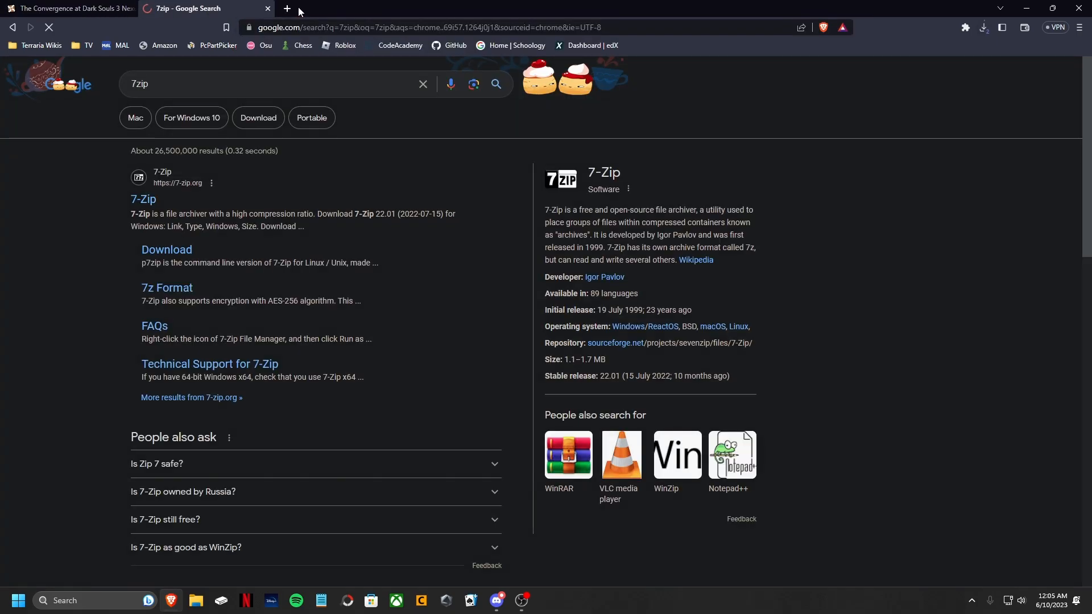
pyautogui.click(142, 199)
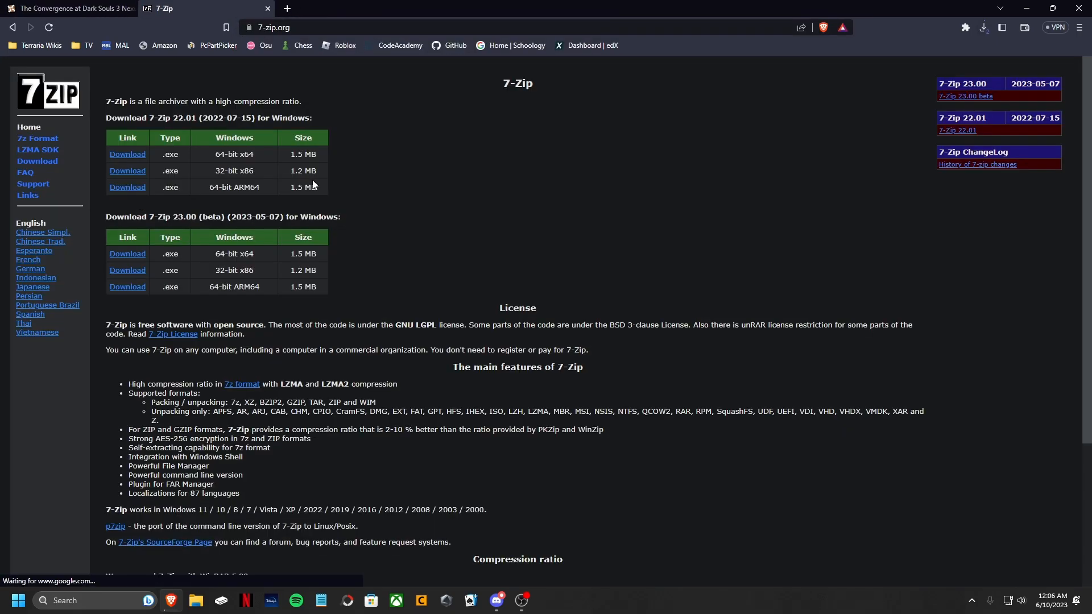
pyautogui.moveTo(273, 163)
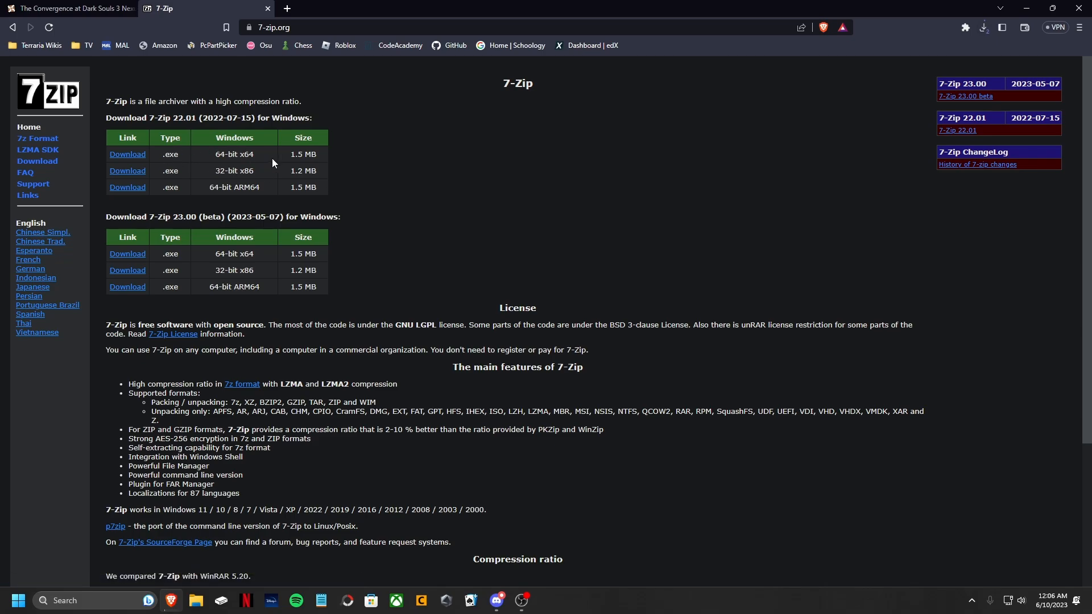
pyautogui.moveTo(132, 160)
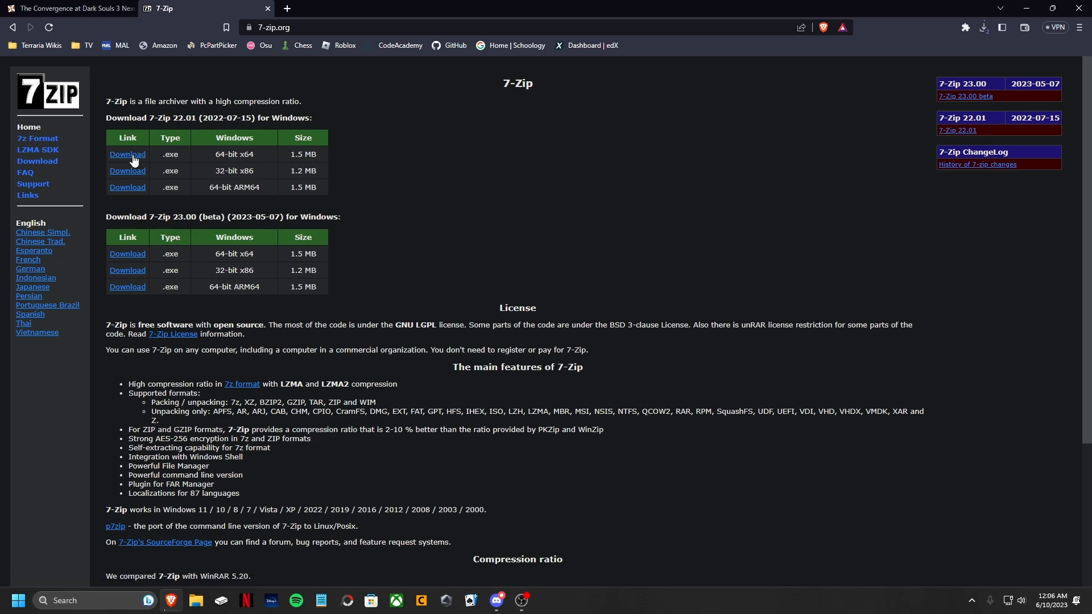
pyautogui.moveTo(240, 19)
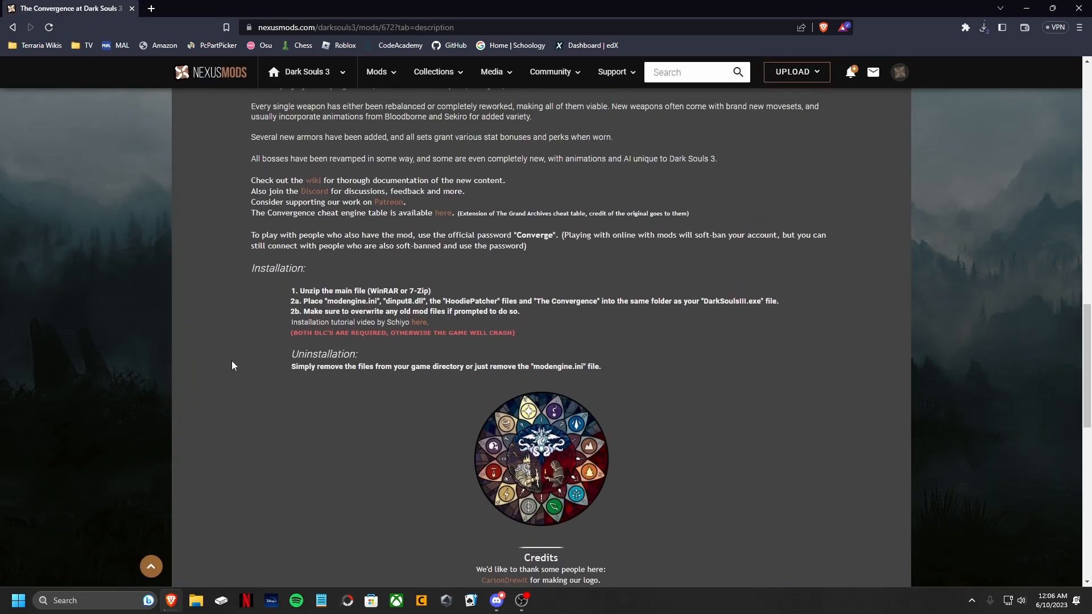
pyautogui.scroll(3)
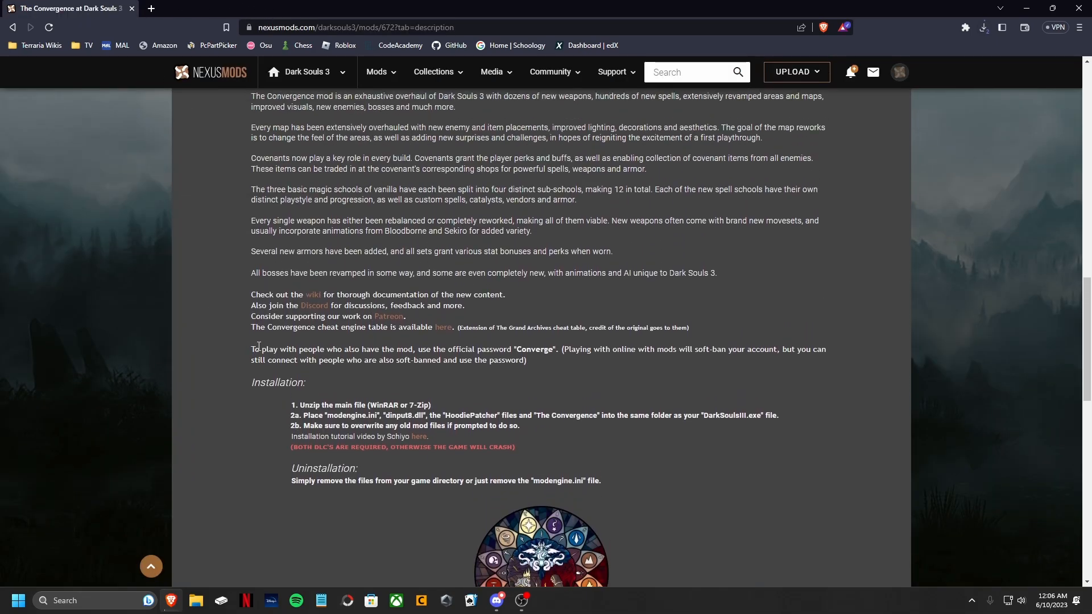
pyautogui.scroll(3)
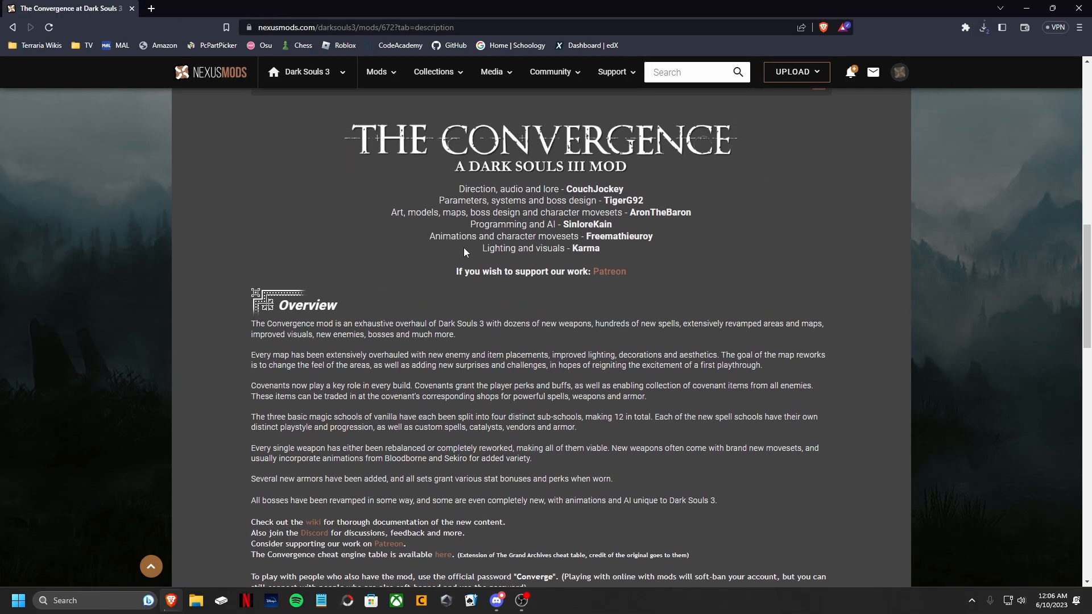
pyautogui.moveTo(228, 312)
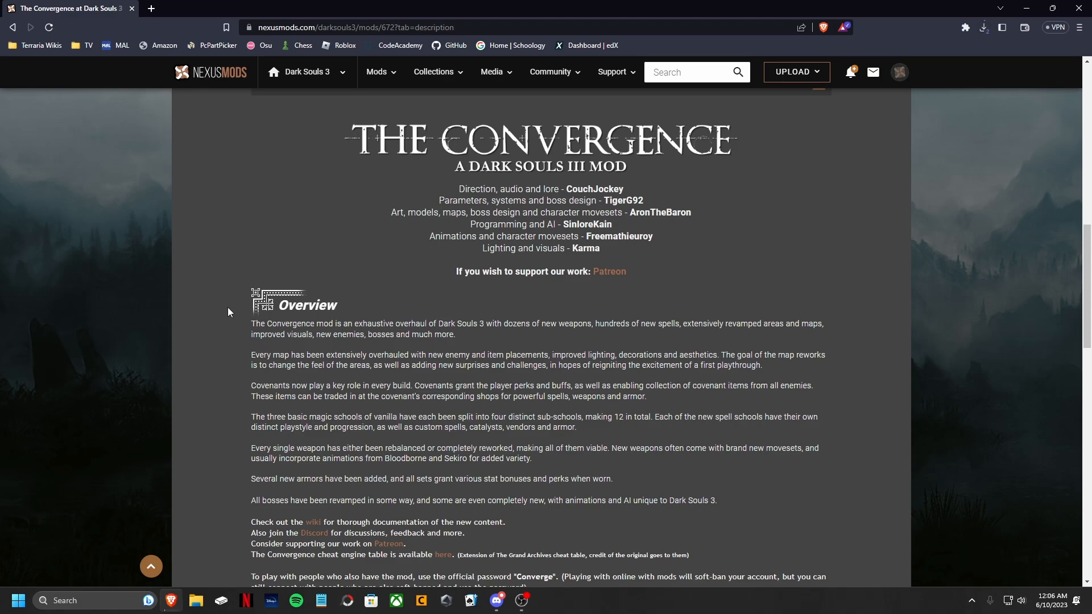
pyautogui.moveTo(889, 219)
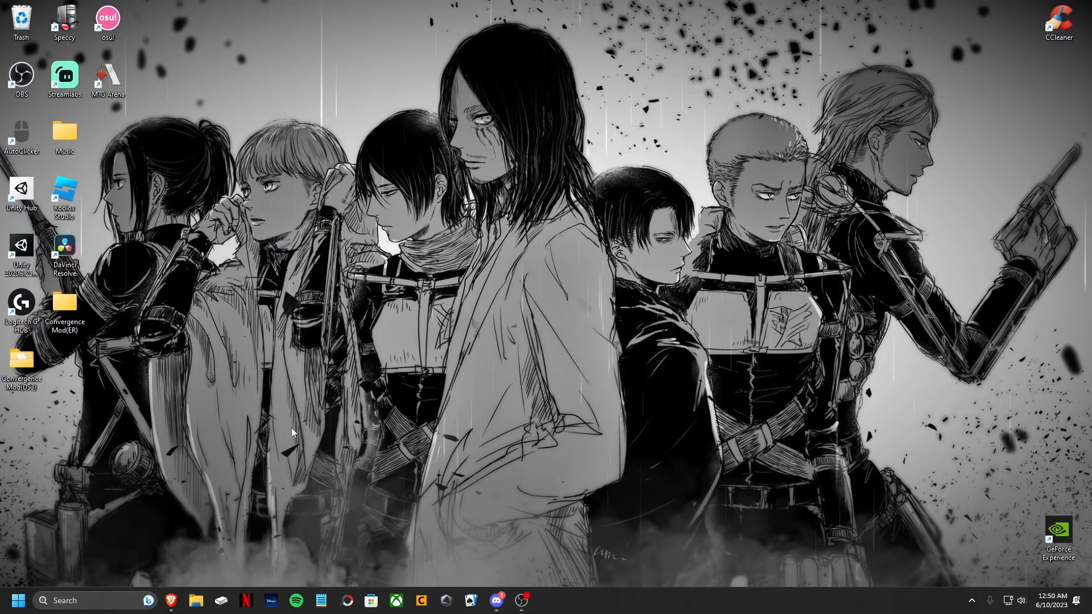
# - Preview the Convergence 2.2.1 zip in Downloads and create a new desktop folder wduadi
pyautogui.click(195, 601)
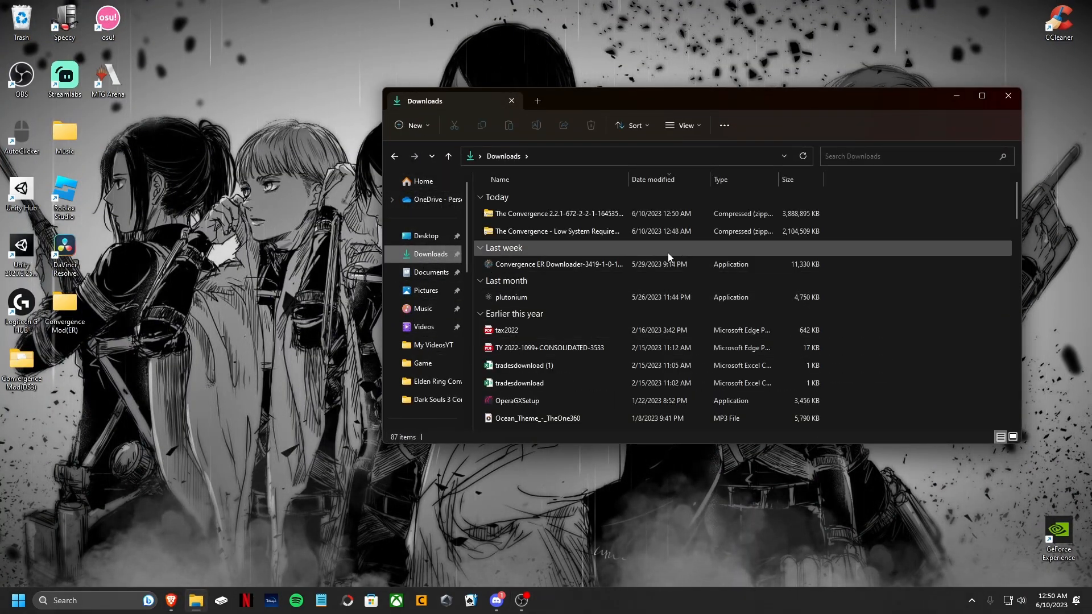
pyautogui.doubleClick(557, 214)
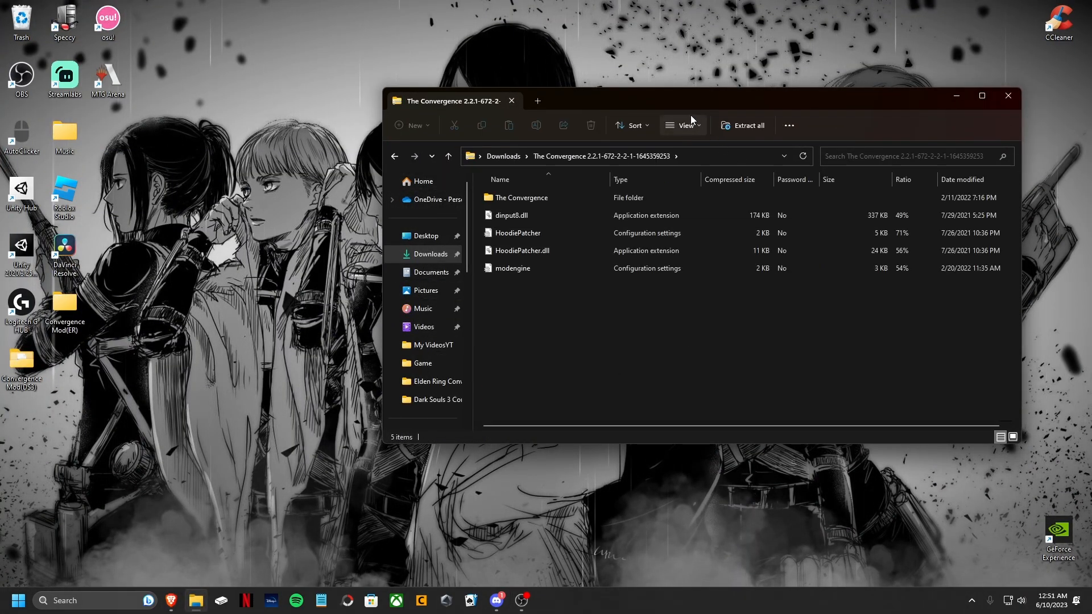
pyautogui.rightClick(499, 112)
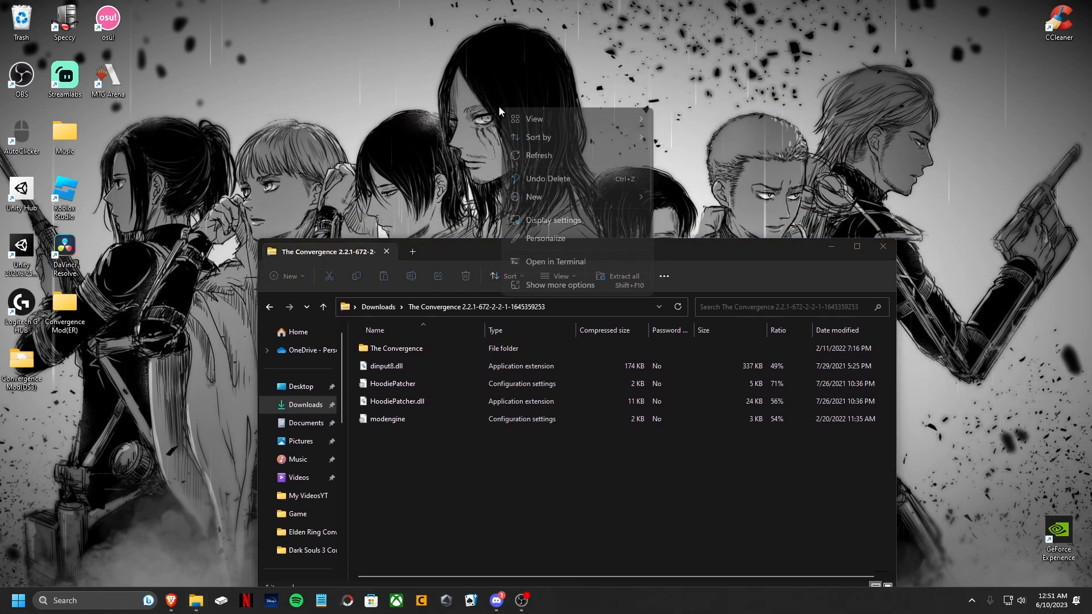
pyautogui.moveTo(588, 202)
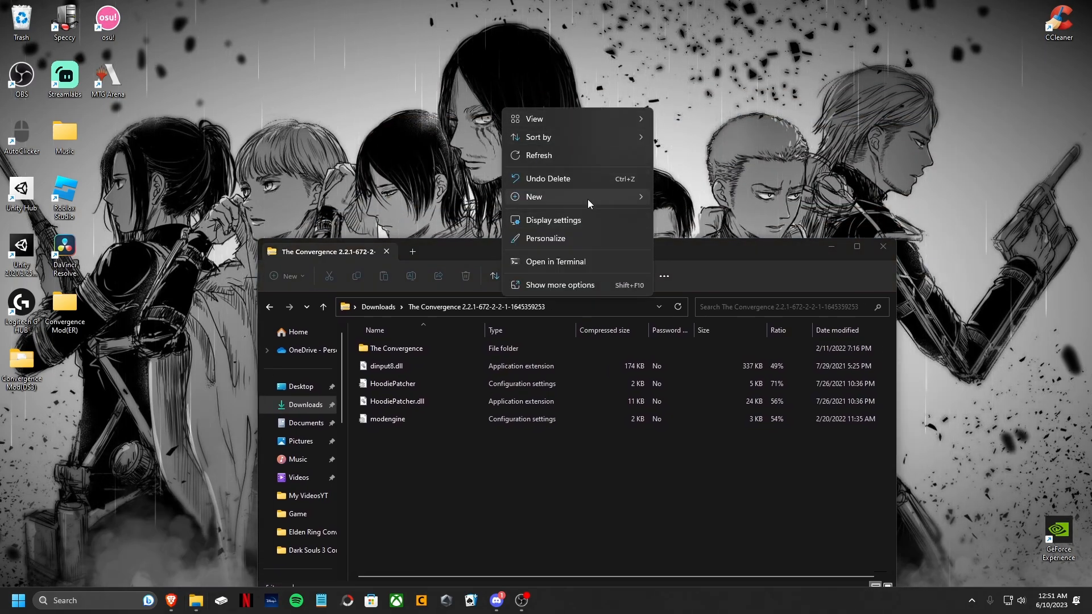
pyautogui.click(533, 196)
pyautogui.write('wduadi')
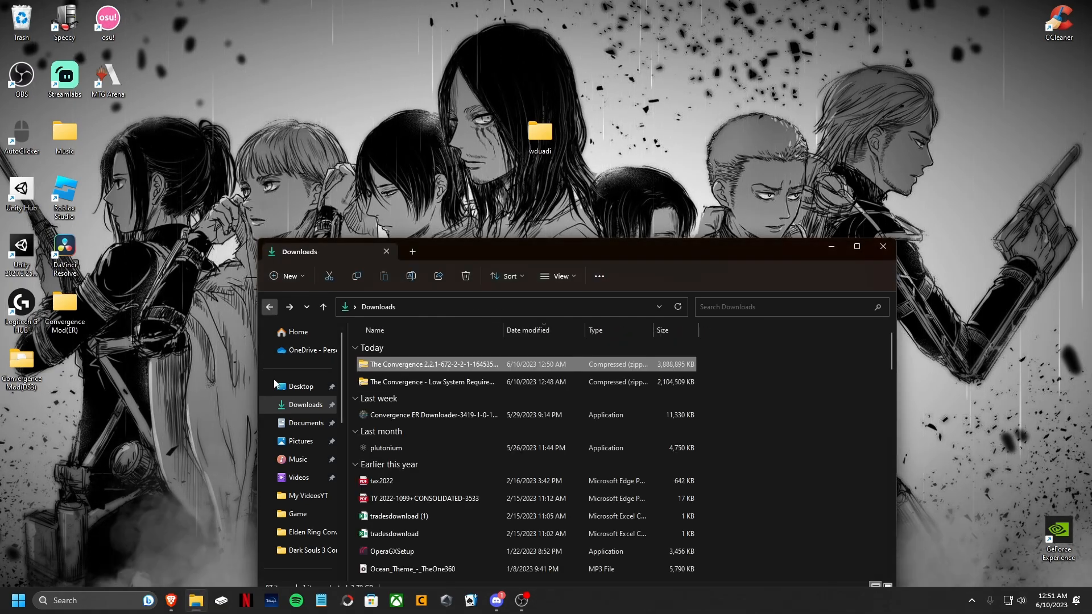
# - Open the Convergence 2.2.1 zip in WinRAR, drag all its files into wduadi, and close it
pyautogui.rightClick(439, 364)
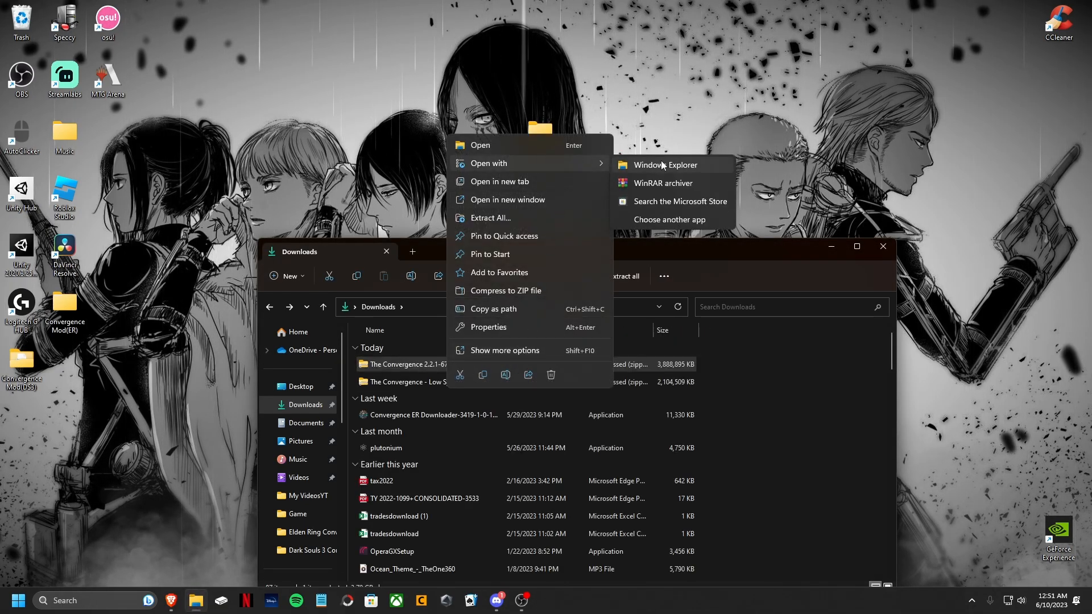
pyautogui.click(660, 183)
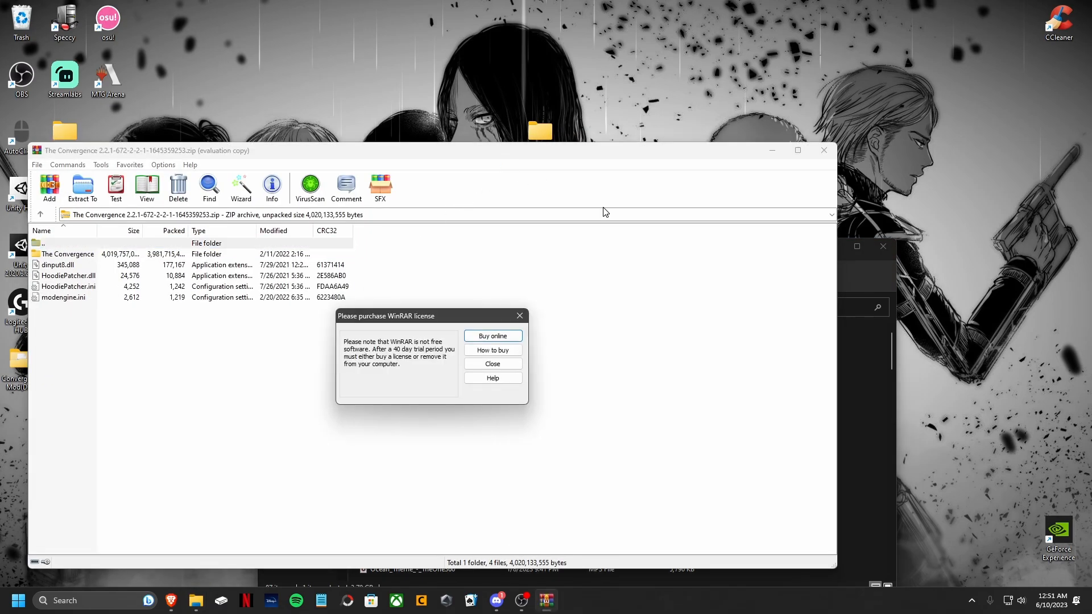
pyautogui.click(491, 363)
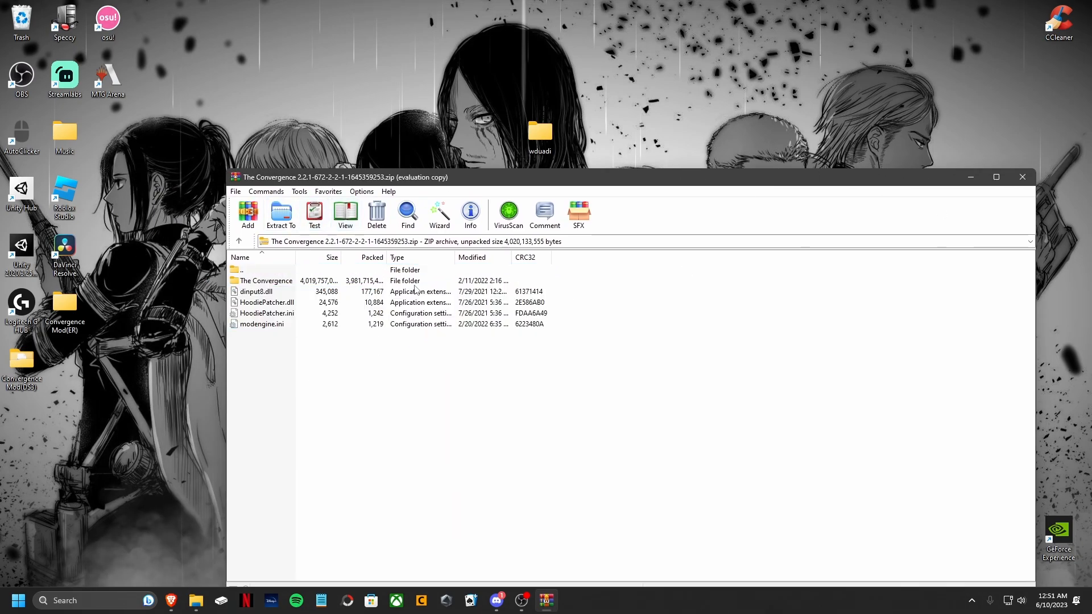
pyautogui.press('ctrl+a')
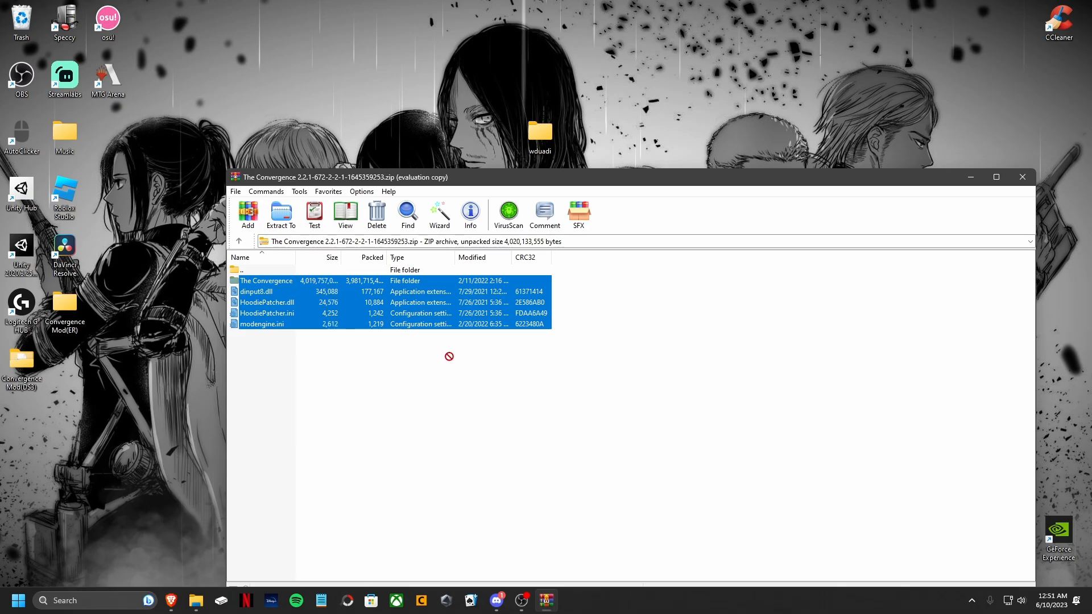
pyautogui.click(280, 215)
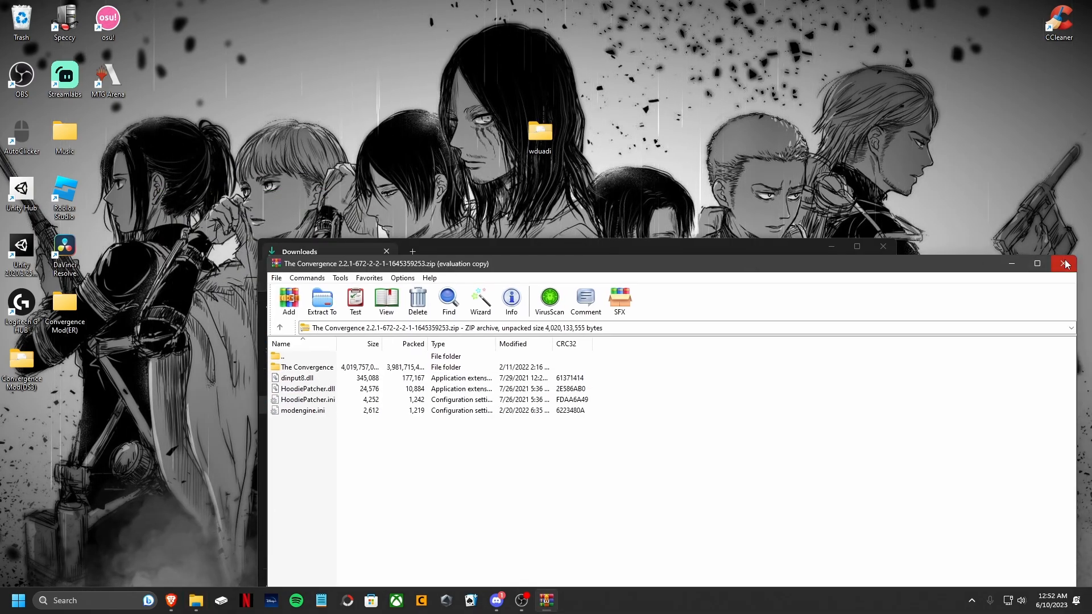
pyautogui.click(1065, 264)
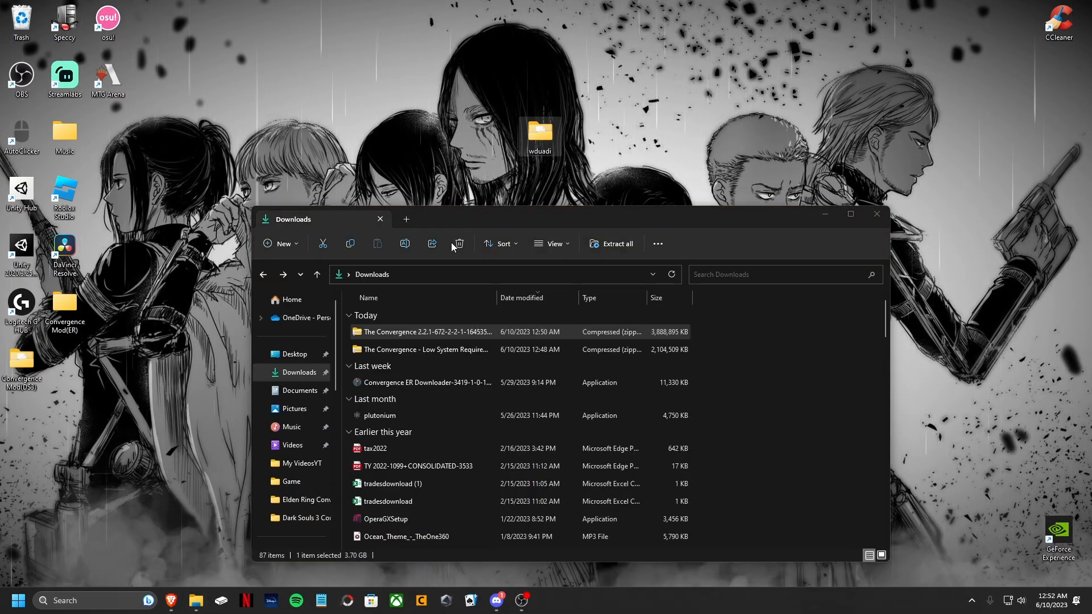
# - Move the TheConvergence_LowSysReq add-on files into The Convergence folder, replacing existing files
pyautogui.doubleClick(539, 132)
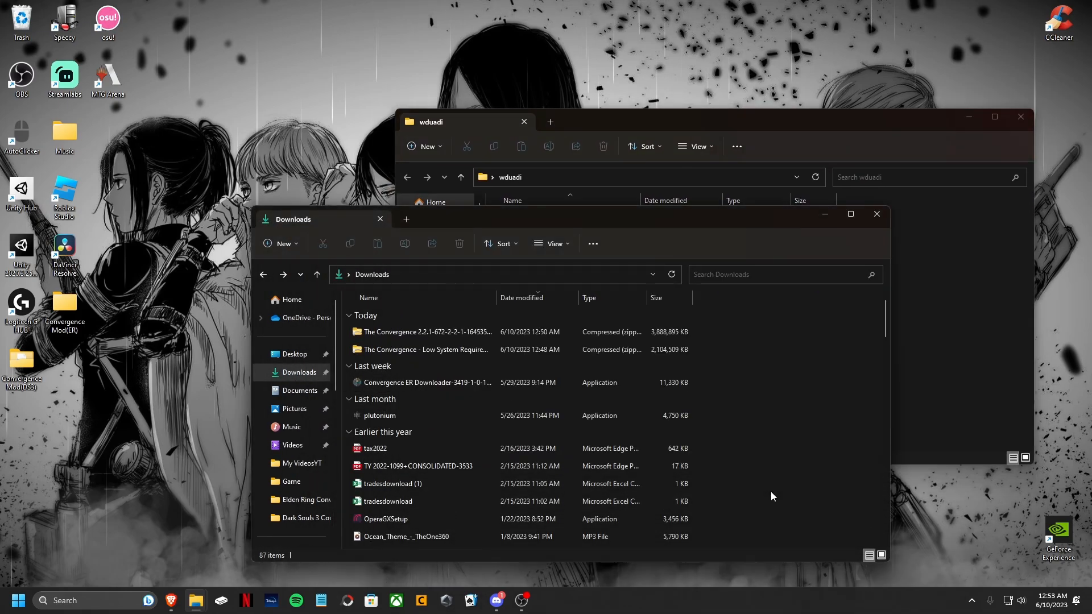
pyautogui.rightClick(424, 349)
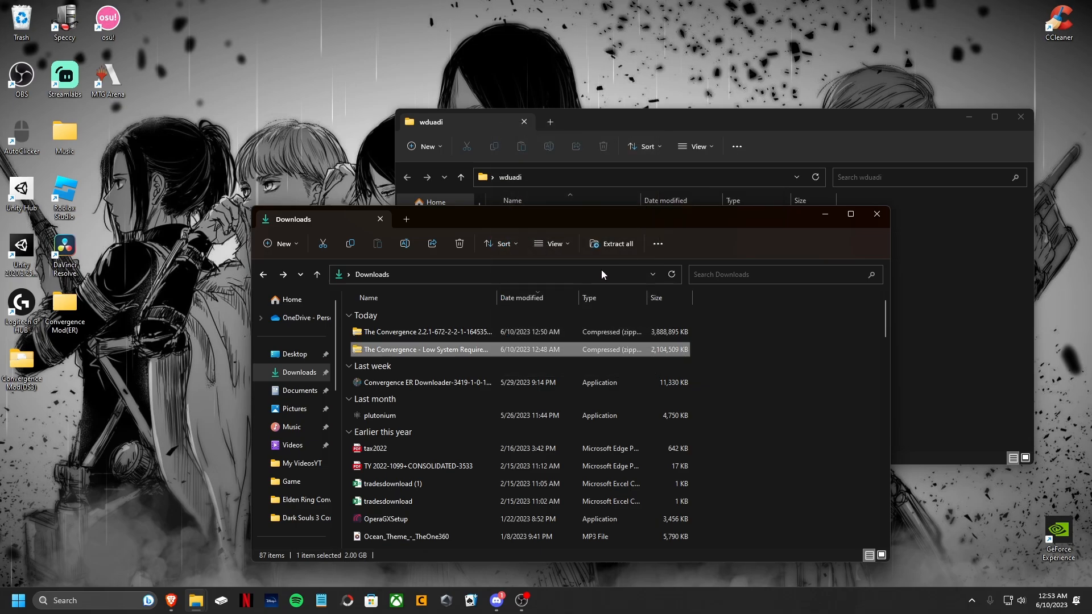
pyautogui.doubleClick(425, 349)
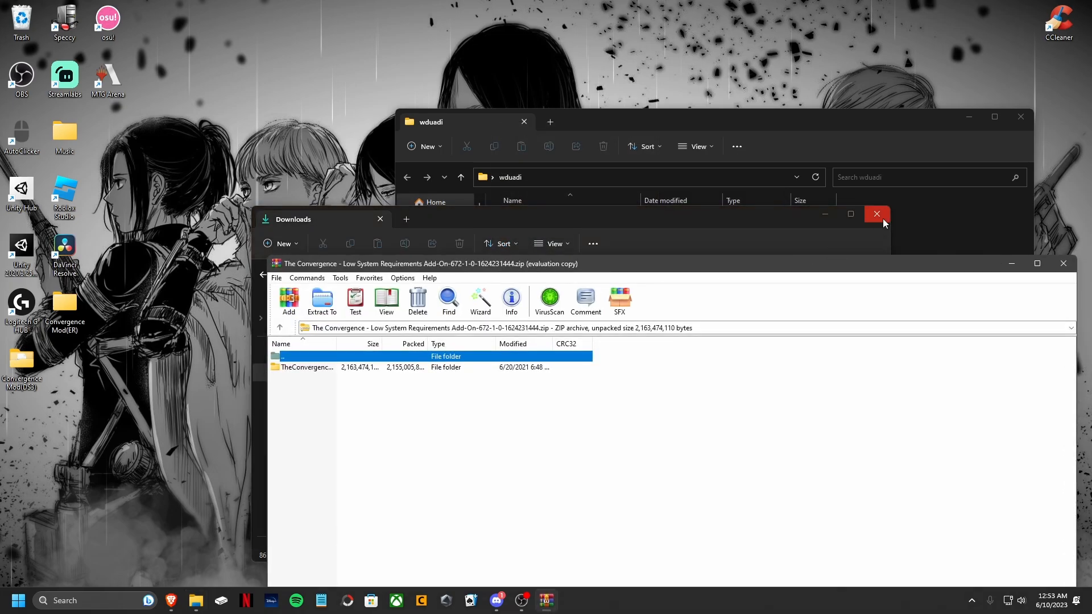
pyautogui.click(875, 213)
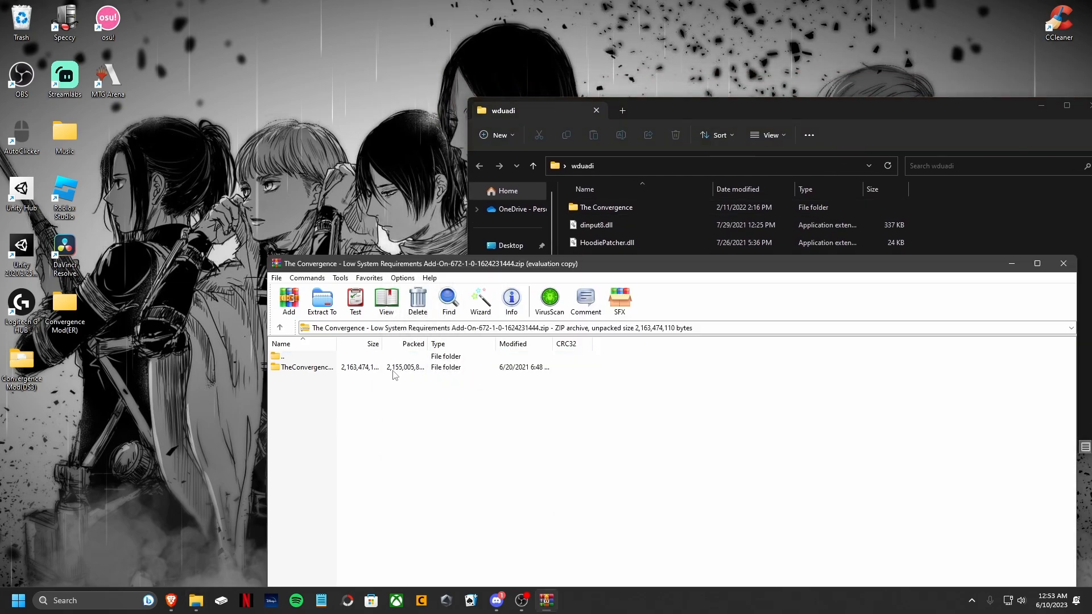
pyautogui.doubleClick(308, 366)
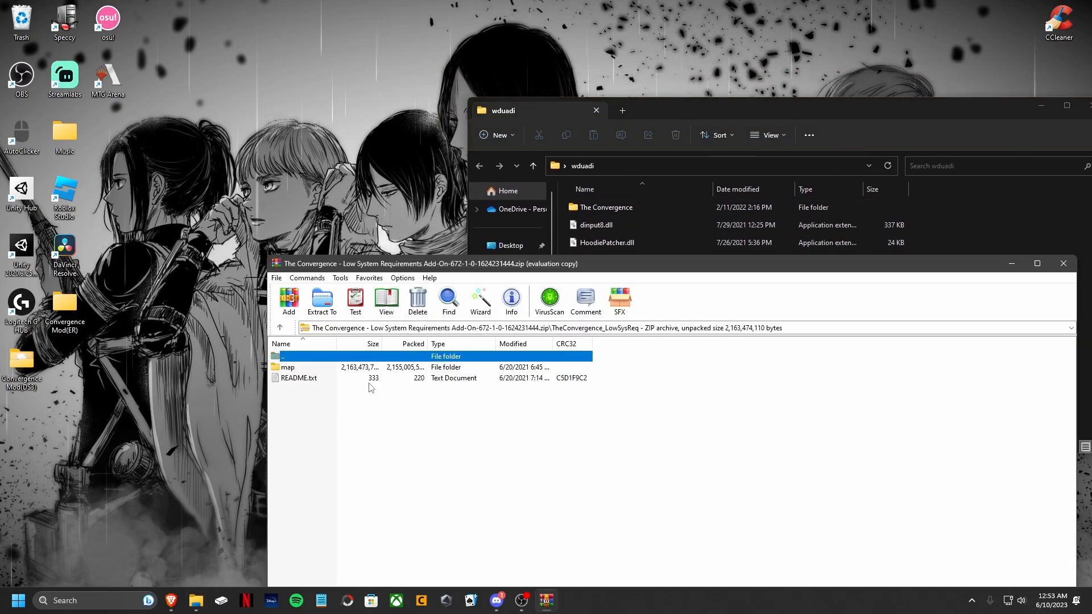
pyautogui.click(286, 367)
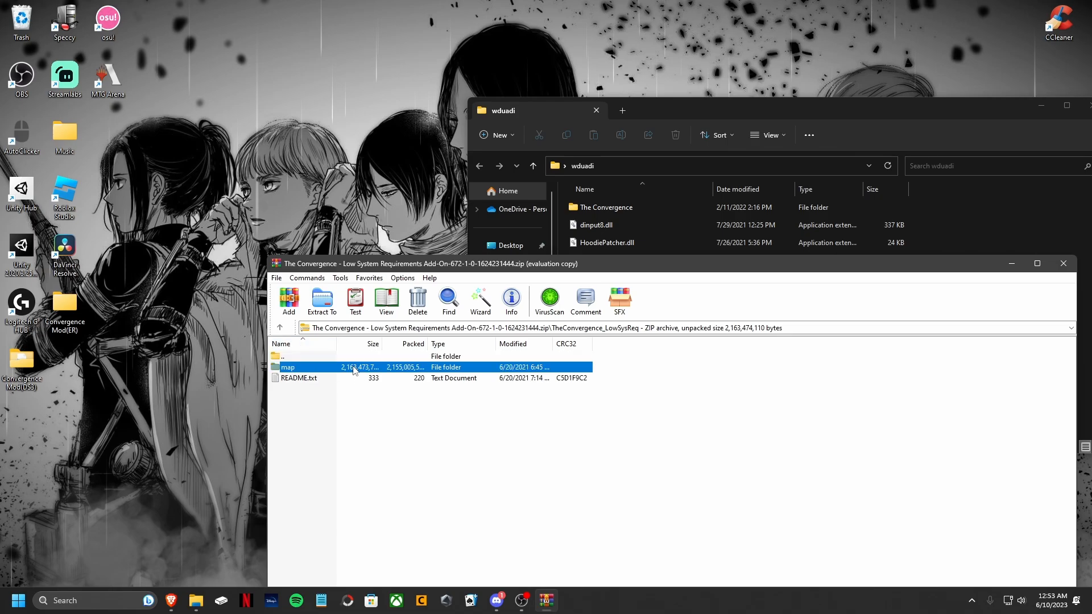
pyautogui.moveTo(319, 356)
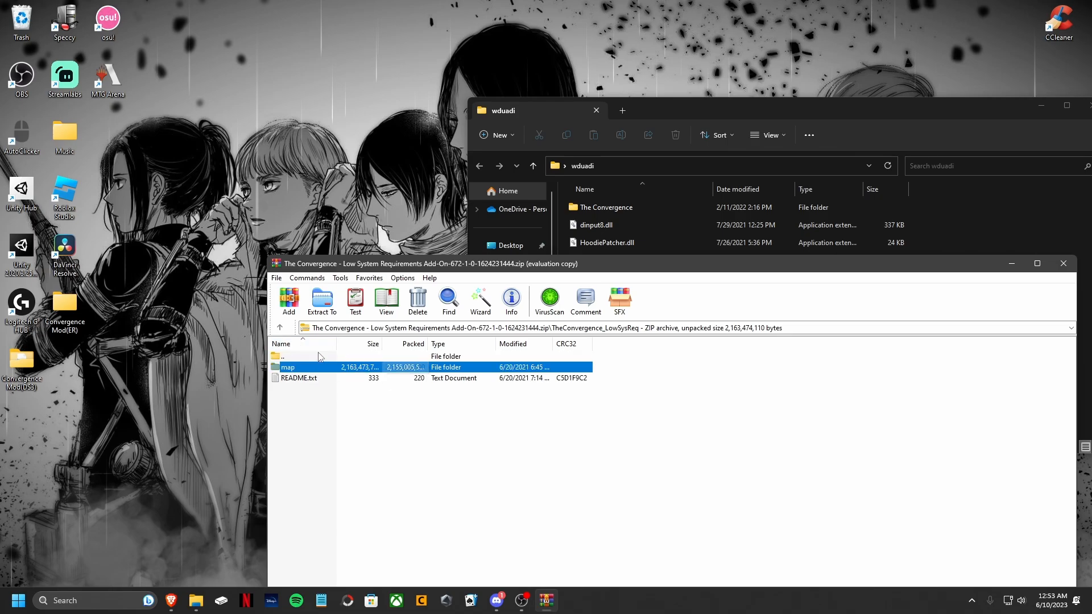
pyautogui.moveTo(328, 372)
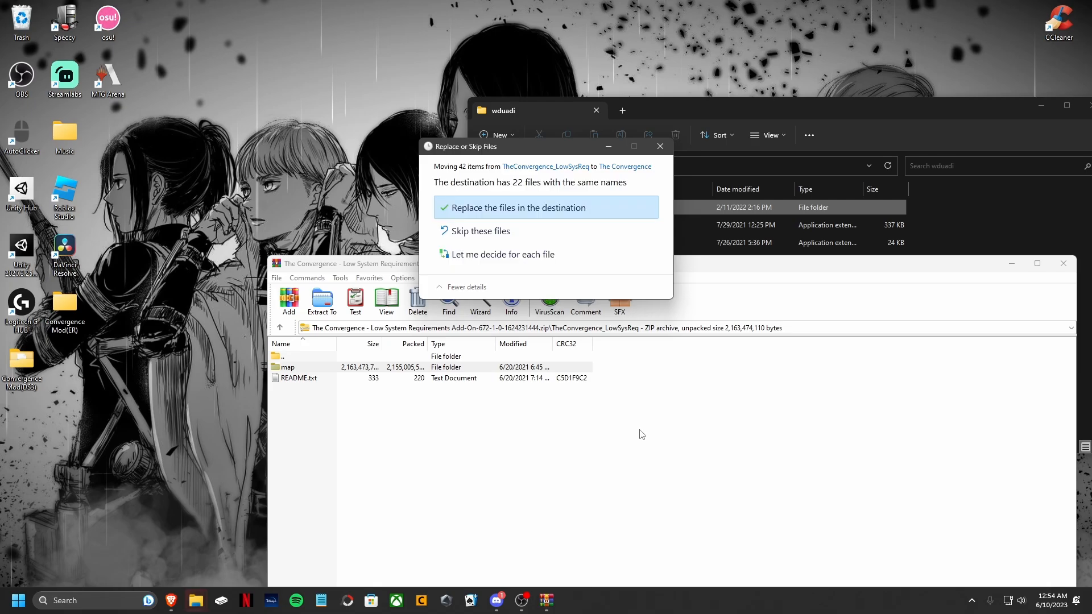
pyautogui.moveTo(629, 272)
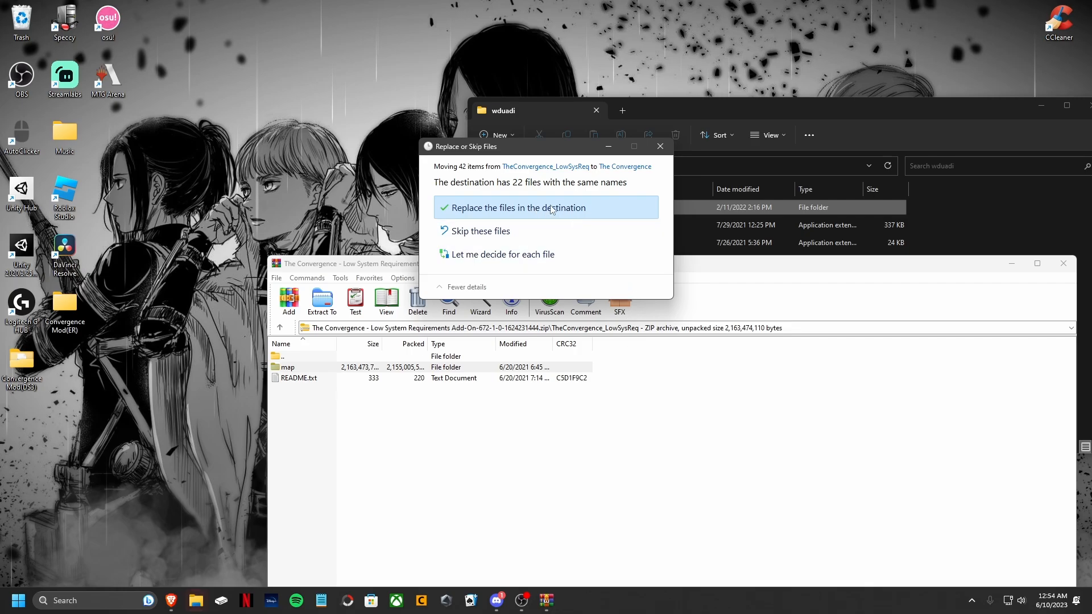
pyautogui.click(514, 207)
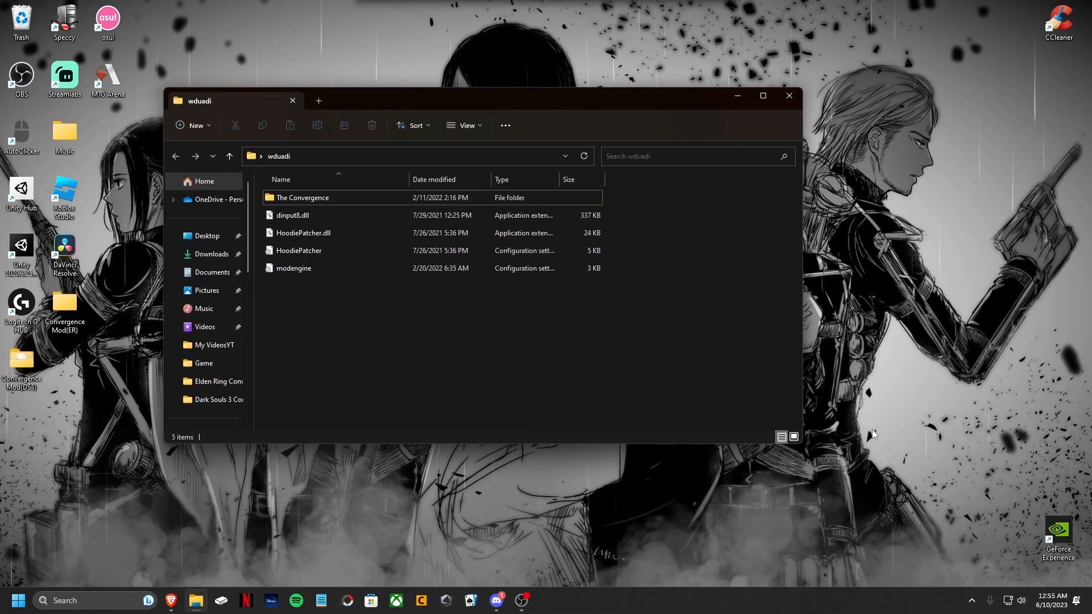
# - Browse Dark Souls III's local files from Steam Properties to open its install folder
pyautogui.click(970, 600)
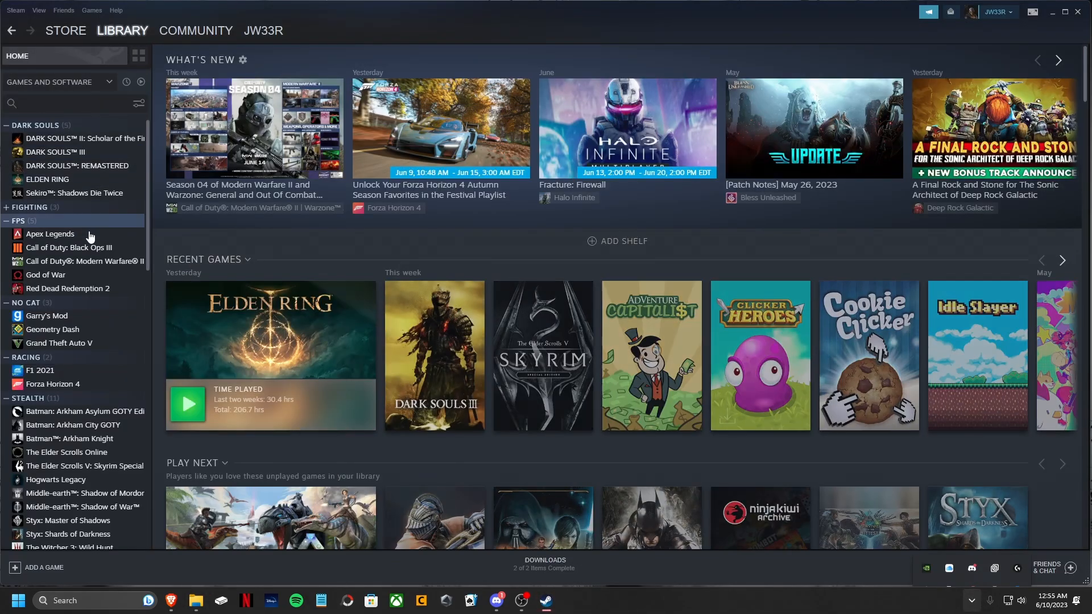
pyautogui.click(55, 152)
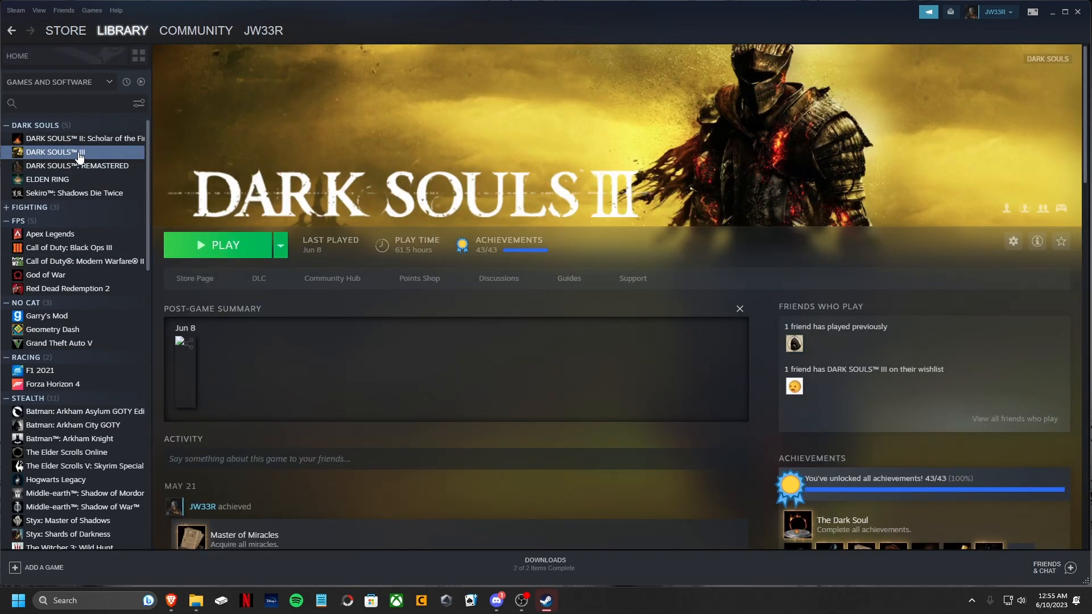
pyautogui.click(1012, 241)
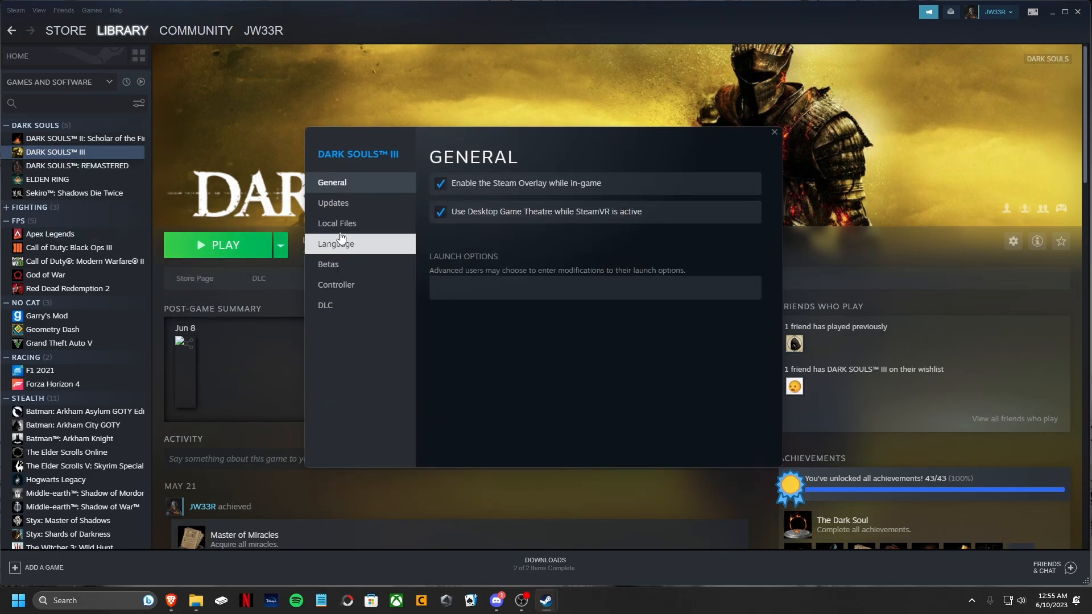
pyautogui.click(337, 223)
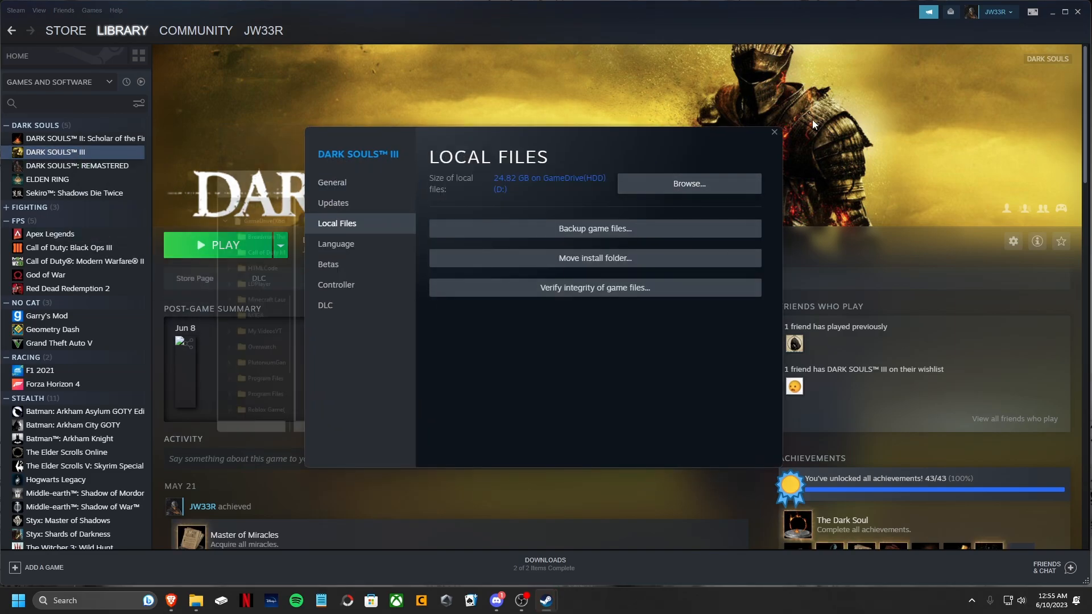
pyautogui.click(772, 133)
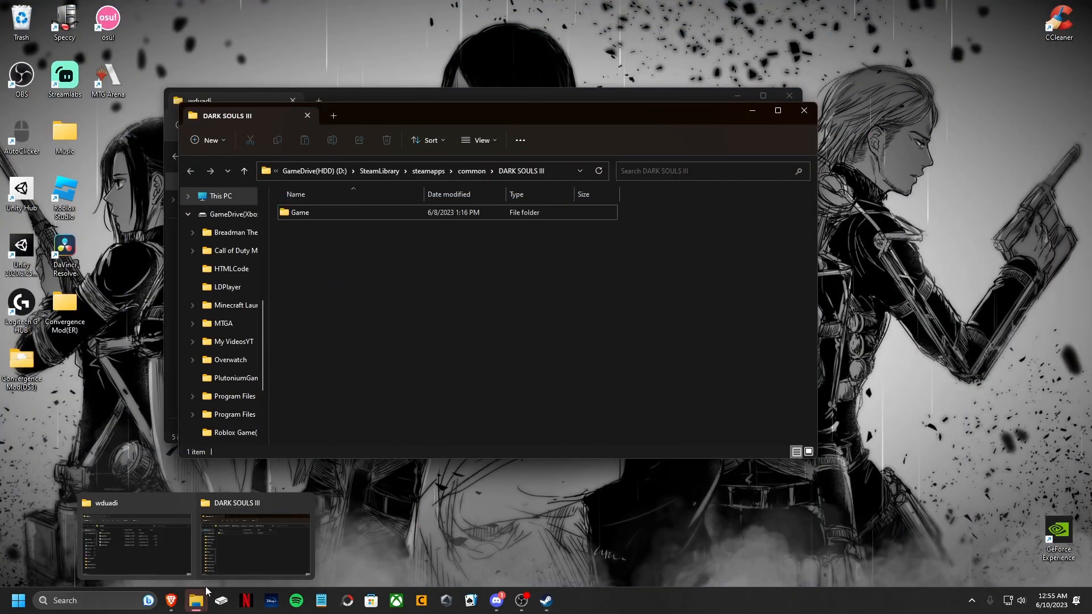
# - Open the Dark Souls III Game folder and select all the wduadi mod files to copy
pyautogui.click(133, 539)
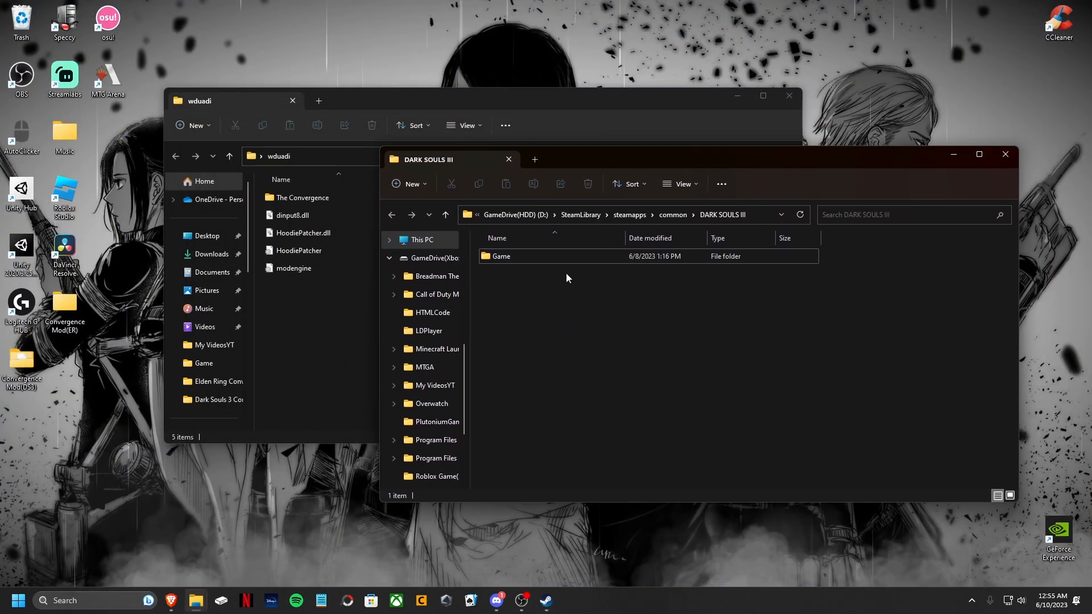
pyautogui.doubleClick(500, 257)
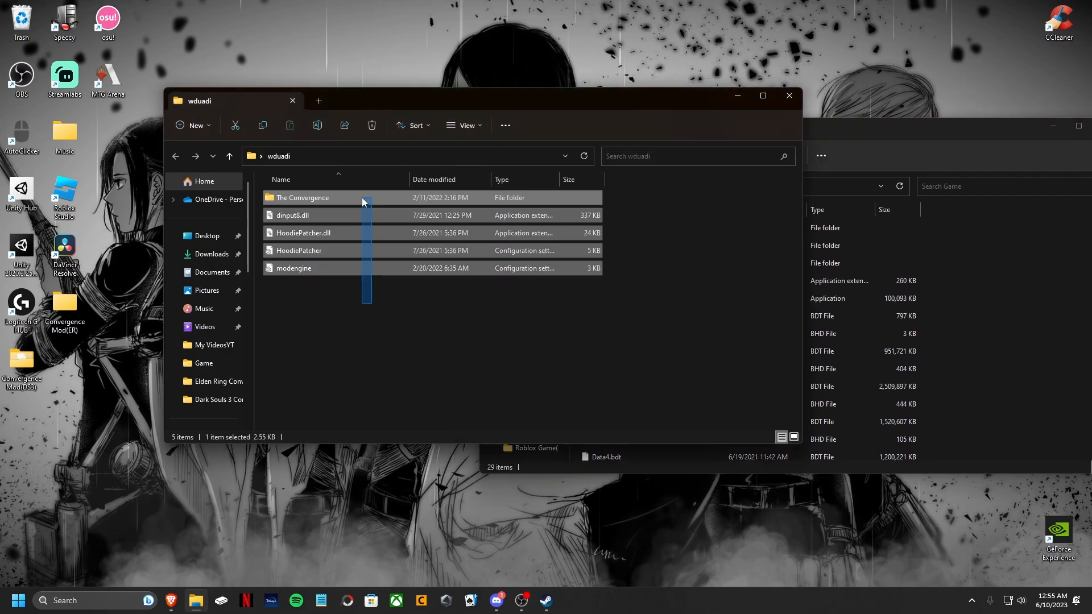
pyautogui.press('ctrl+a')
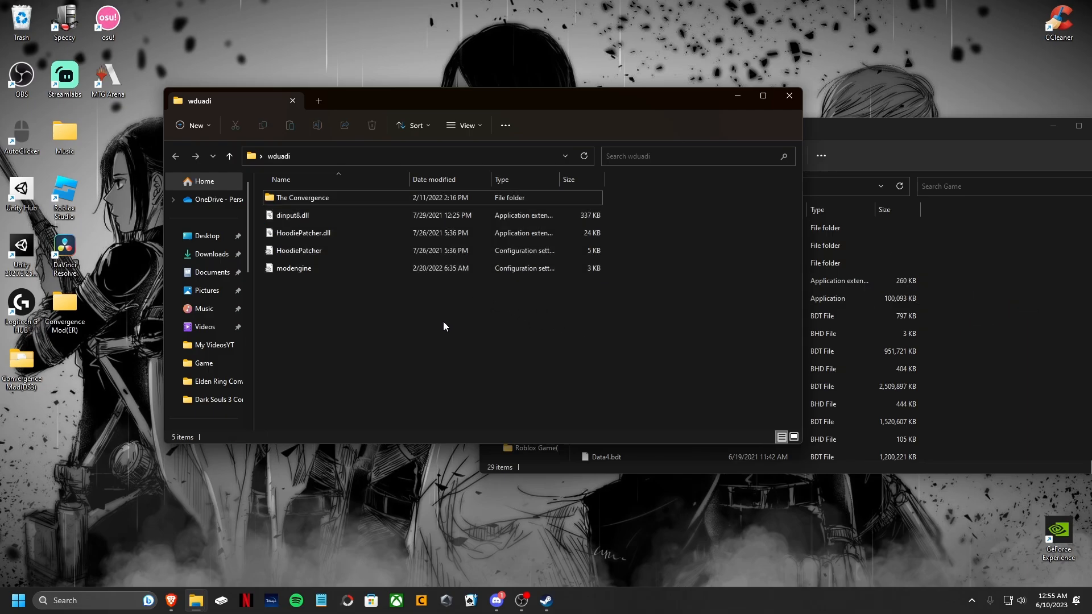
pyautogui.moveTo(443, 320)
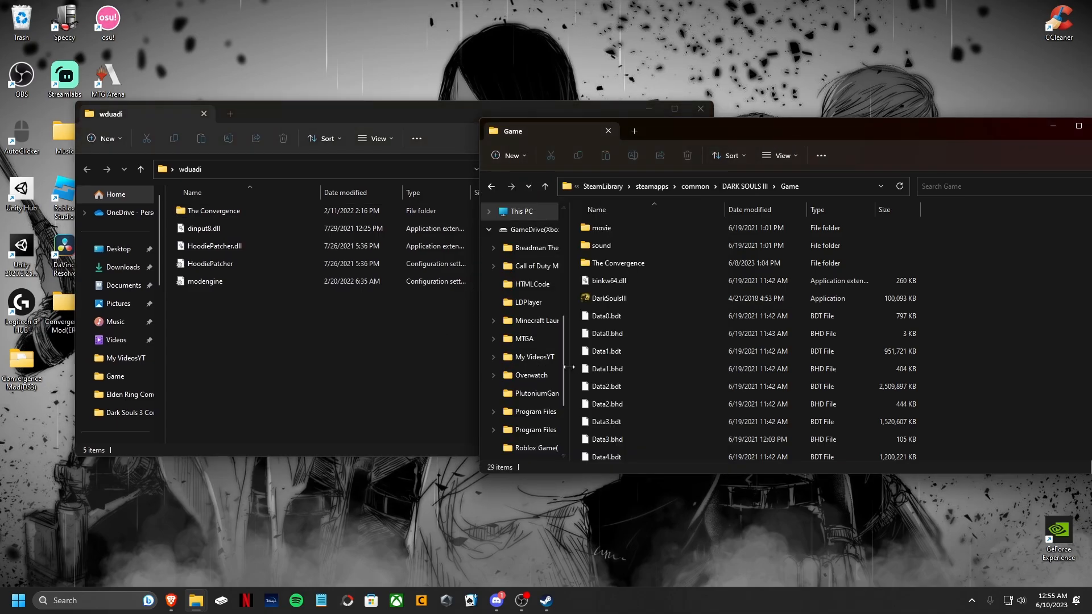
pyautogui.moveTo(401, 362)
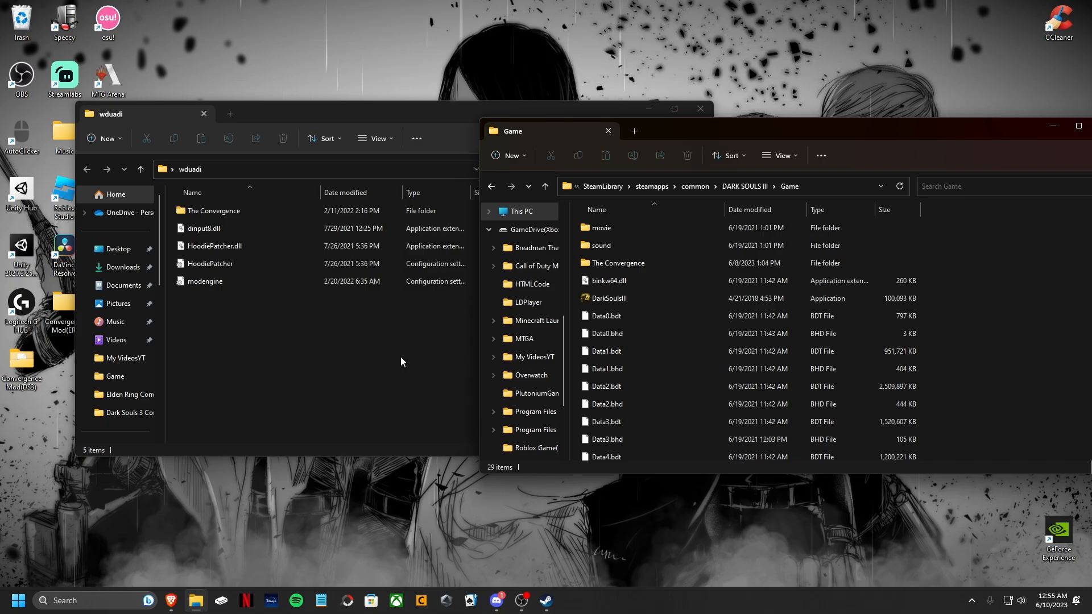
pyautogui.moveTo(371, 359)
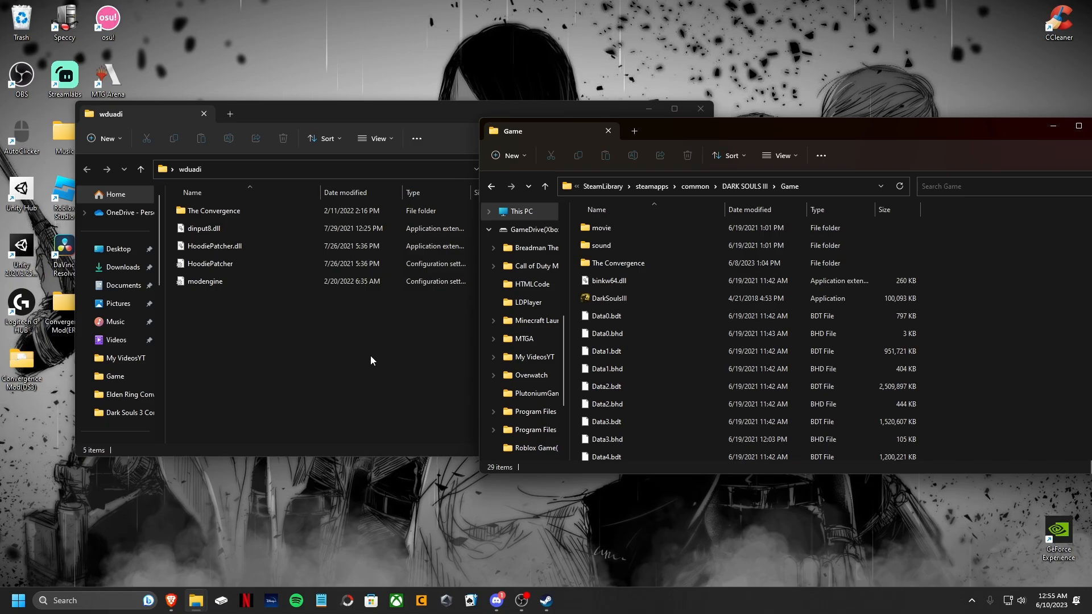
pyautogui.moveTo(383, 367)
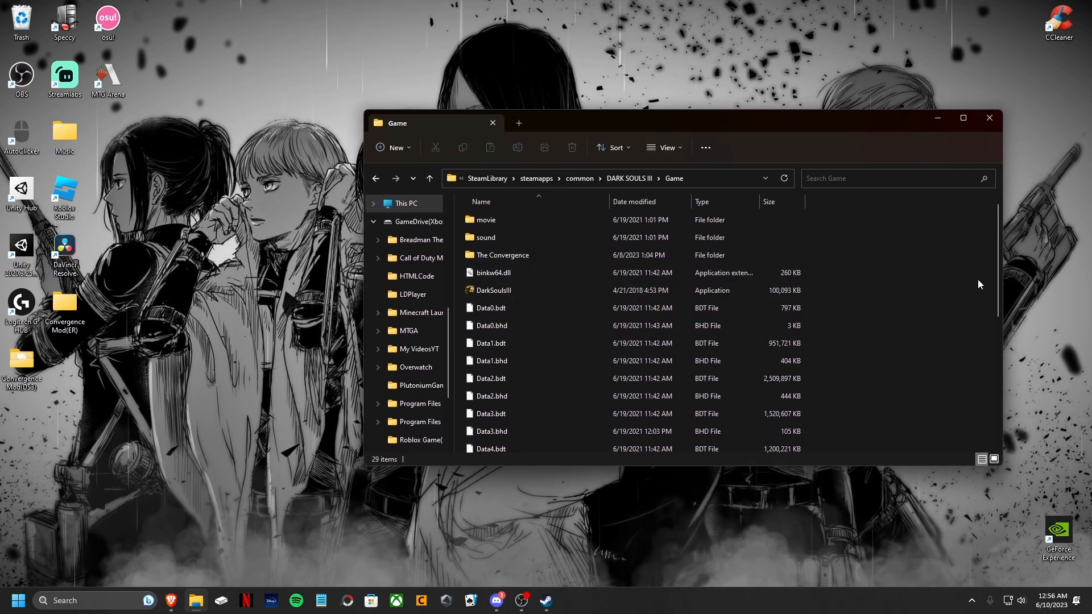
# - Confirm The Convergence, dinput8, HoodiePatcher and modengine files are in the Game folder, then minimize it
pyautogui.scroll(-3)
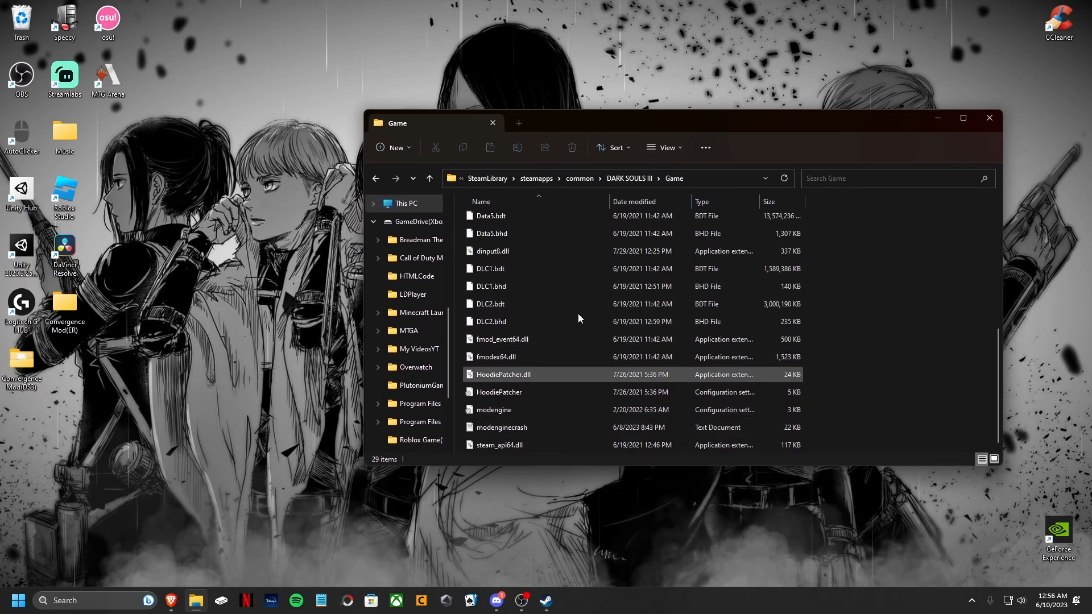
pyautogui.scroll(3)
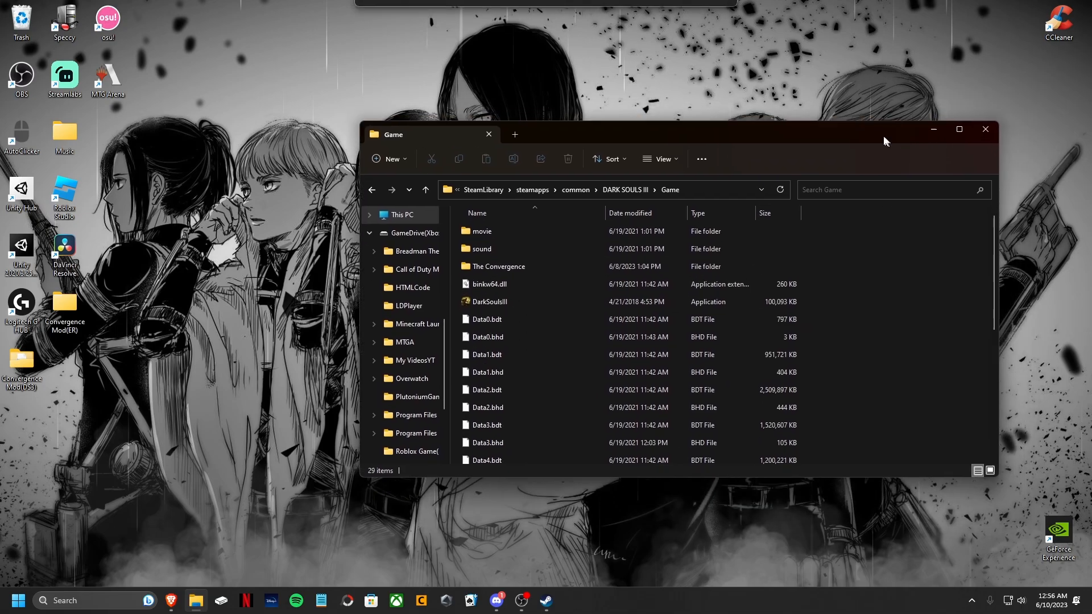
pyautogui.moveTo(931, 129)
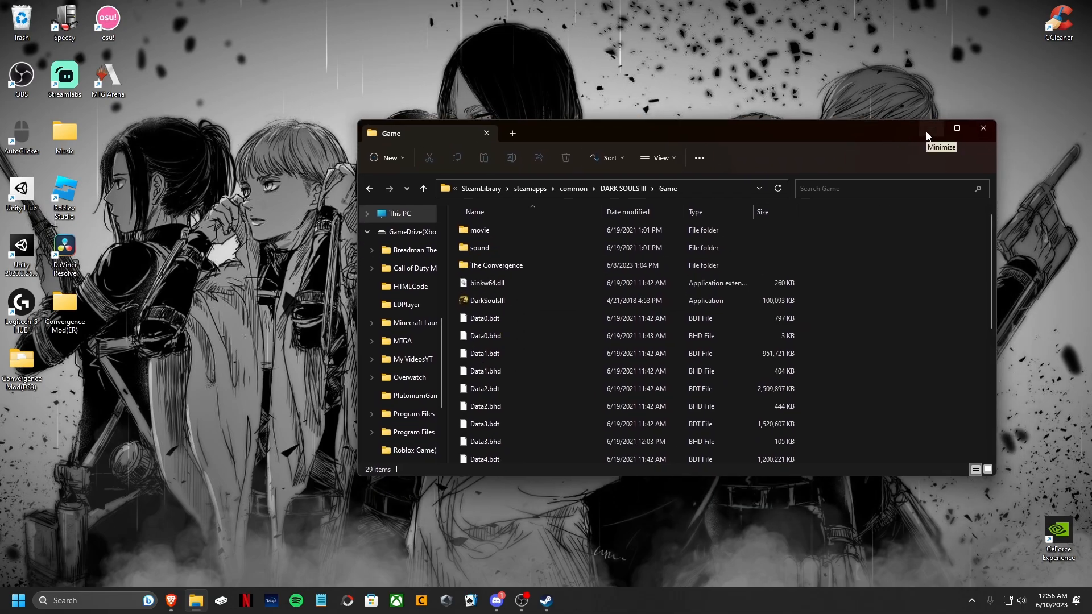
pyautogui.click(929, 128)
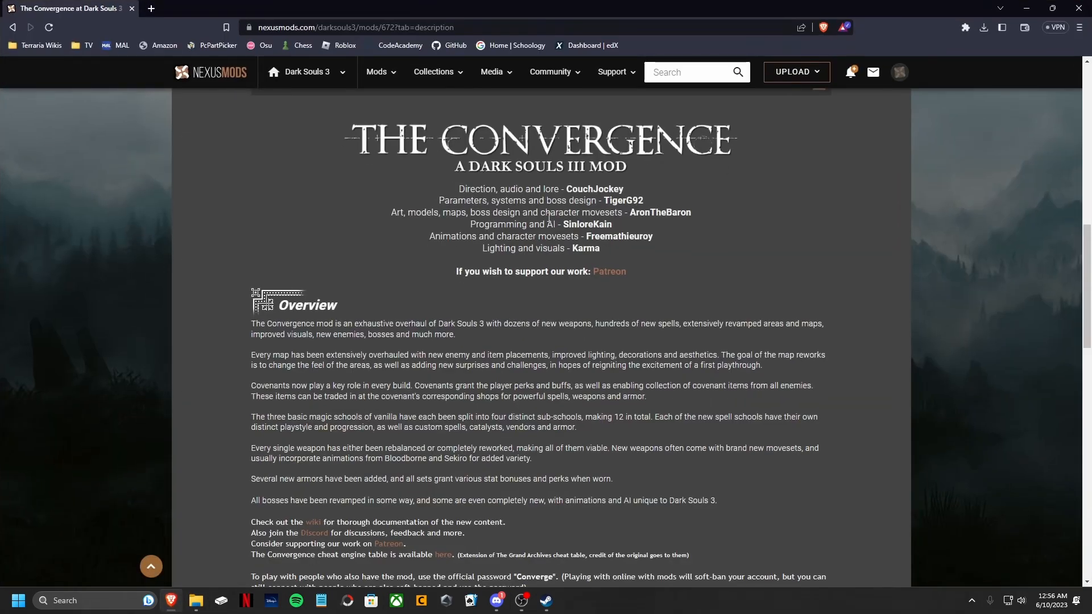
# - Scroll the Convergence description past the installation notes to the Credits and Links sections
pyautogui.scroll(-3)
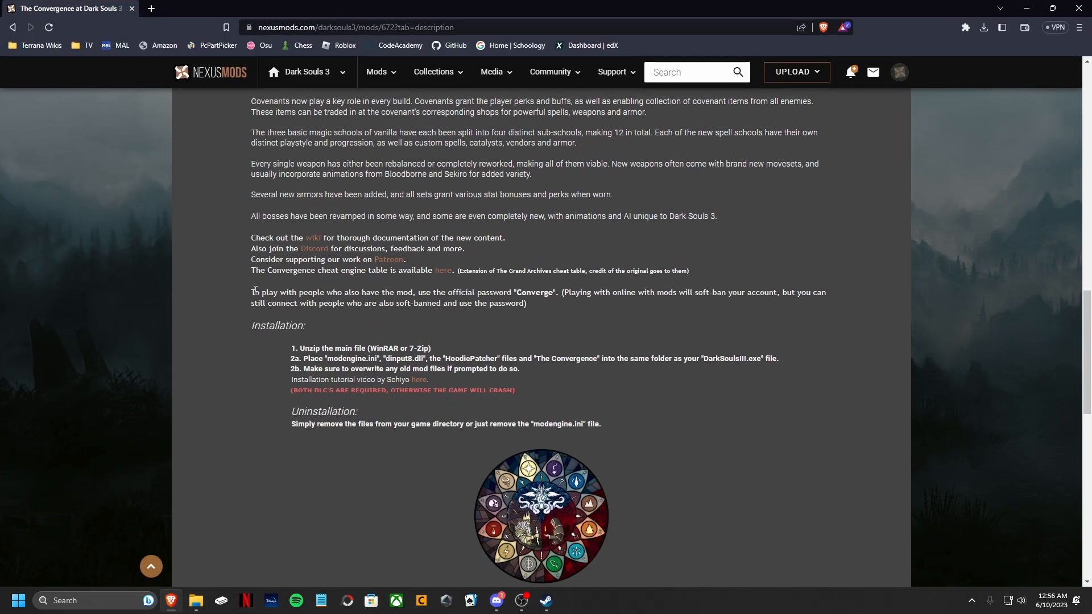
pyautogui.scroll(-3)
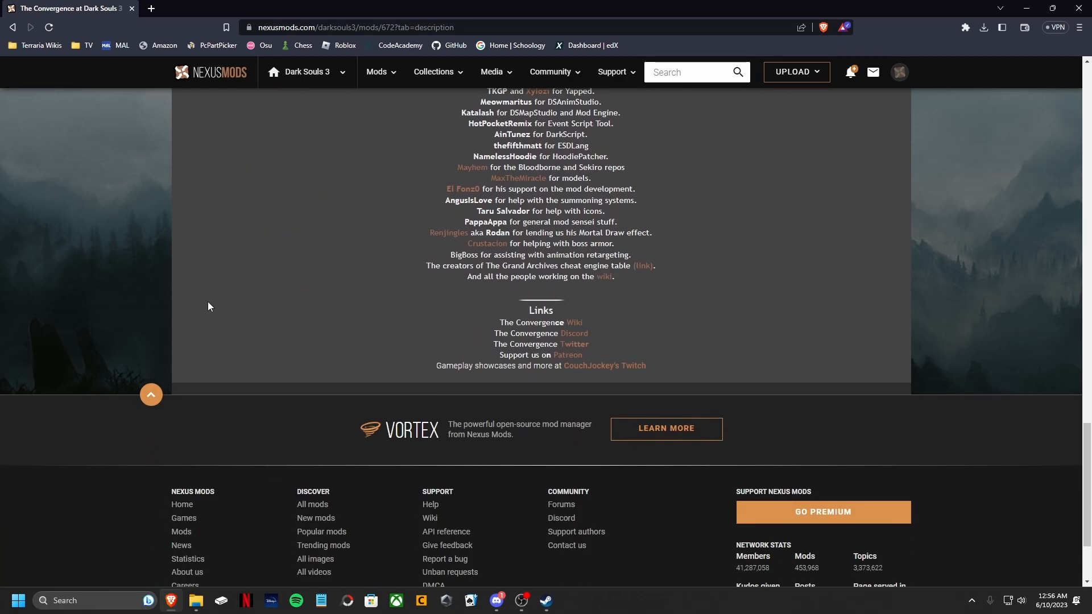
pyautogui.moveTo(574, 333)
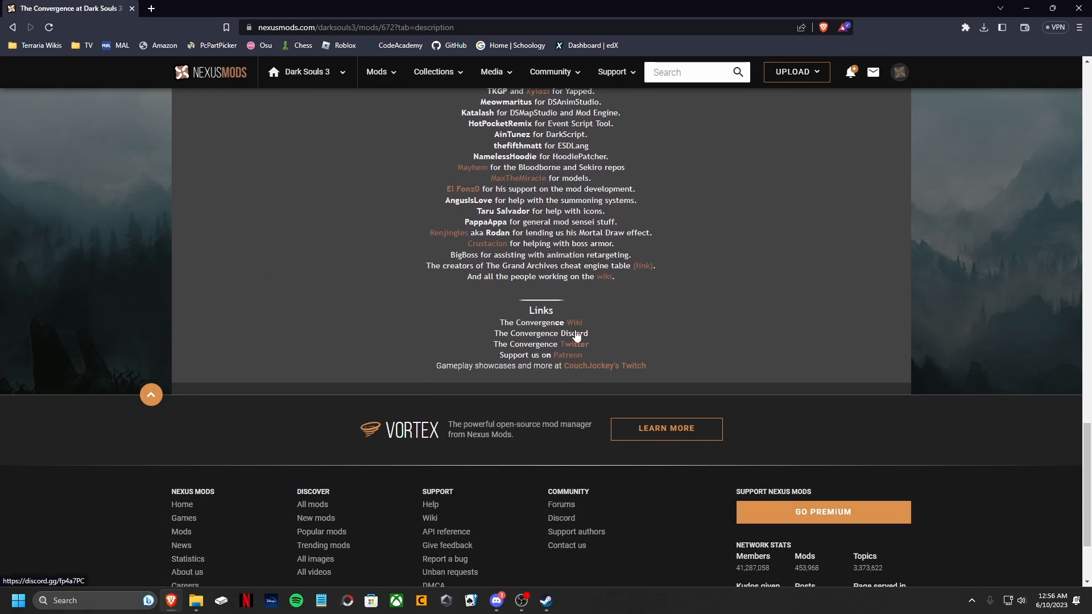
pyautogui.scroll(3)
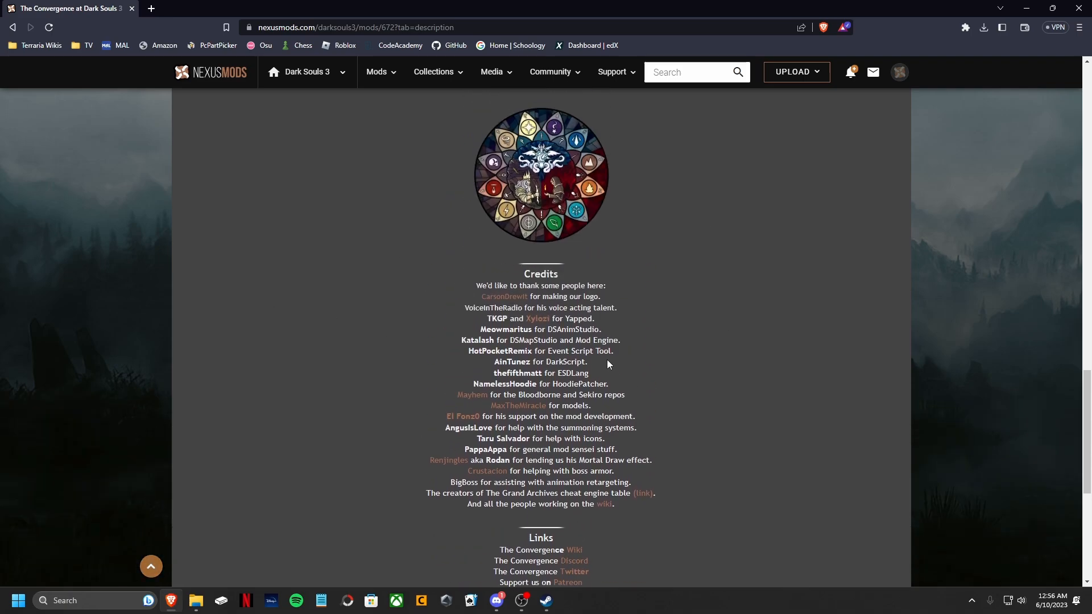
# - Follow 'The Convergence Discord' link to the server's #faq-ds3 crash-fix channel
pyautogui.click(495, 600)
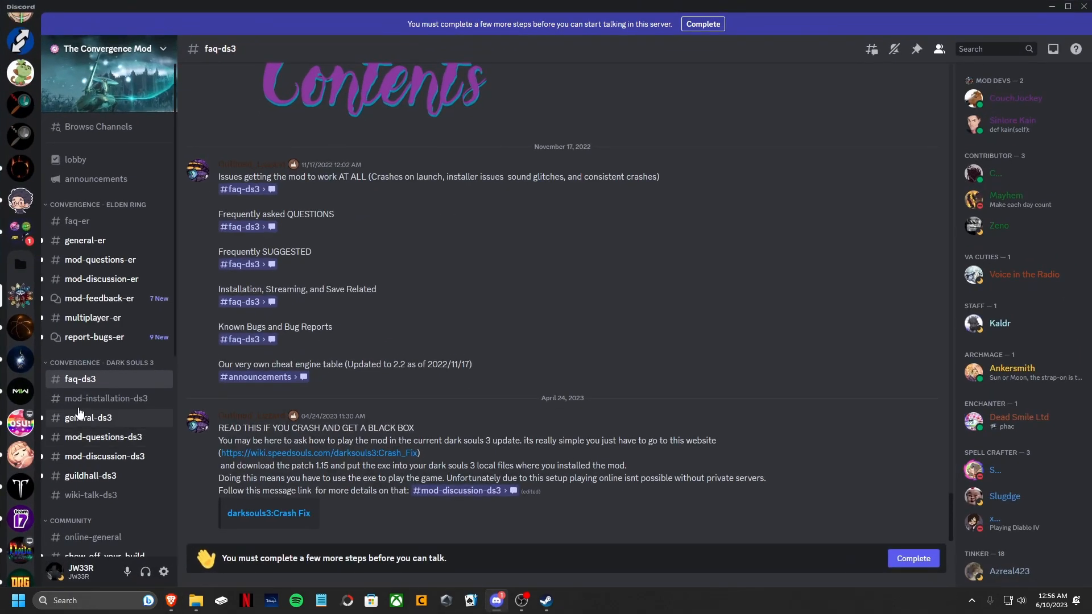
pyautogui.moveTo(555, 163)
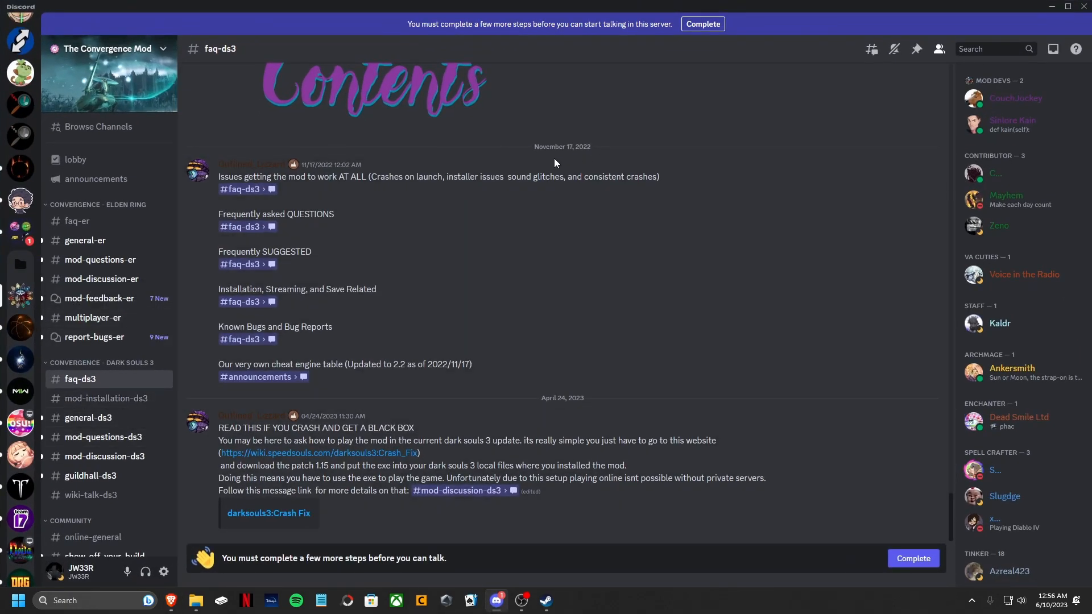
pyautogui.moveTo(505, 322)
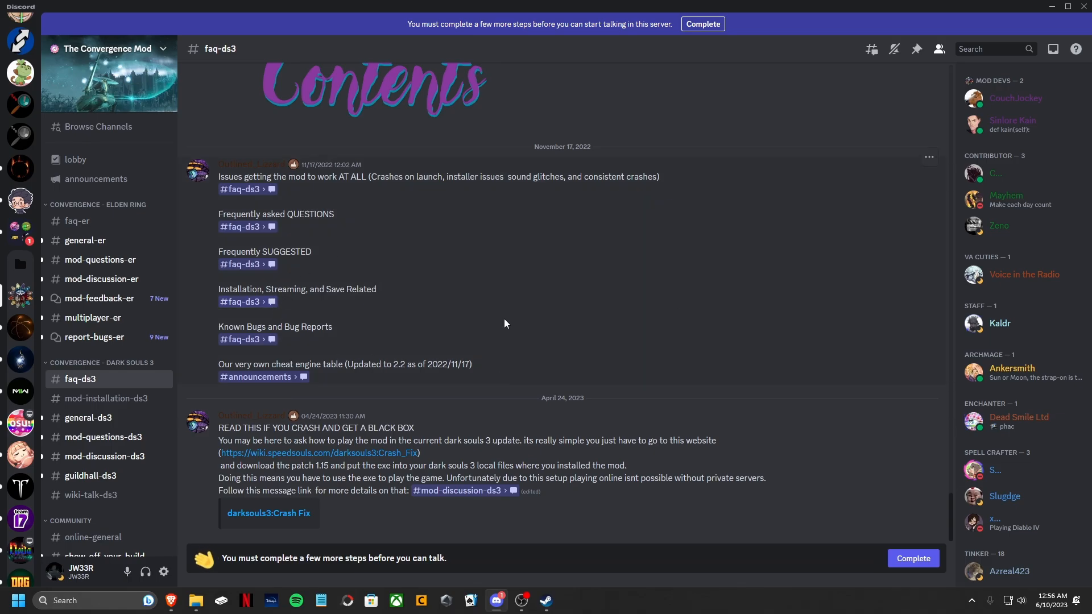
pyautogui.moveTo(88, 381)
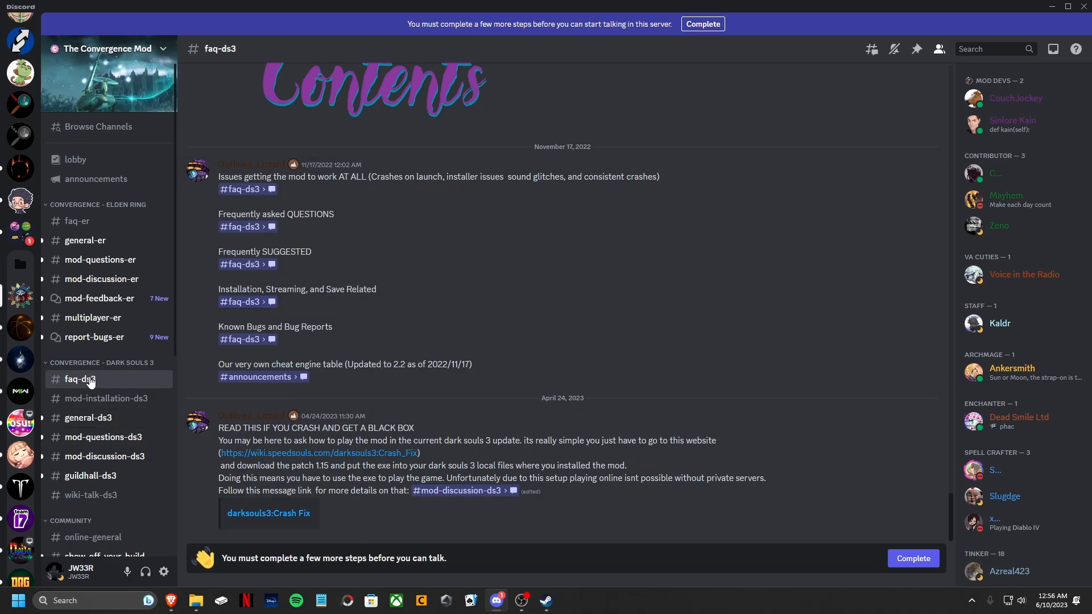
pyautogui.moveTo(155, 378)
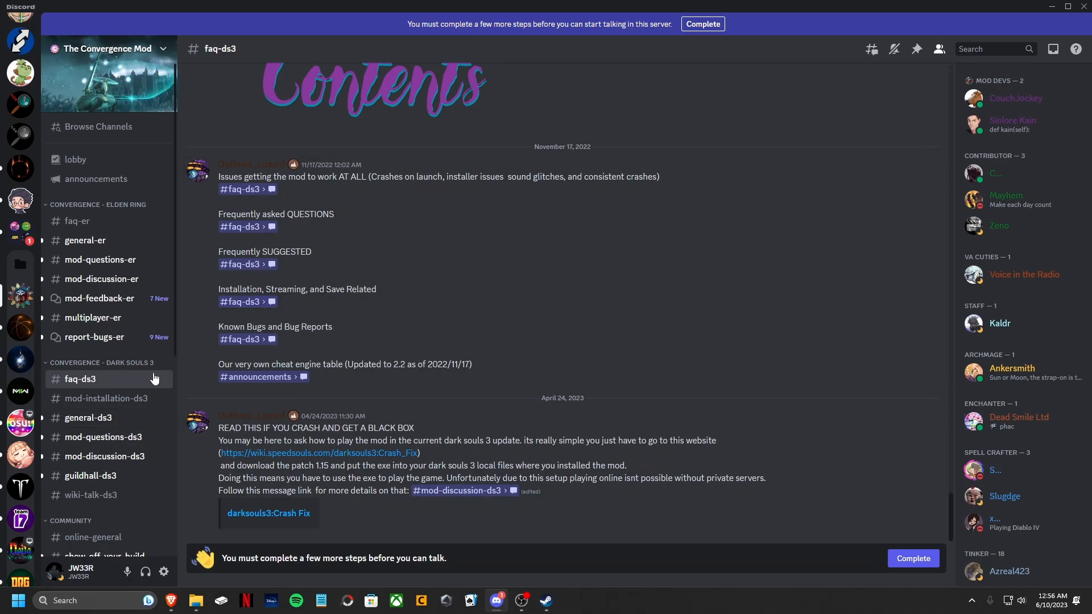
pyautogui.moveTo(354, 459)
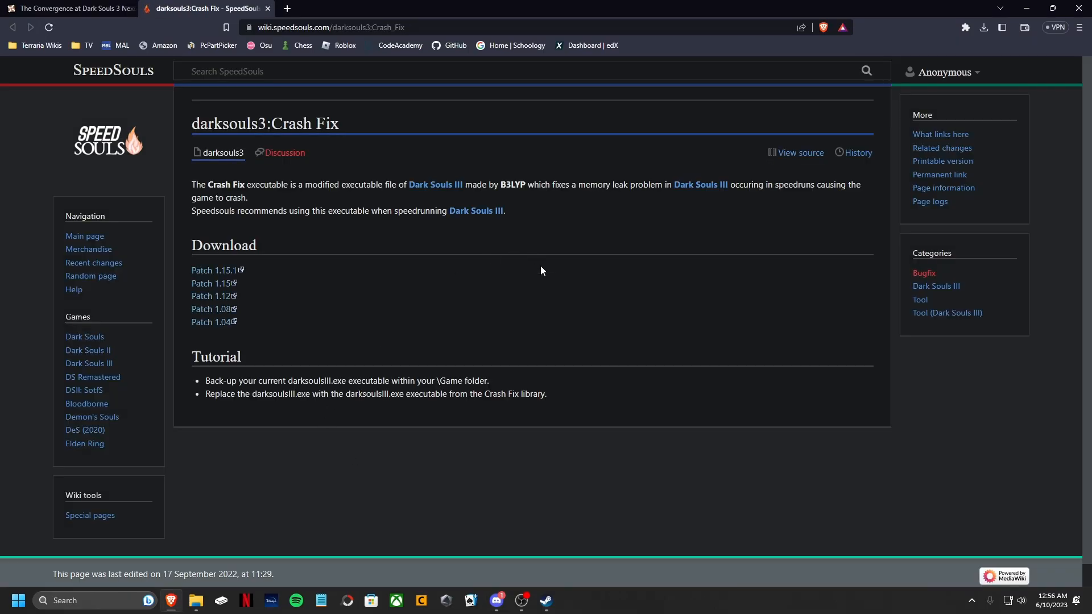
pyautogui.moveTo(211, 283)
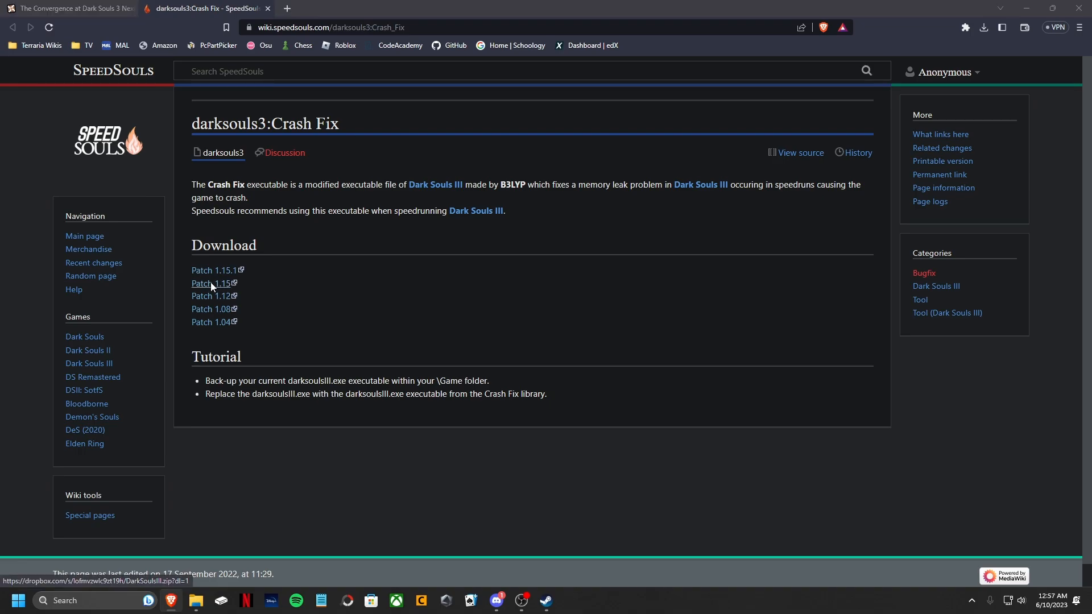
# - Save the DarkSoulsIII patch 1.15 zip to Downloads and close the SpeedSouls tab
pyautogui.click(201, 286)
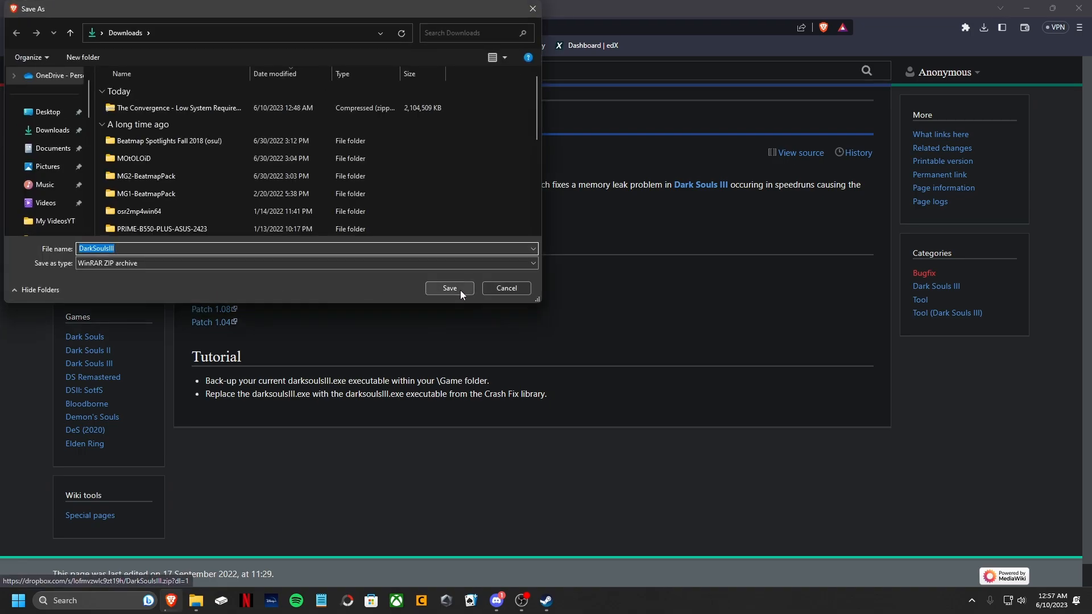
pyautogui.click(449, 289)
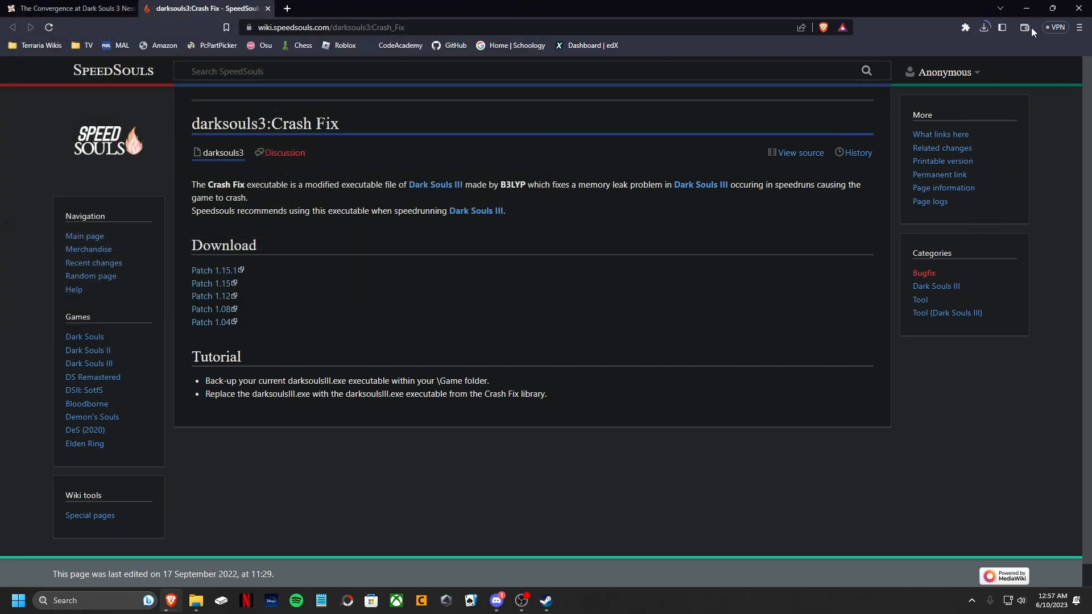
pyautogui.click(983, 28)
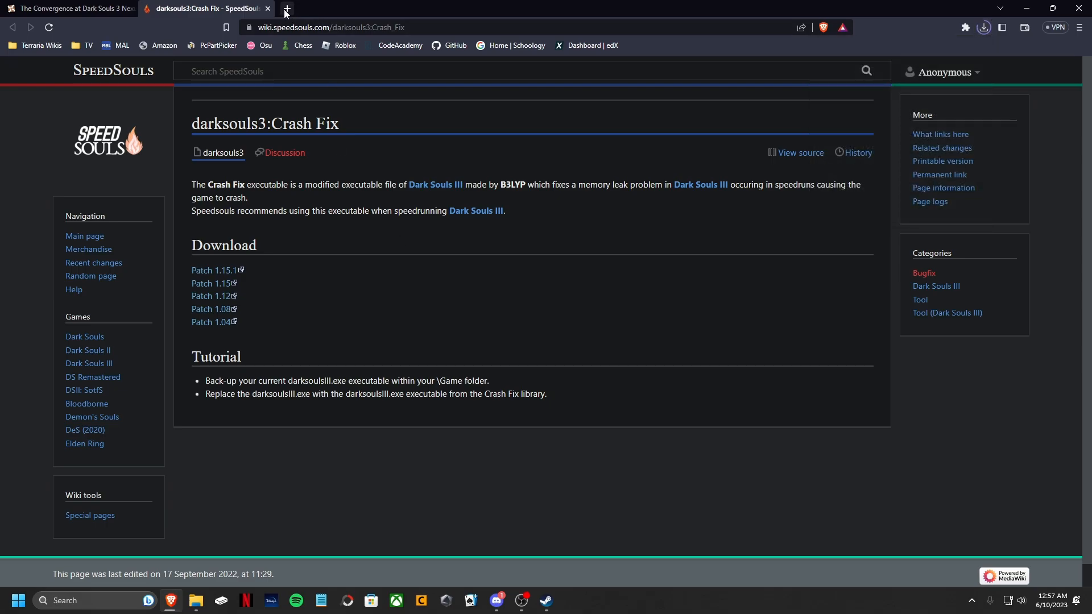
pyautogui.click(267, 8)
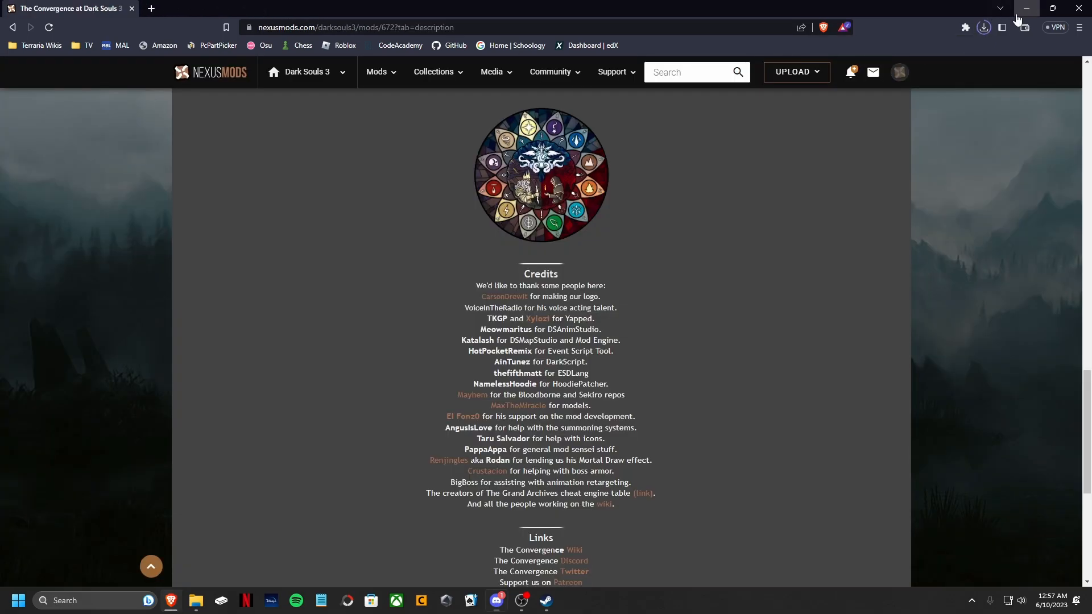
# - Open the Game folder beside a Downloads window and select DarkSoulsIII.zip
pyautogui.click(1023, 9)
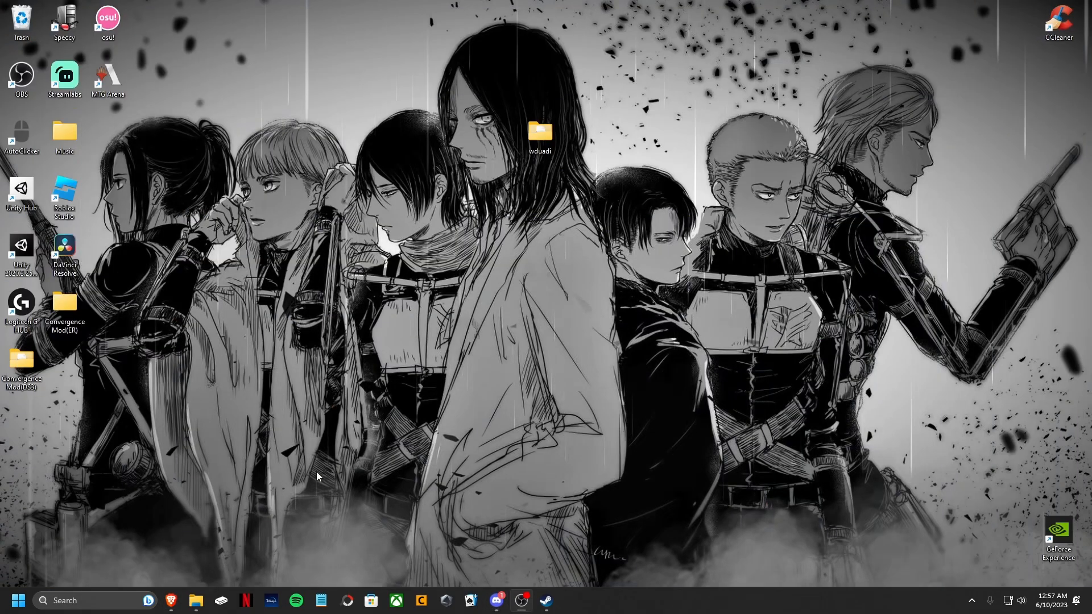
pyautogui.click(196, 601)
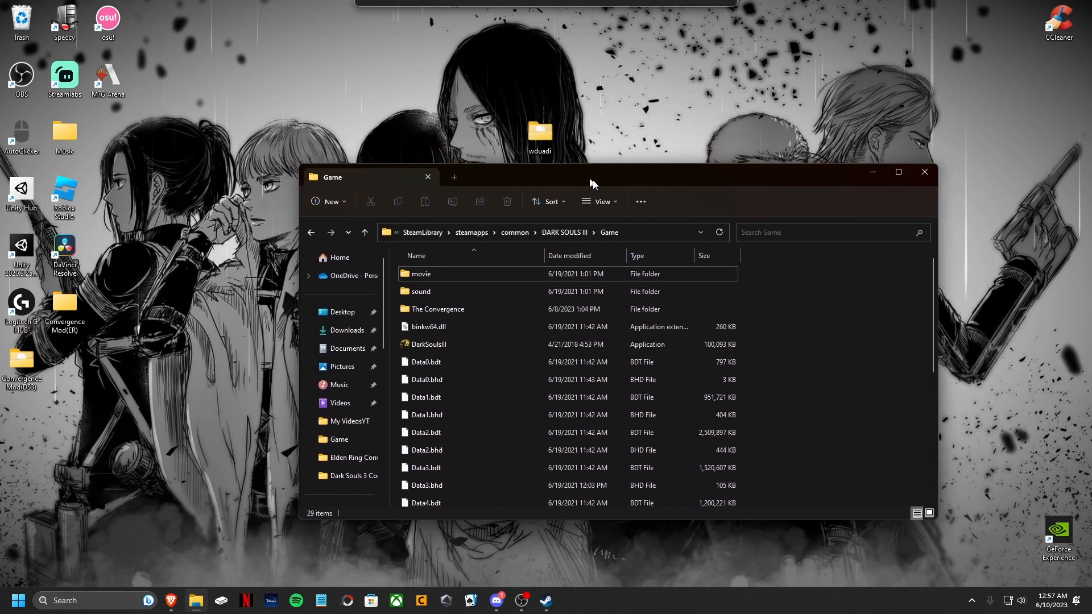
pyautogui.moveTo(591, 176); pyautogui.dragTo(696, 172)
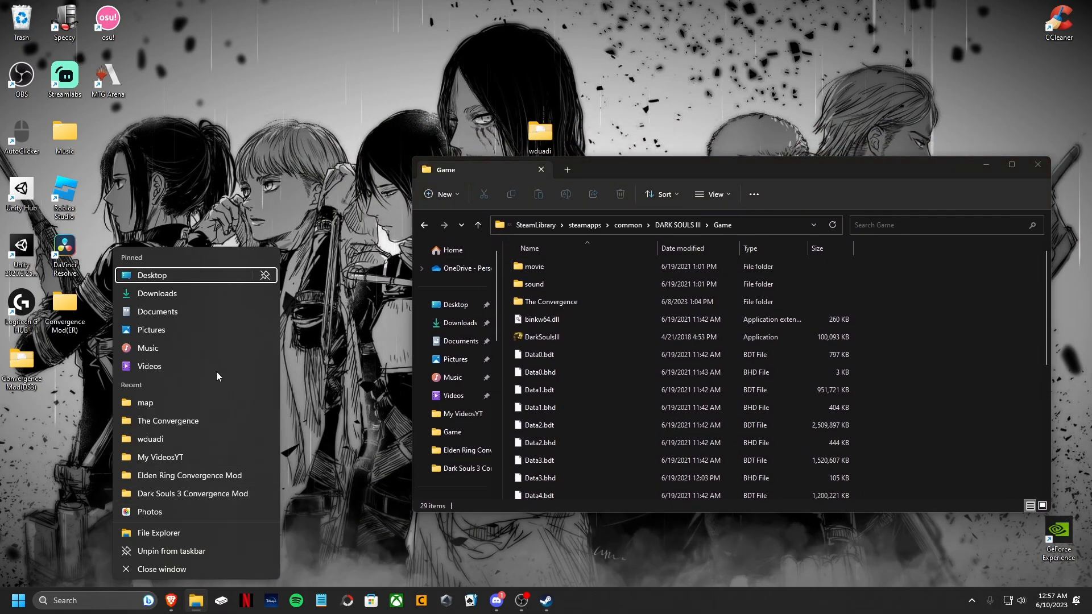
pyautogui.click(152, 275)
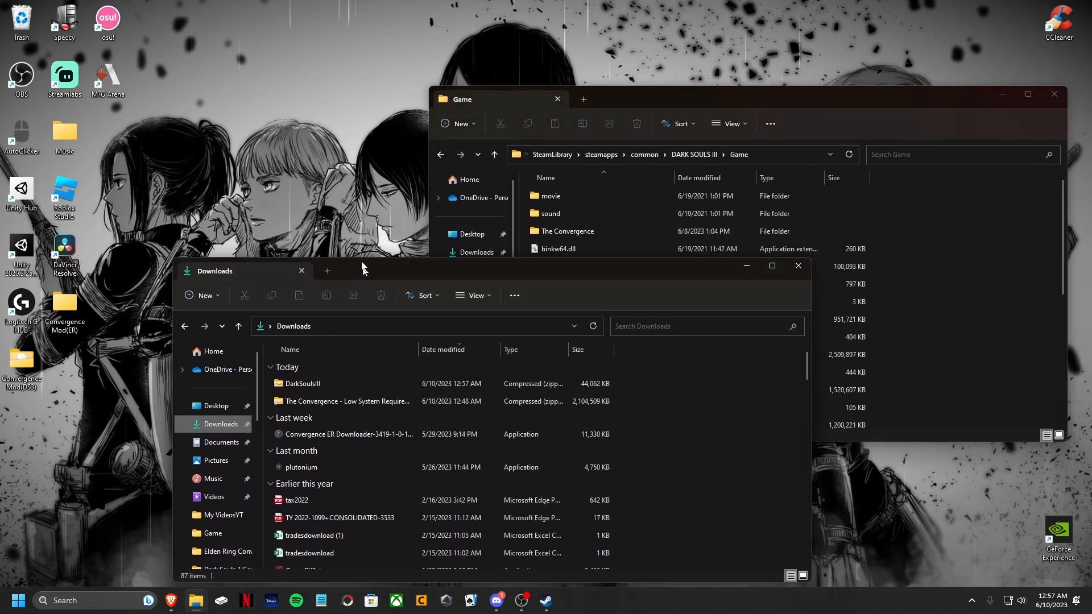
pyautogui.rightClick(302, 383)
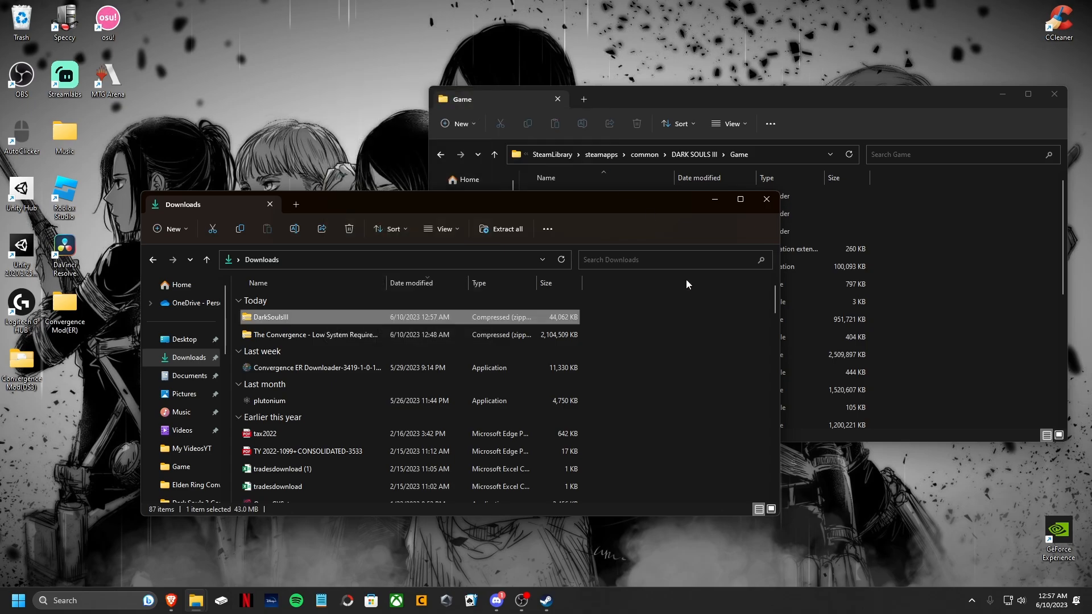
# - Open DarkSoulsIII.zip in WinRAR and select DarkSoulsIII.exe
pyautogui.doubleClick(269, 317)
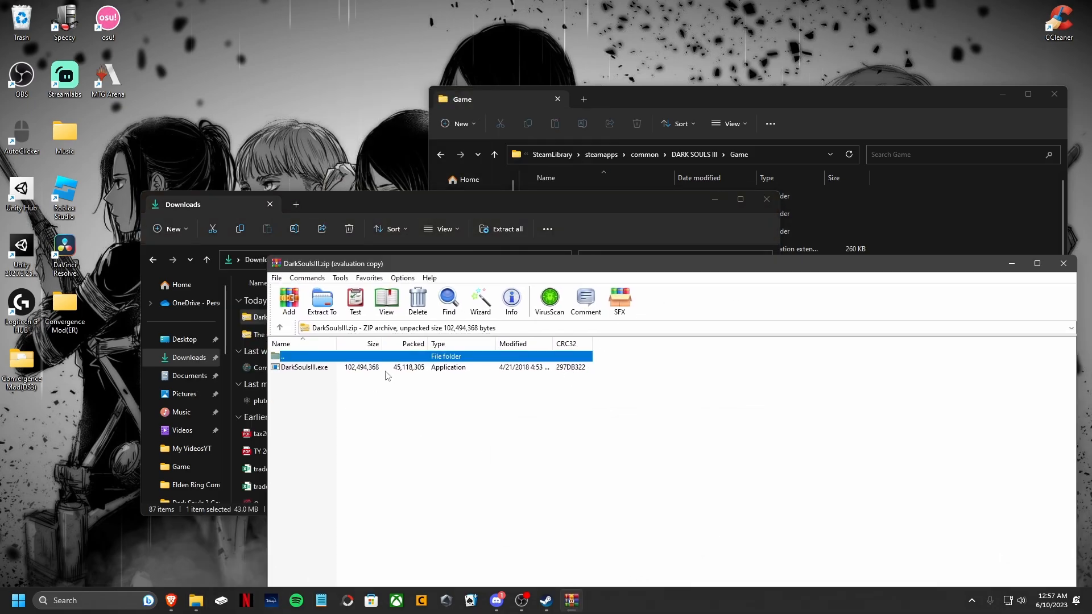
pyautogui.click(303, 367)
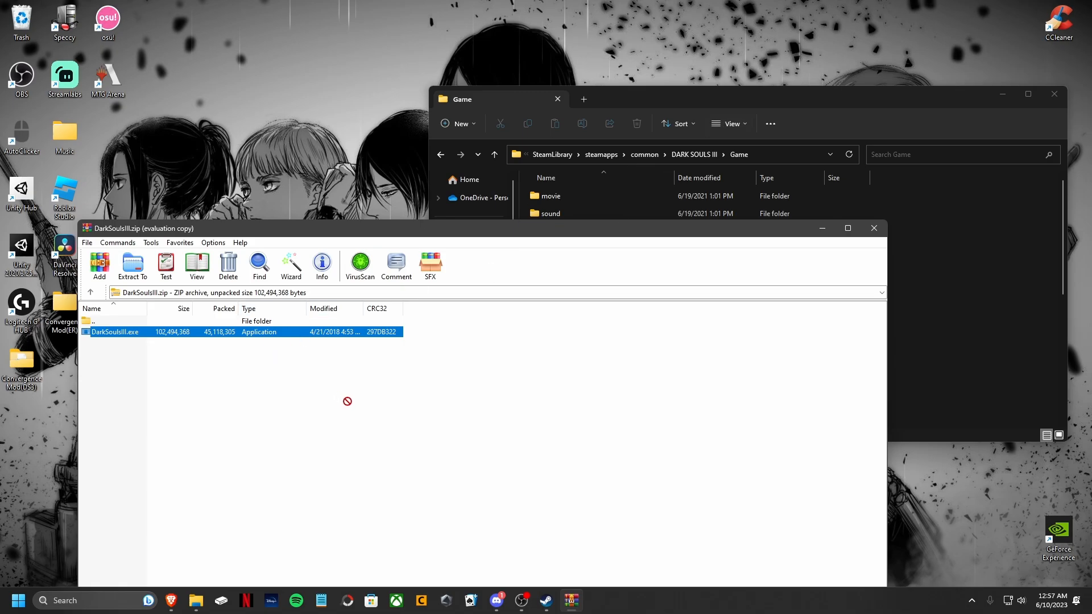
pyautogui.moveTo(952, 270)
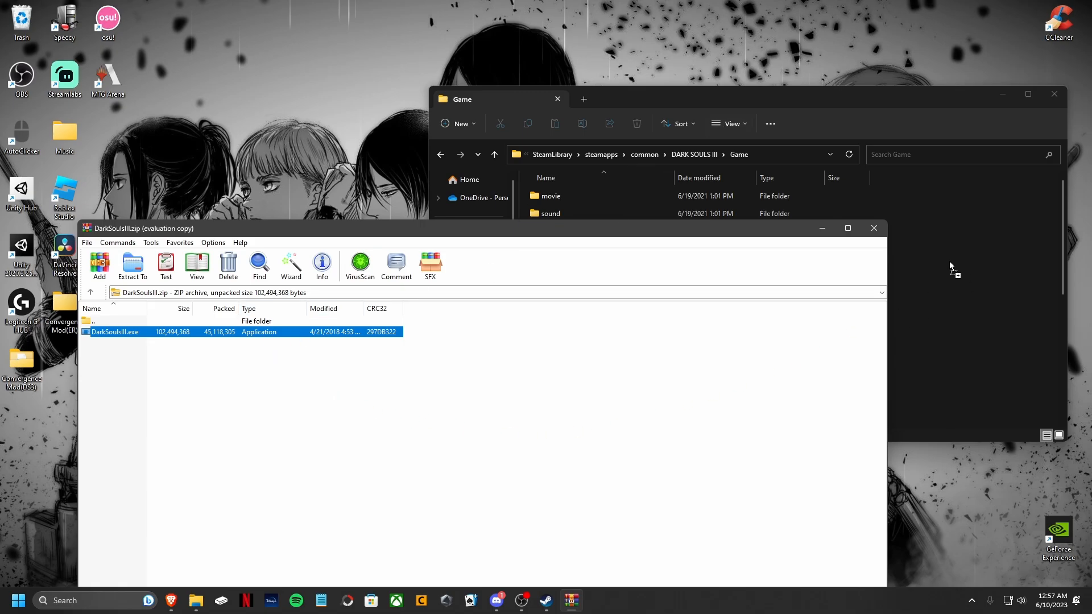
pyautogui.moveTo(972, 263)
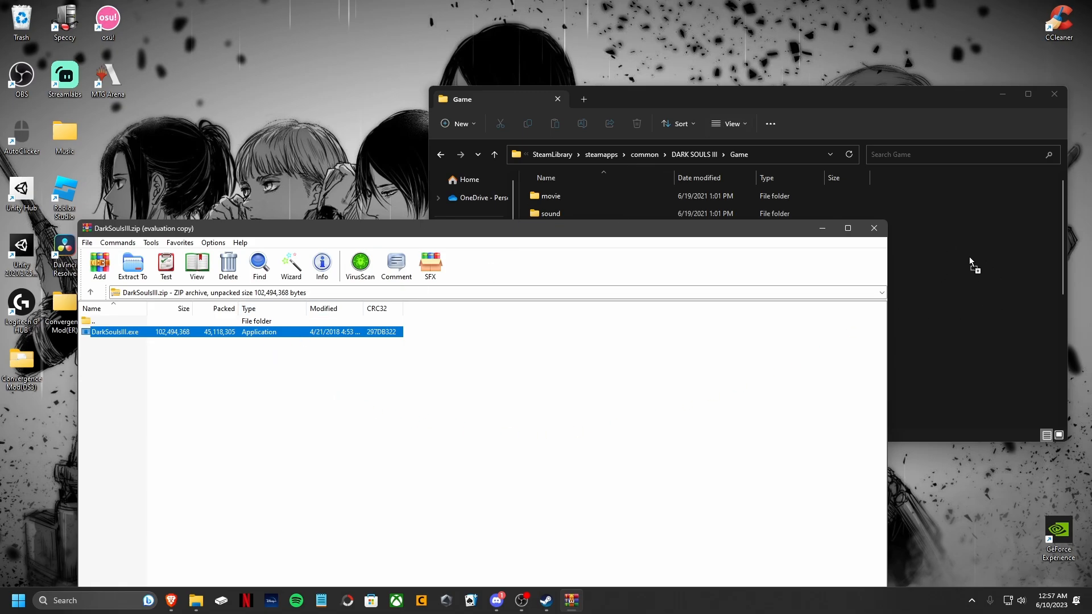
pyautogui.moveTo(881, 242)
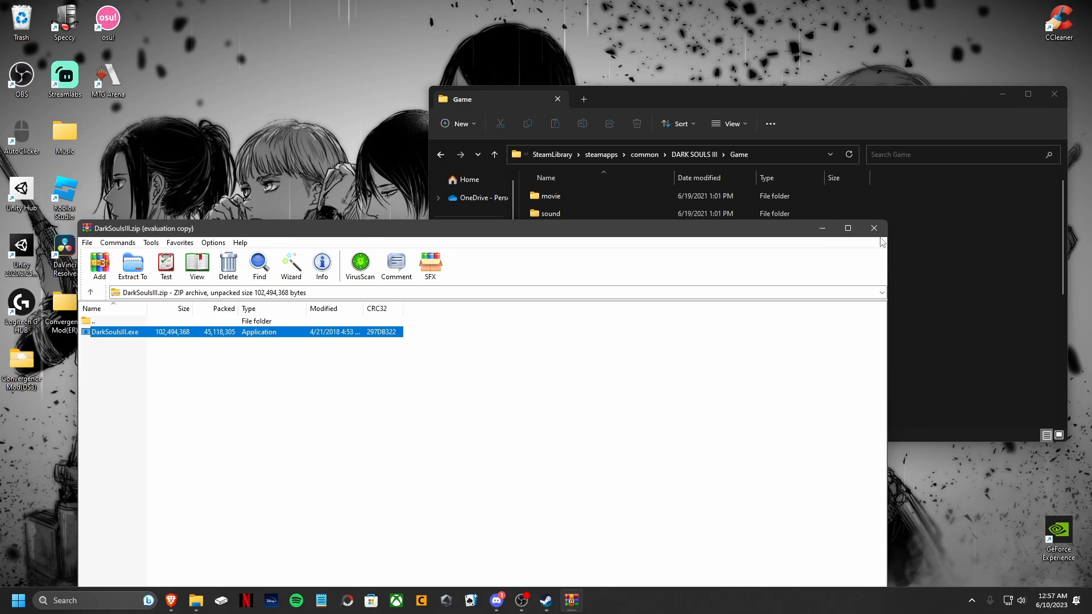
# - Close WinRAR, leaving the April 2018 DarkSoulsIII.exe in the Game folder
pyautogui.click(873, 228)
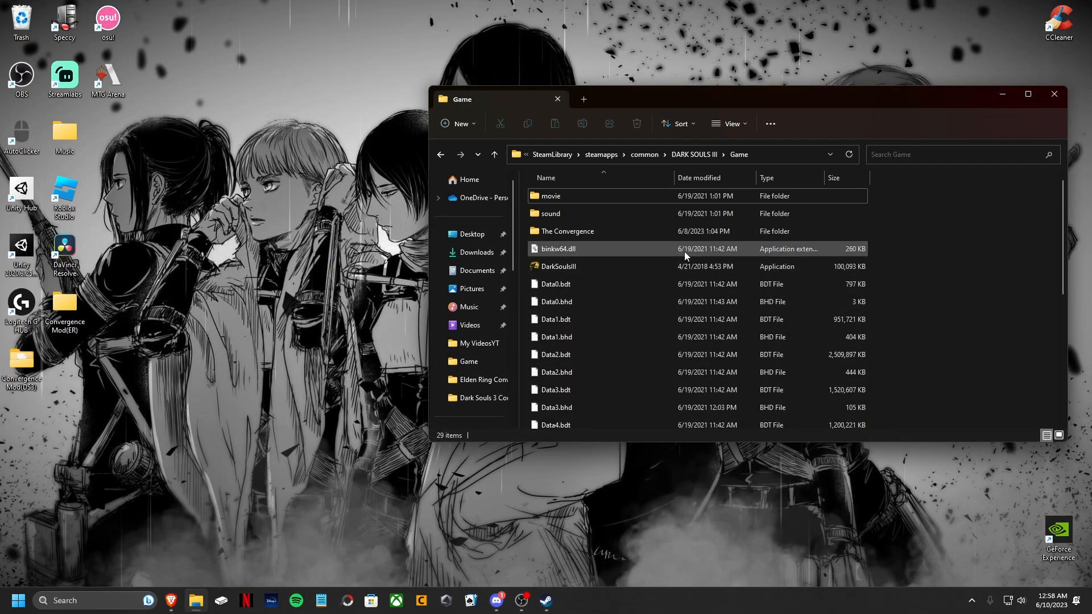
pyautogui.moveTo(654, 269)
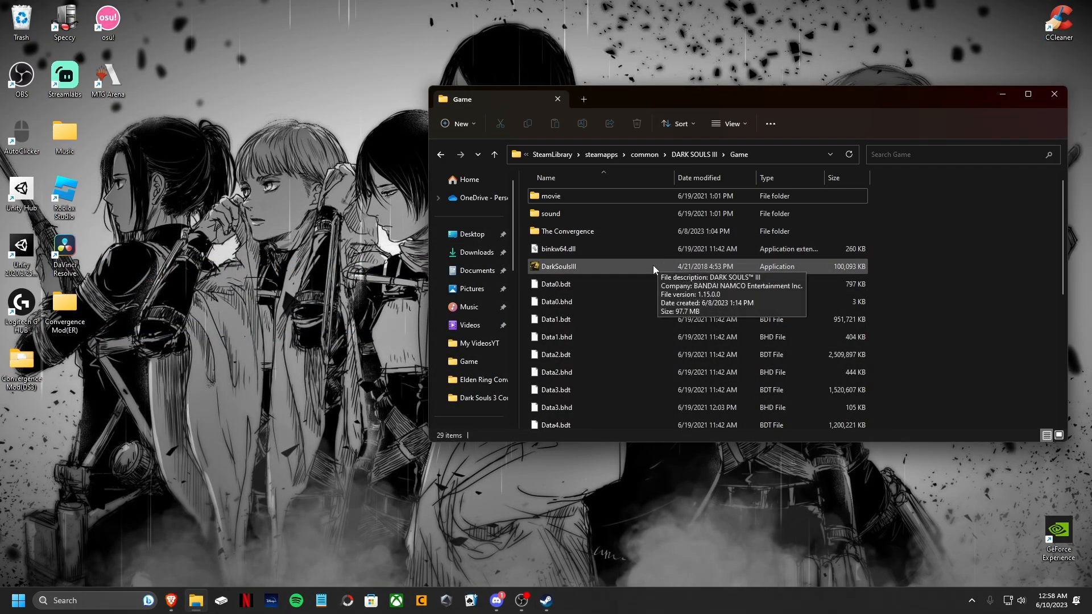
pyautogui.moveTo(604, 268)
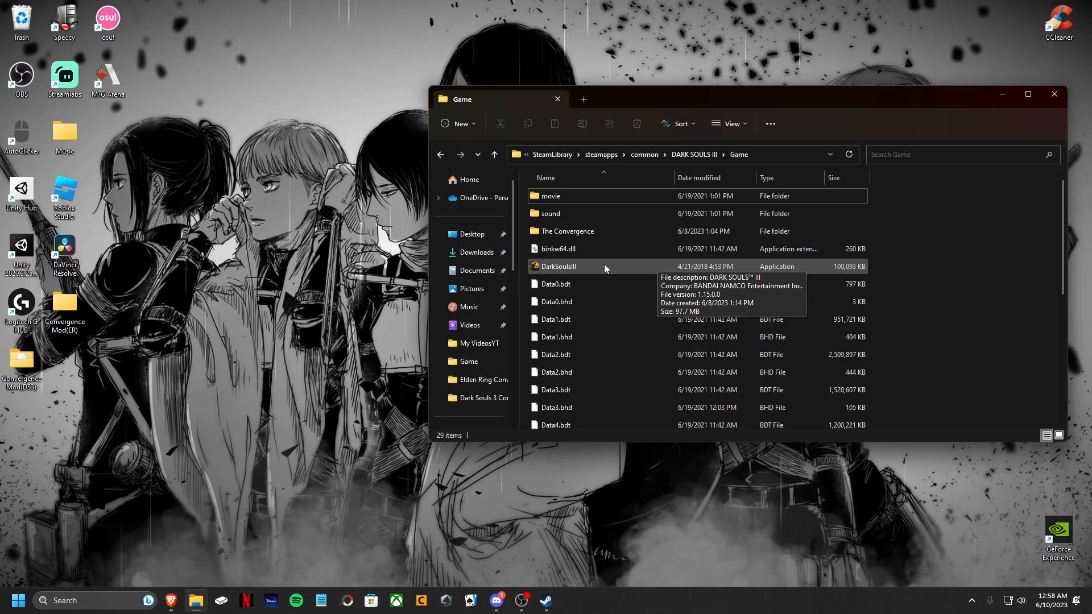
pyautogui.moveTo(946, 251)
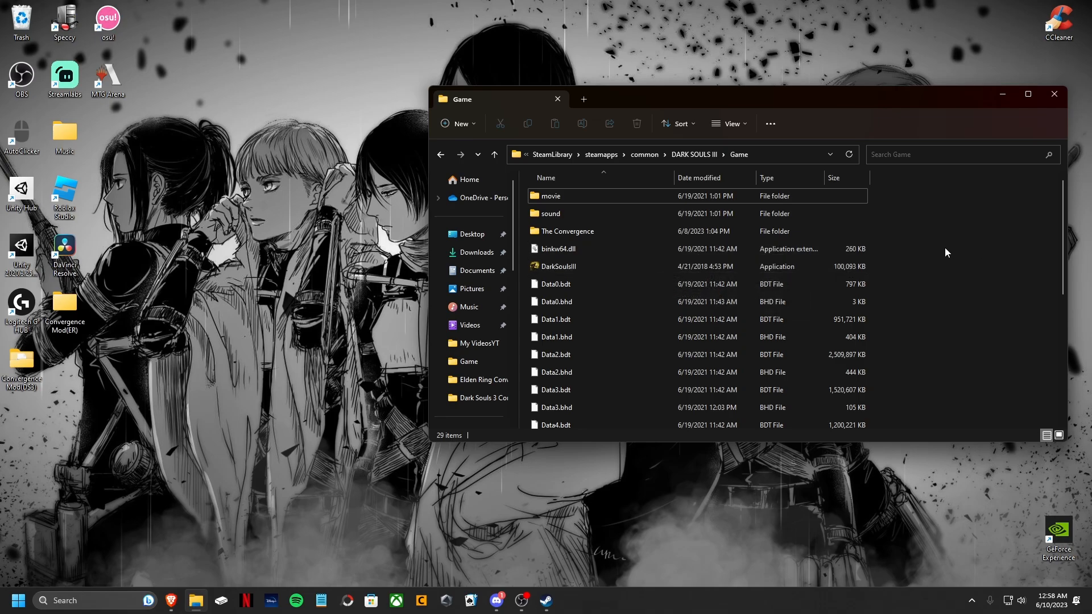
pyautogui.moveTo(916, 247)
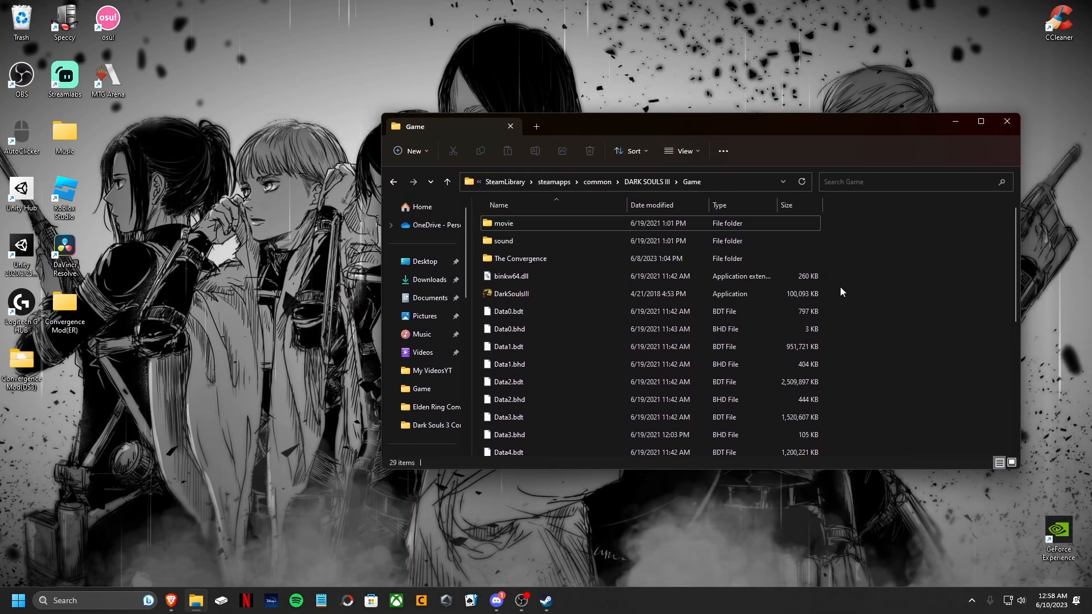
pyautogui.moveTo(804, 214)
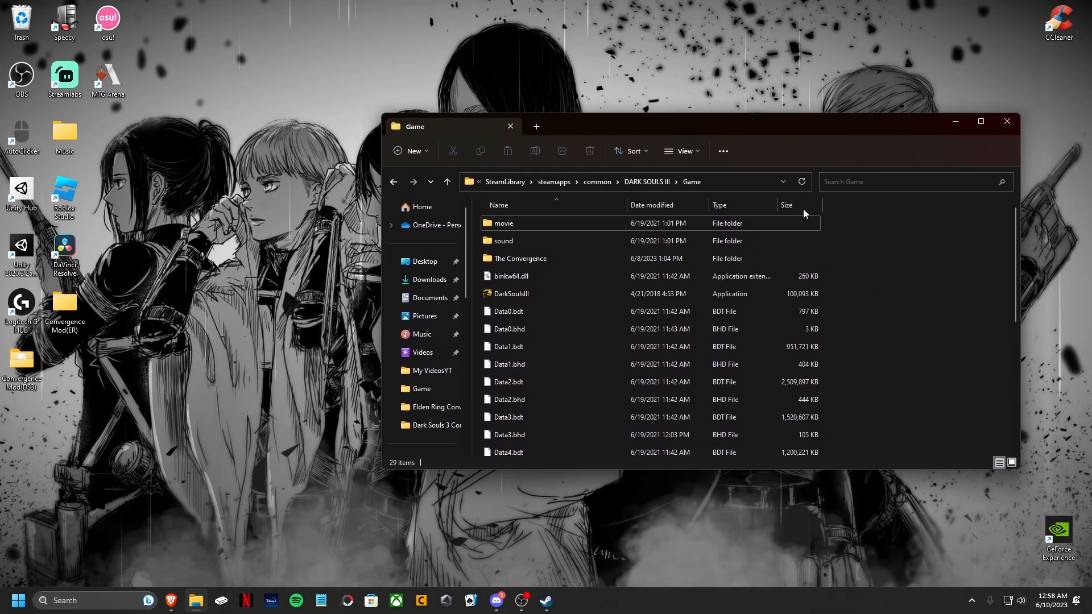
pyautogui.moveTo(927, 290)
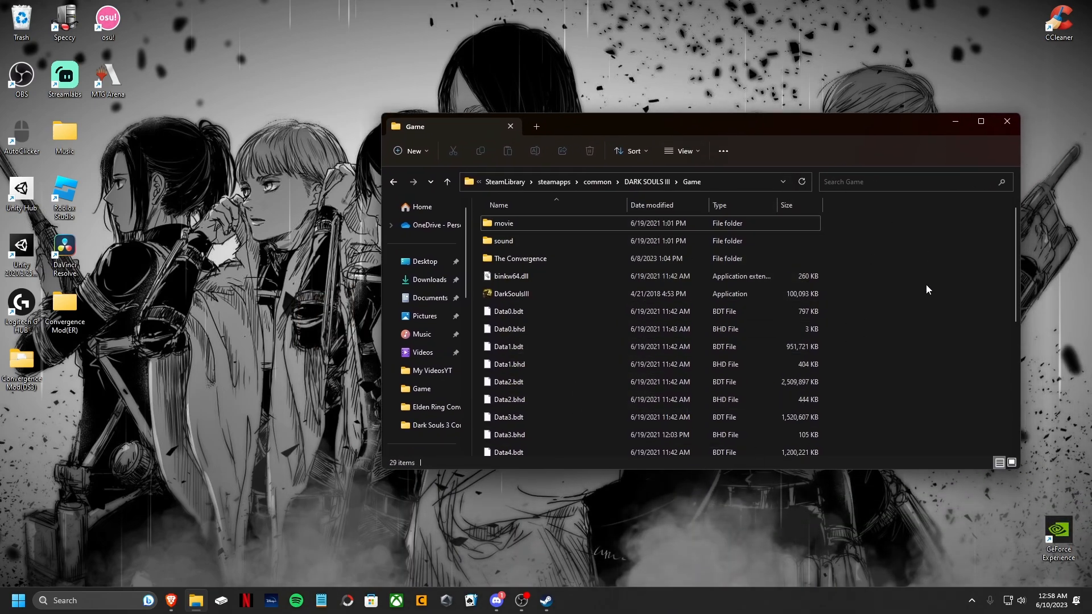
pyautogui.moveTo(968, 295)
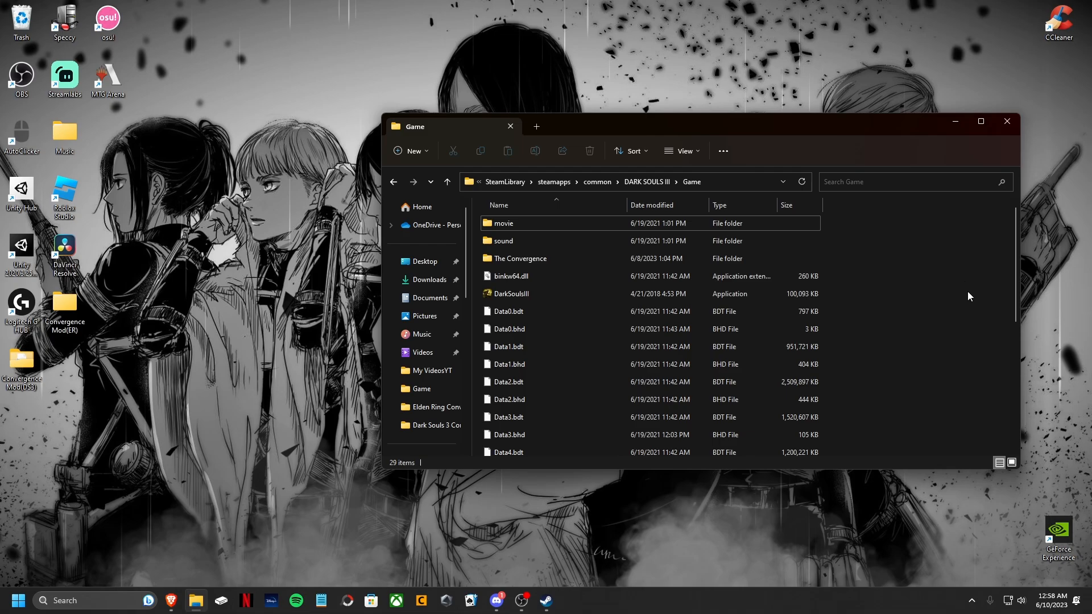
pyautogui.moveTo(900, 298)
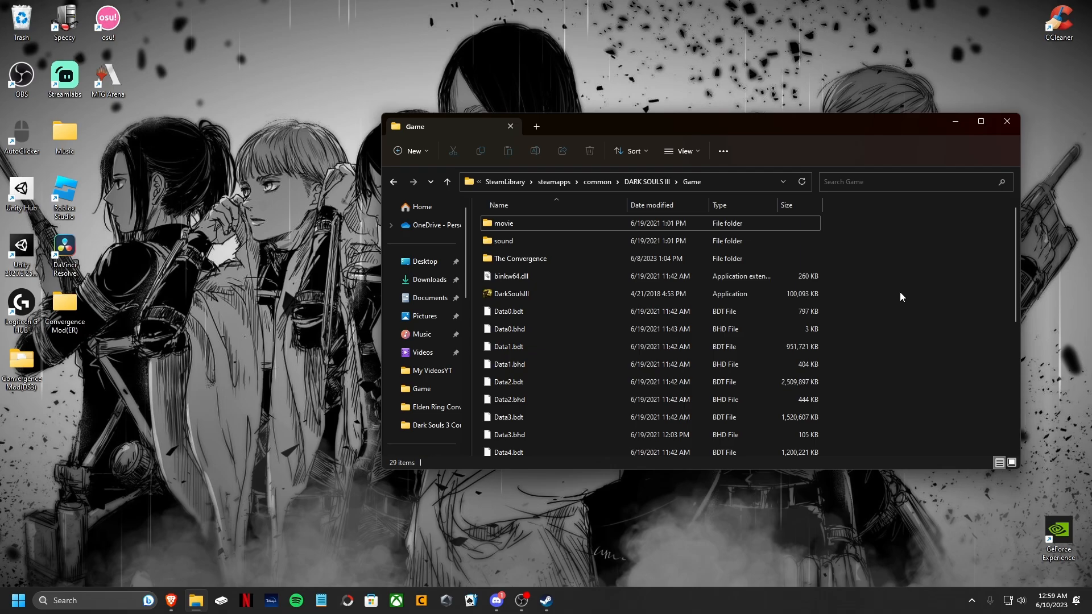
pyautogui.moveTo(923, 293)
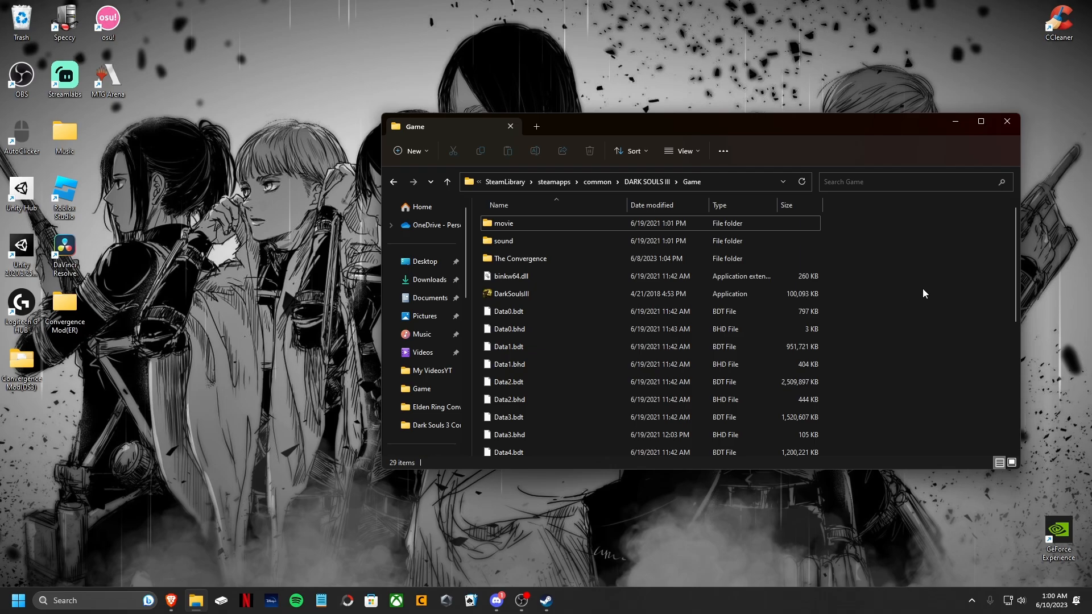
pyautogui.moveTo(881, 283)
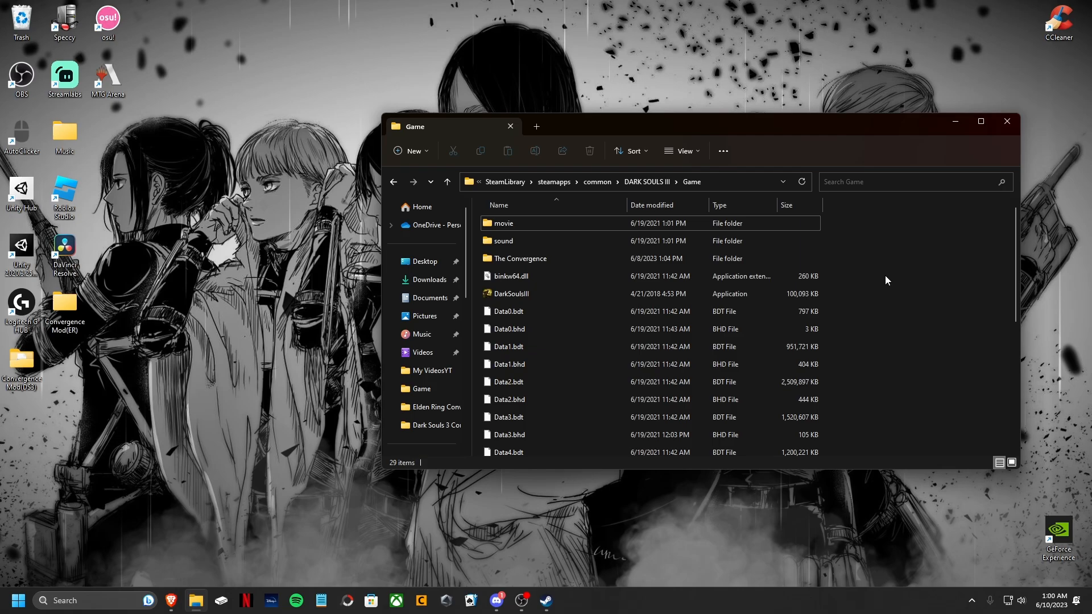
pyautogui.moveTo(893, 289)
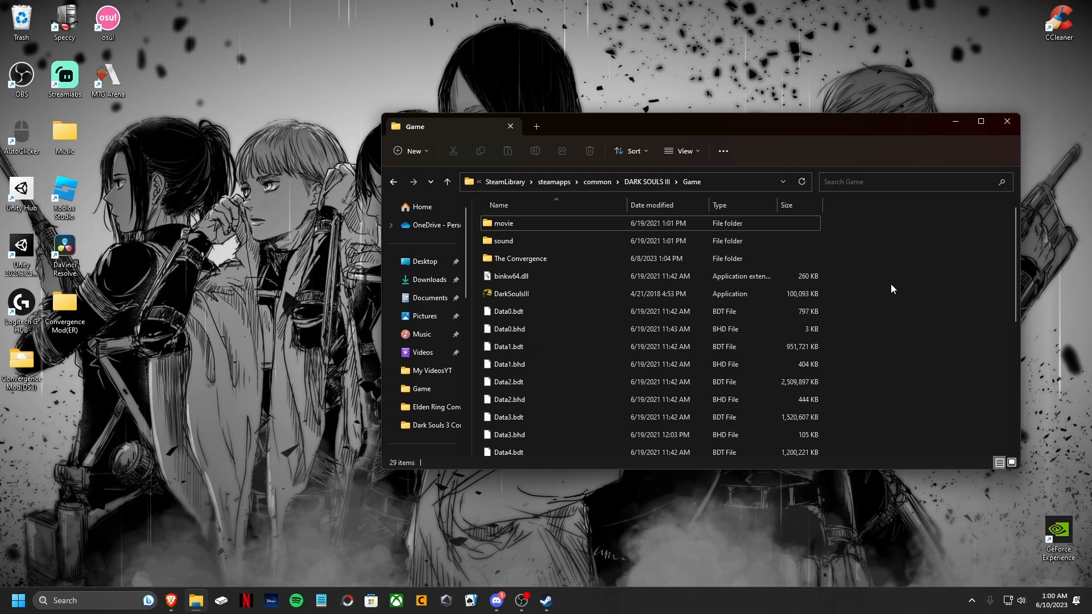